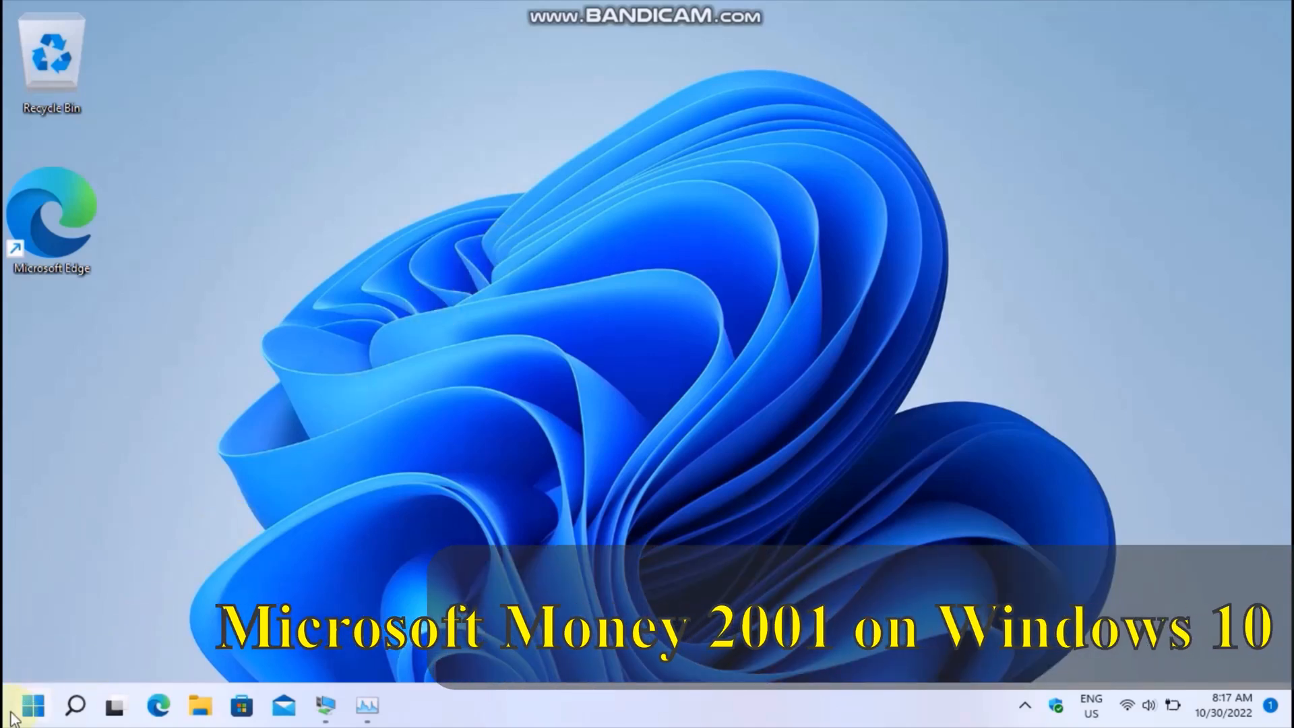
Try the modern MSN Money app, skipping its watchlist and notification prompts, then close it.
click(33, 705)
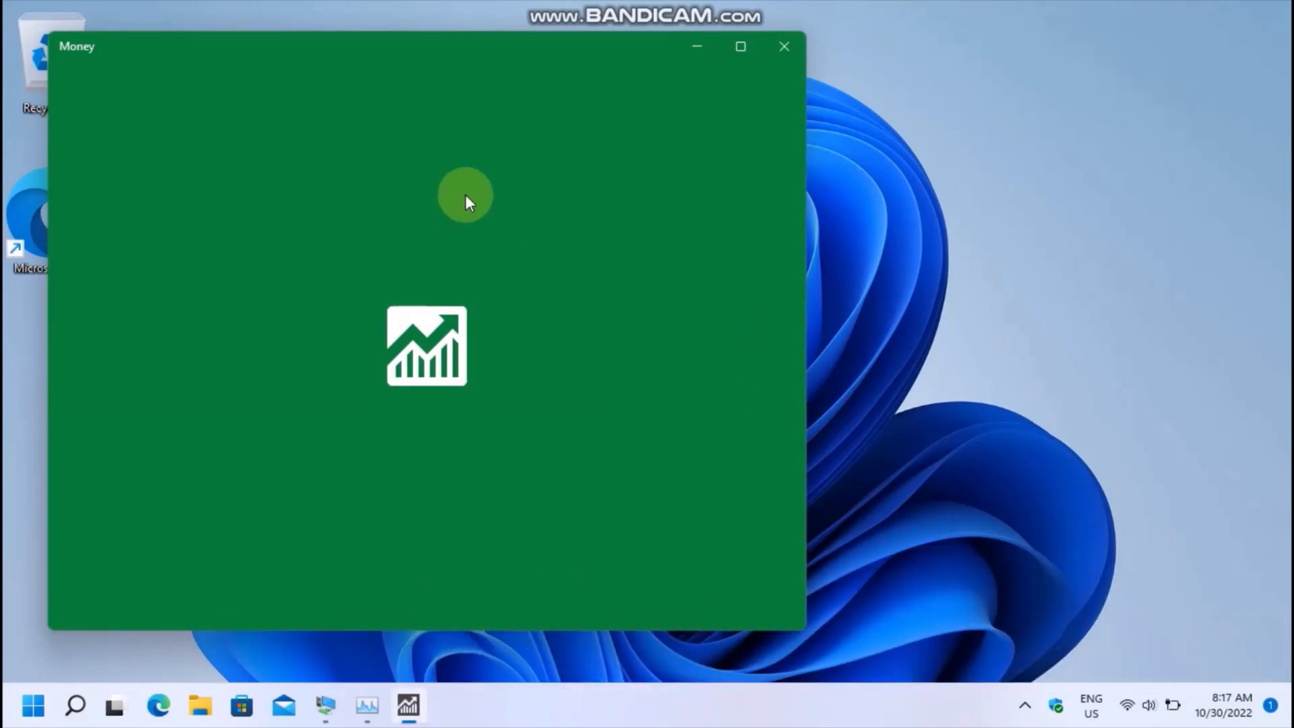
mouse_move(740, 46)
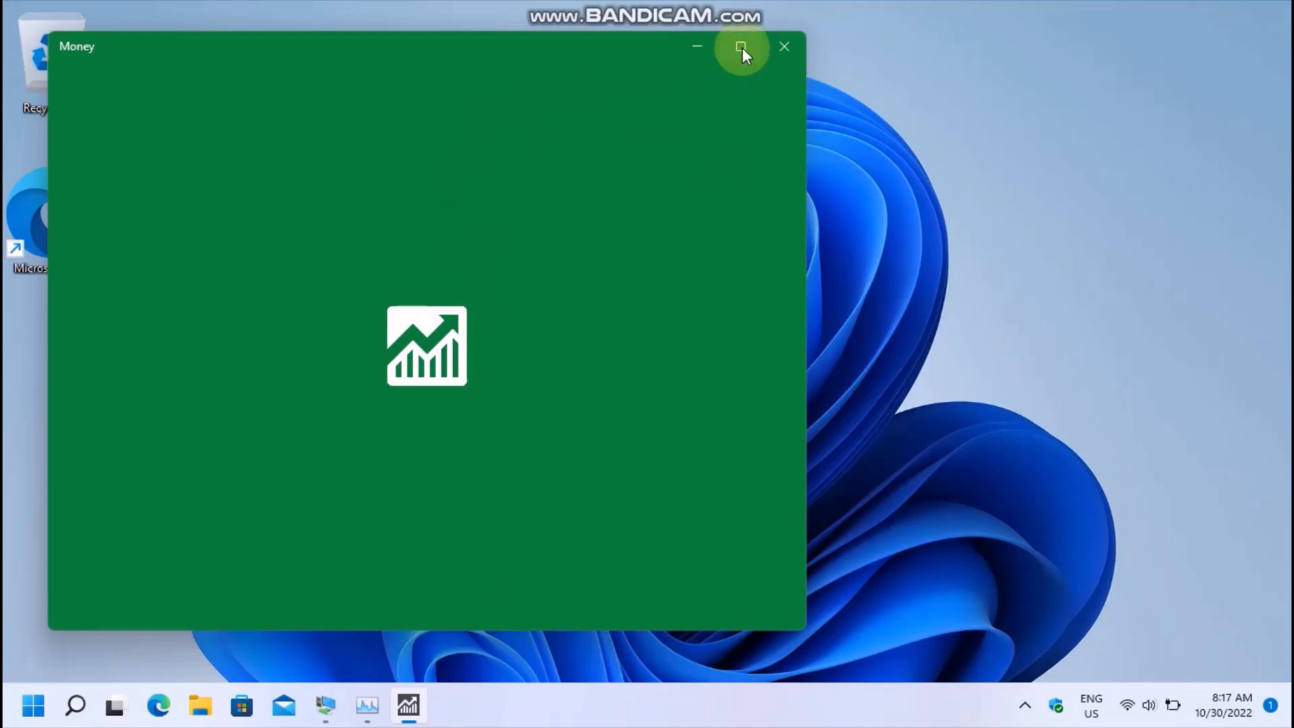
click(739, 46)
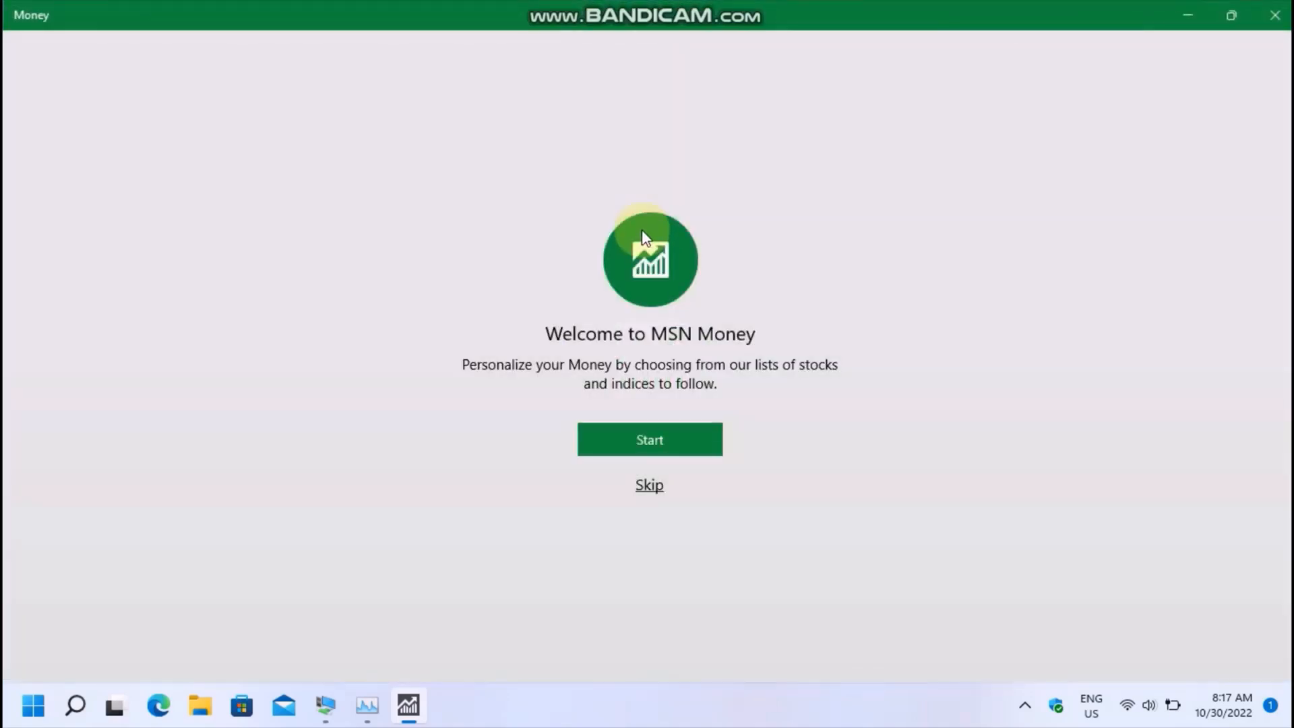
mouse_move(742, 400)
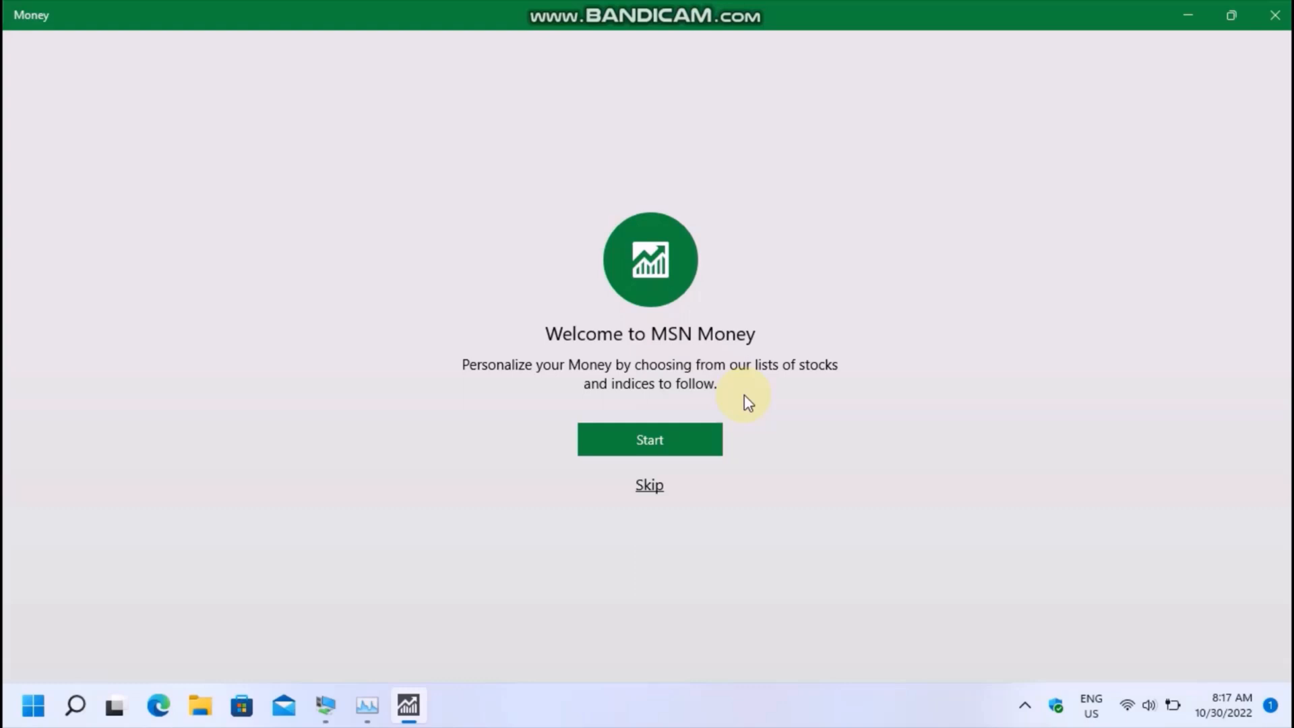
click(650, 440)
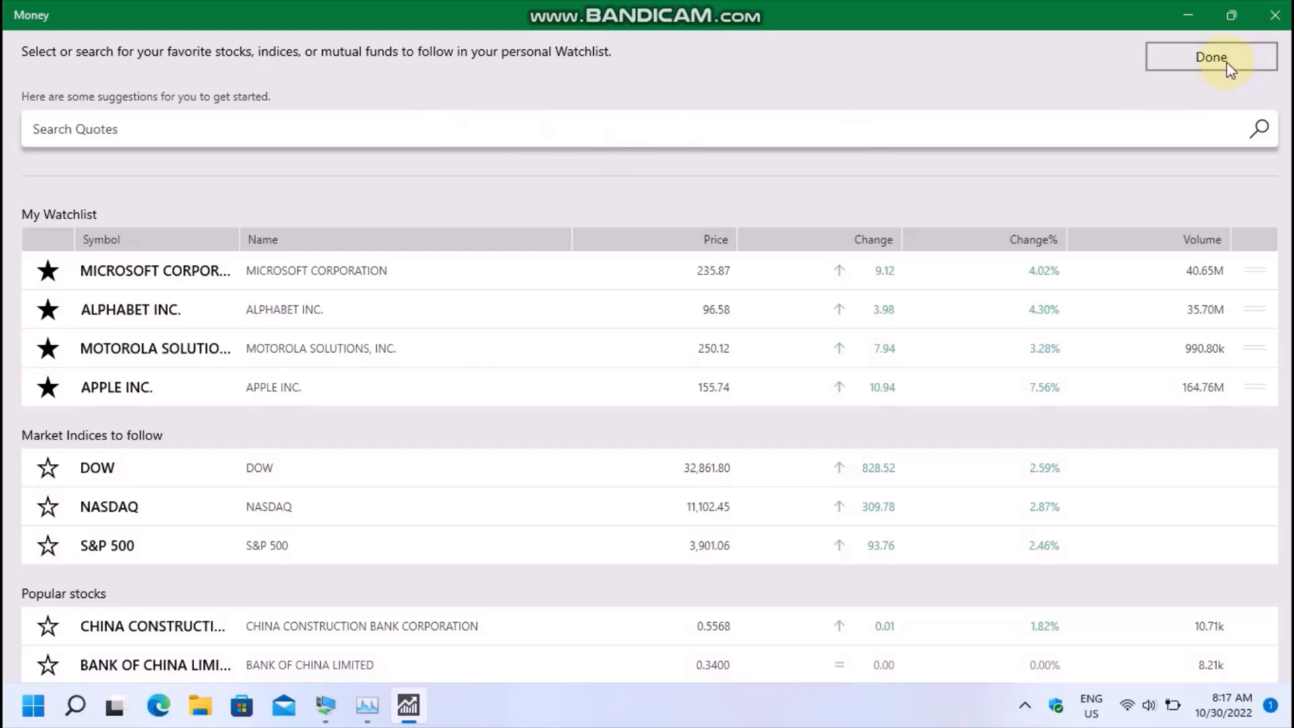
click(1210, 57)
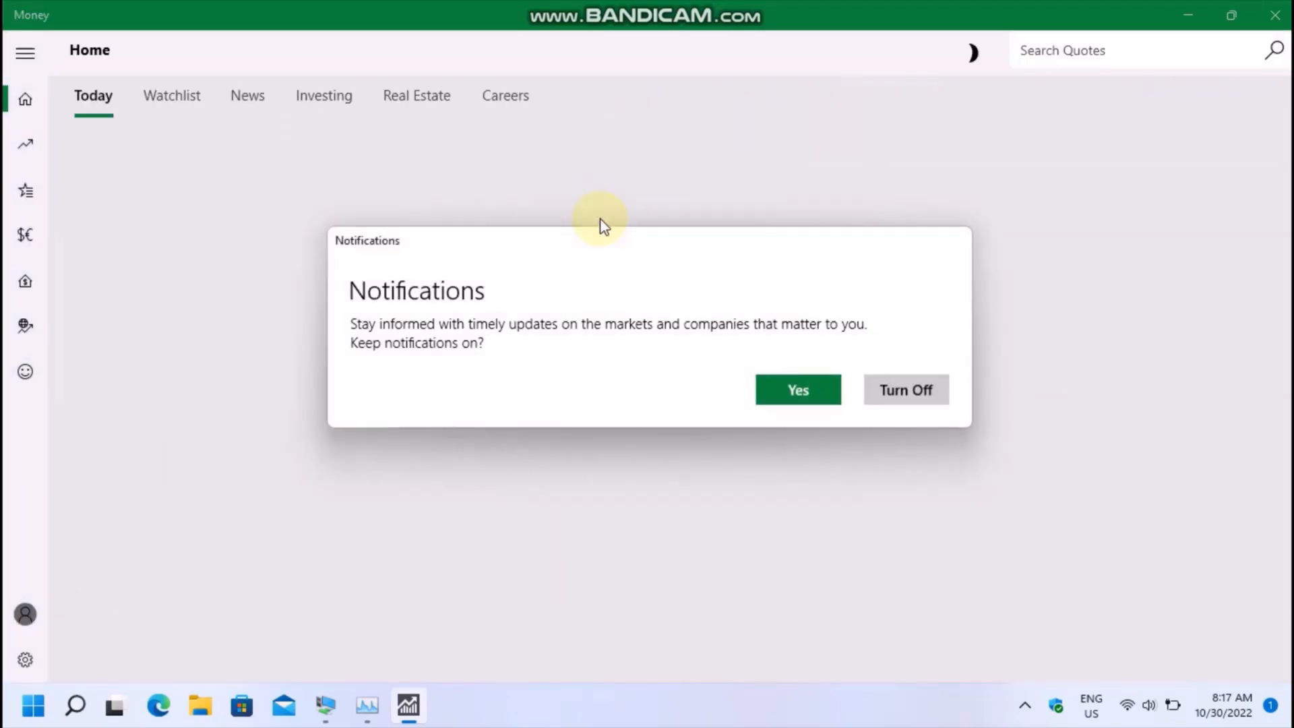
click(797, 390)
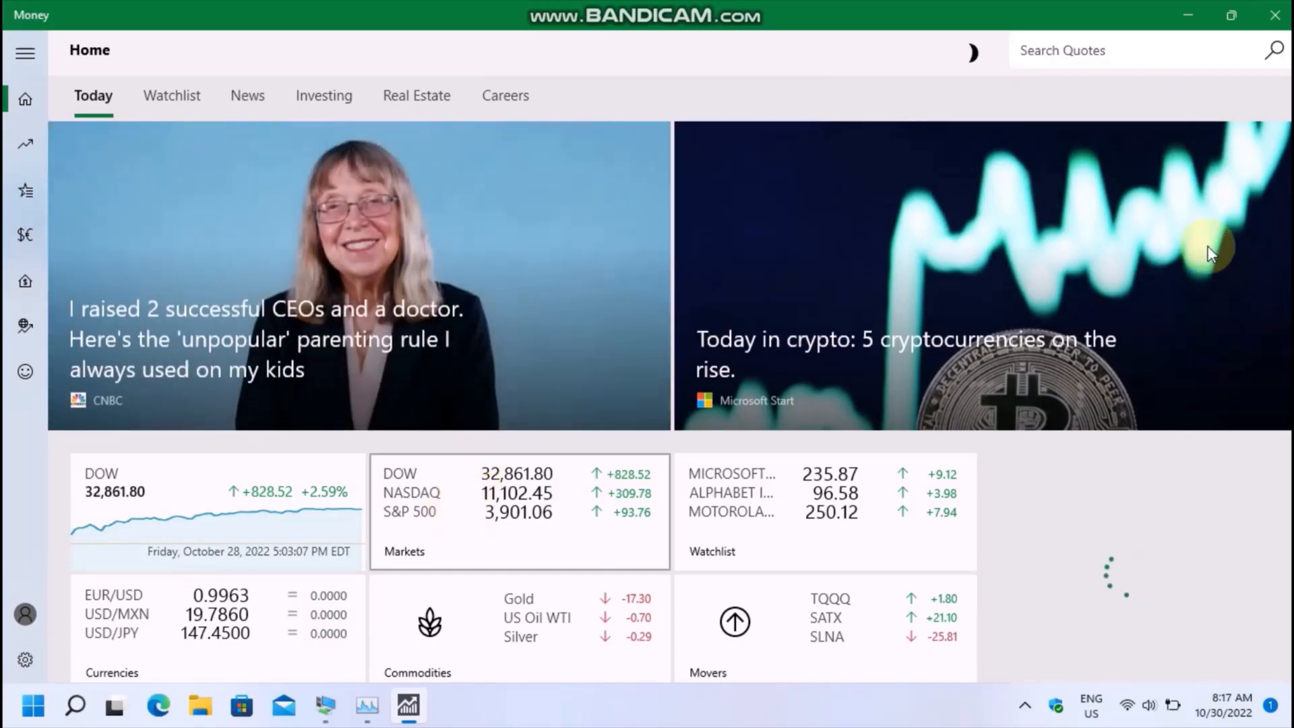
scroll(down, 3)
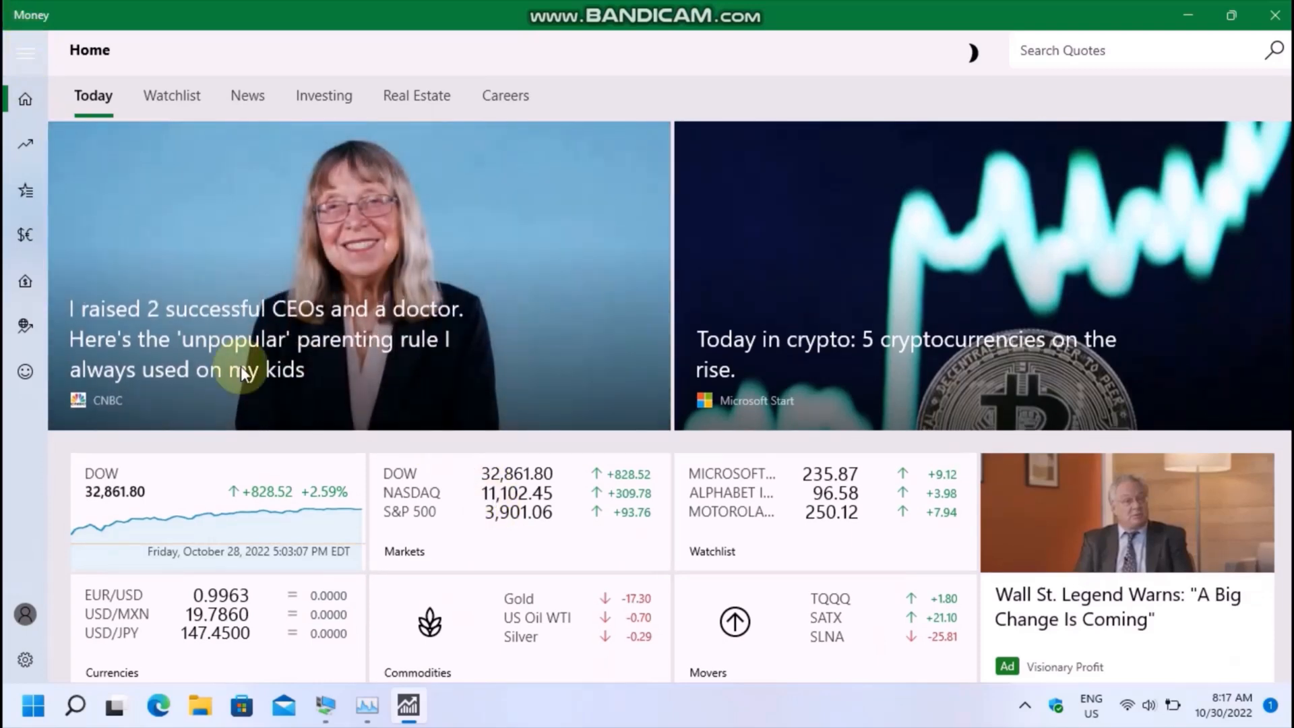
click(24, 53)
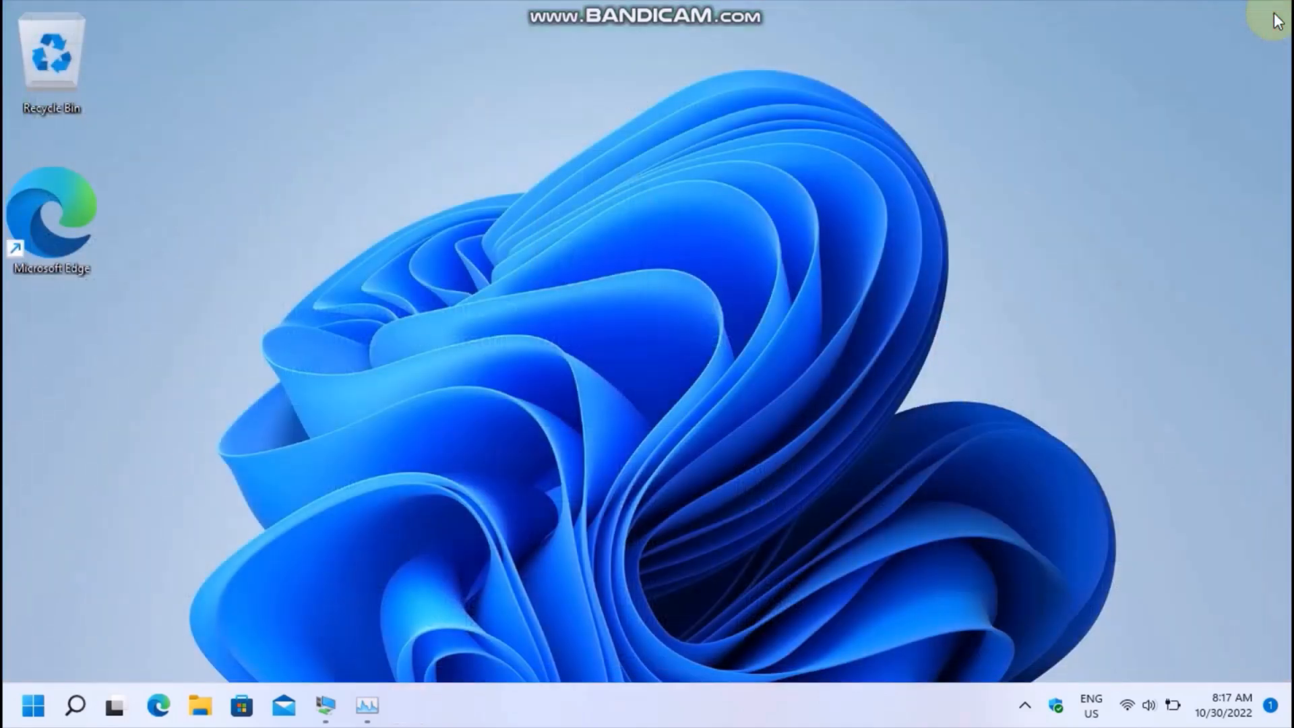
mouse_move(325, 708)
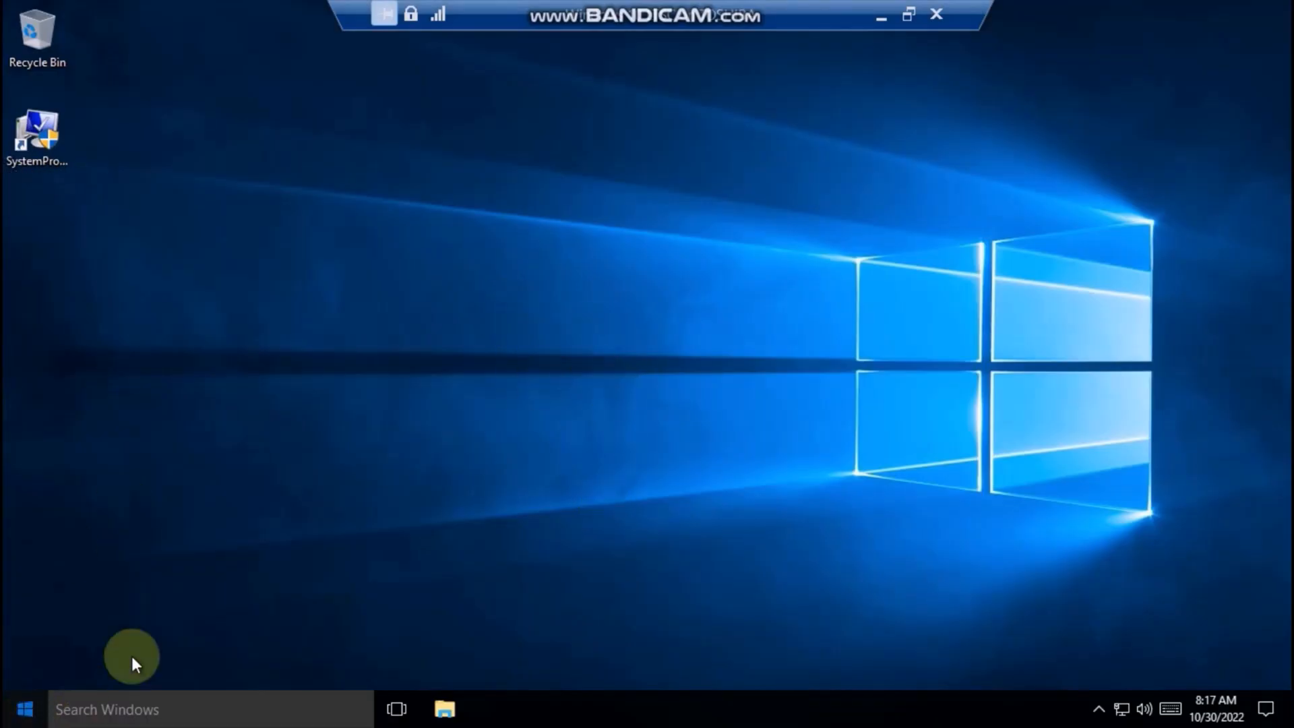
Return to the host Start menu to launch Hyper-V Manager.
click(23, 709)
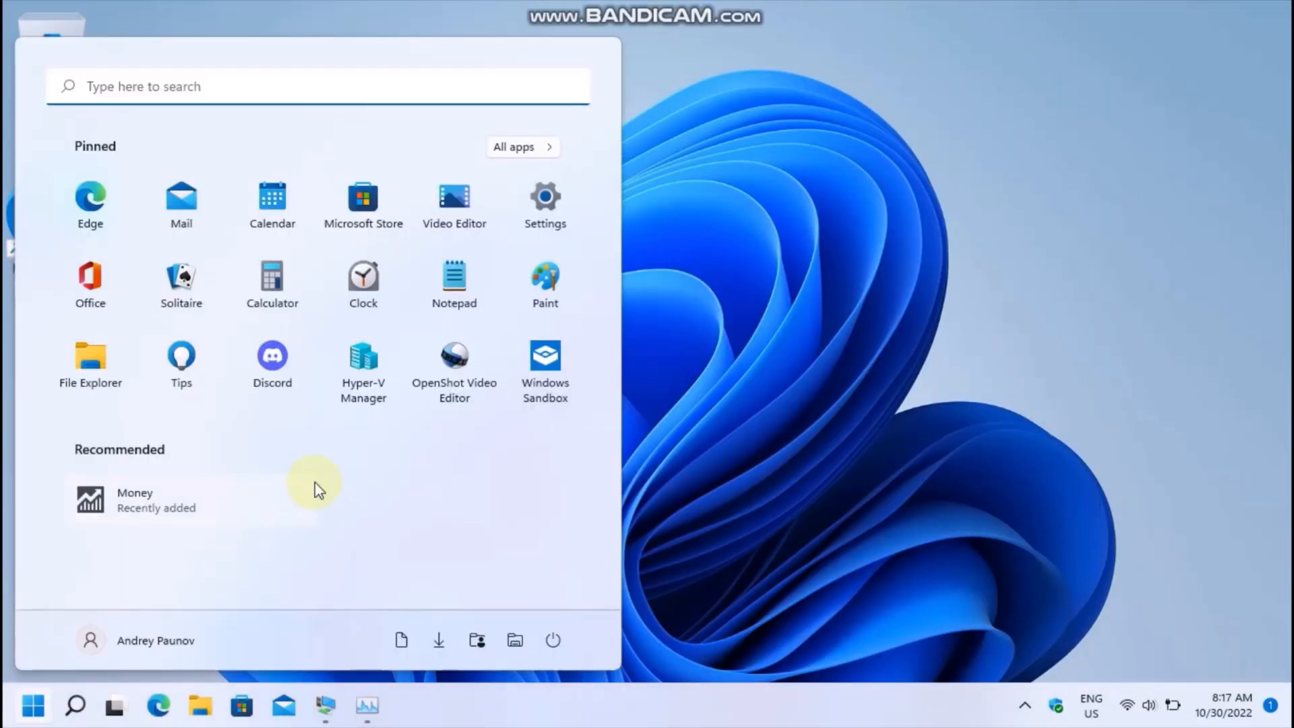
mouse_move(505, 476)
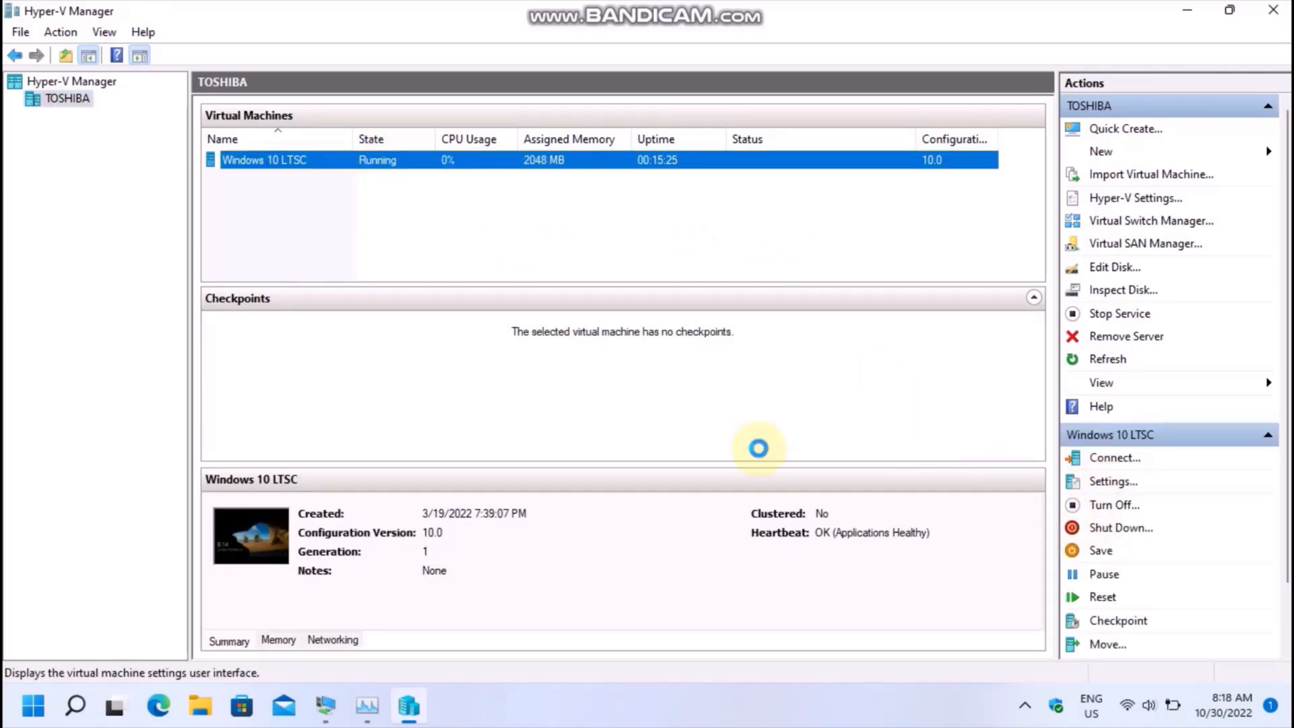
Load the Microsoft Works 6 with Money (2001).iso image into the VM's DVD drive via Settings.
click(1113, 481)
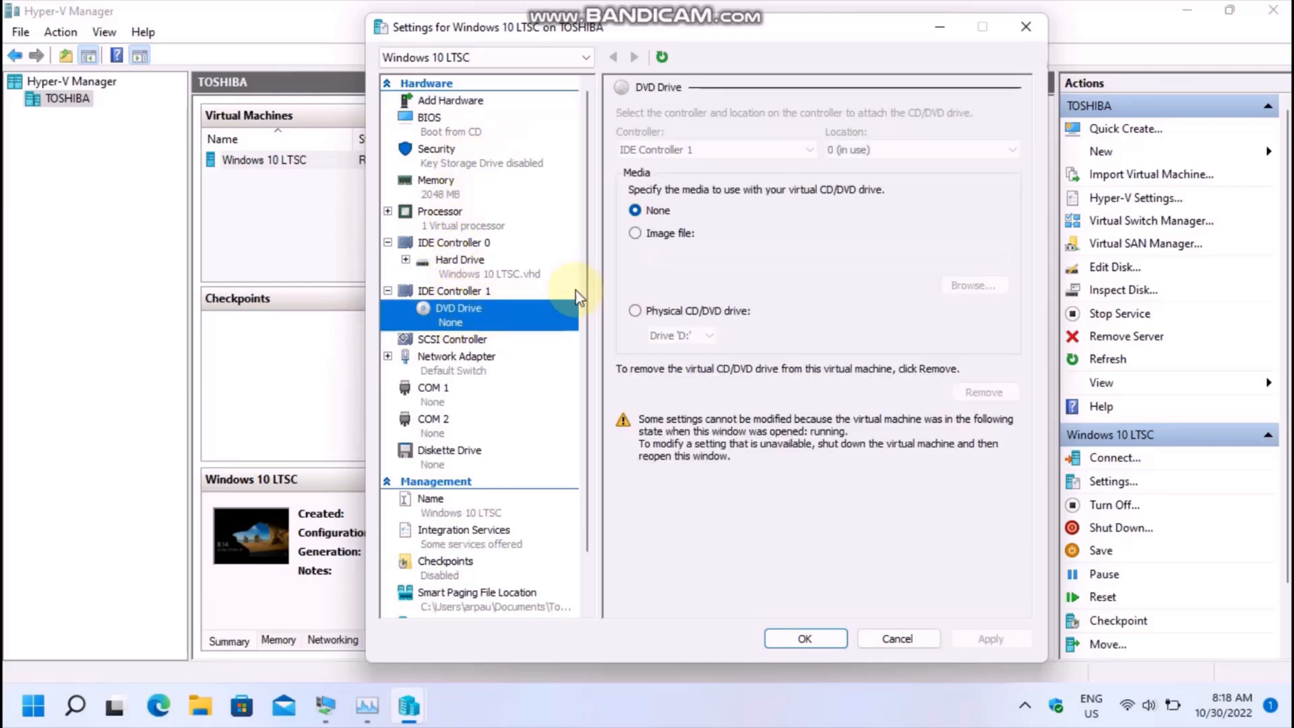
click(635, 233)
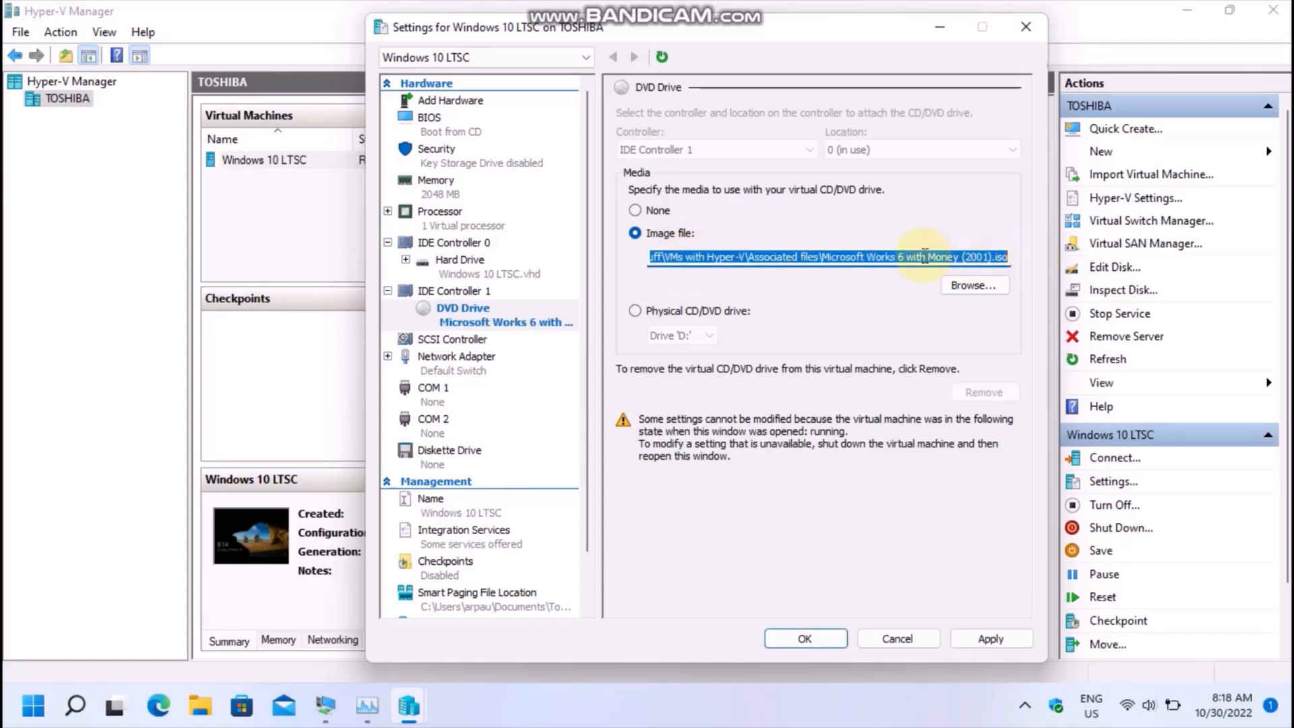
double_click(943, 256)
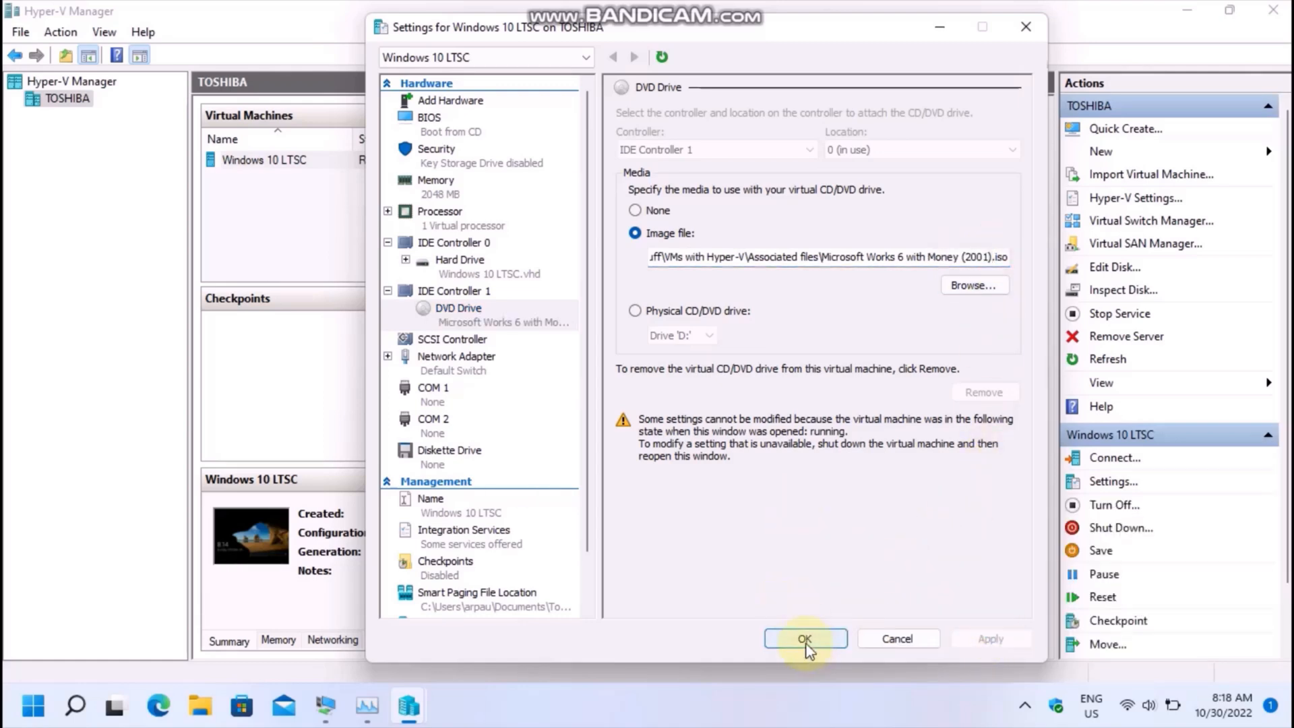
click(804, 637)
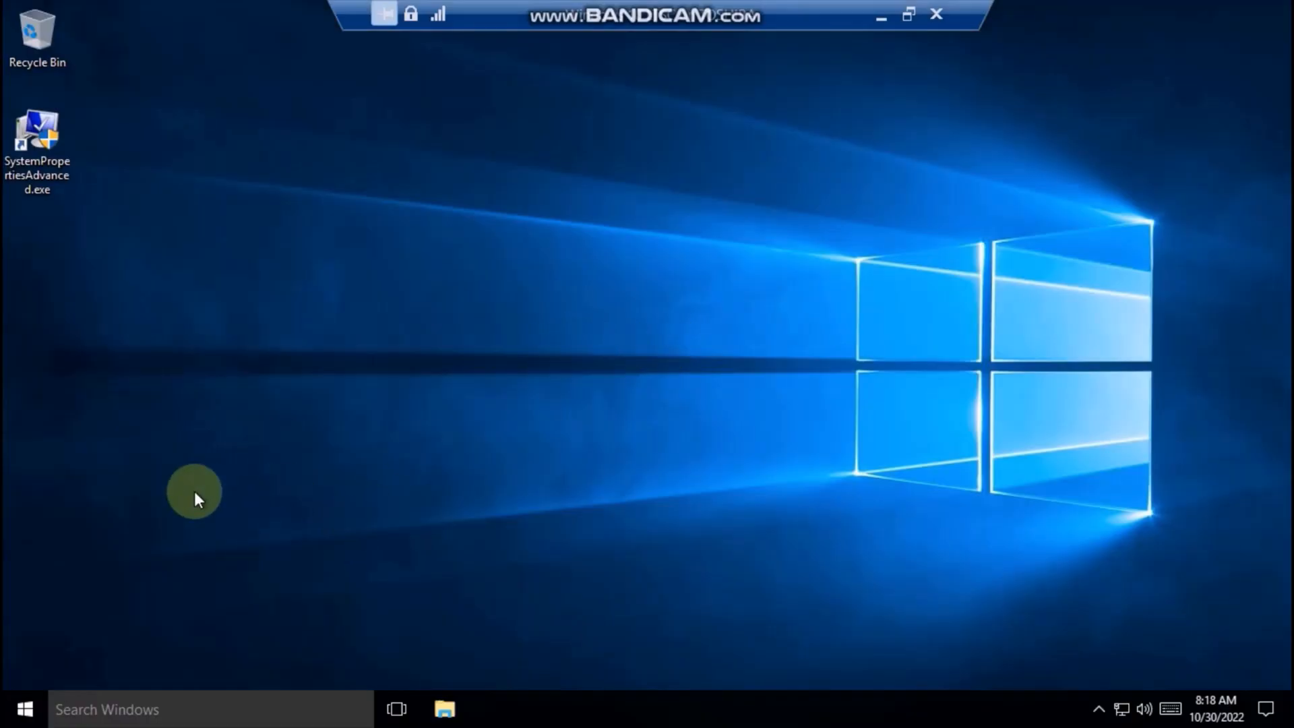
Browse the DVD drive from This PC into its MSMoney folder.
click(23, 709)
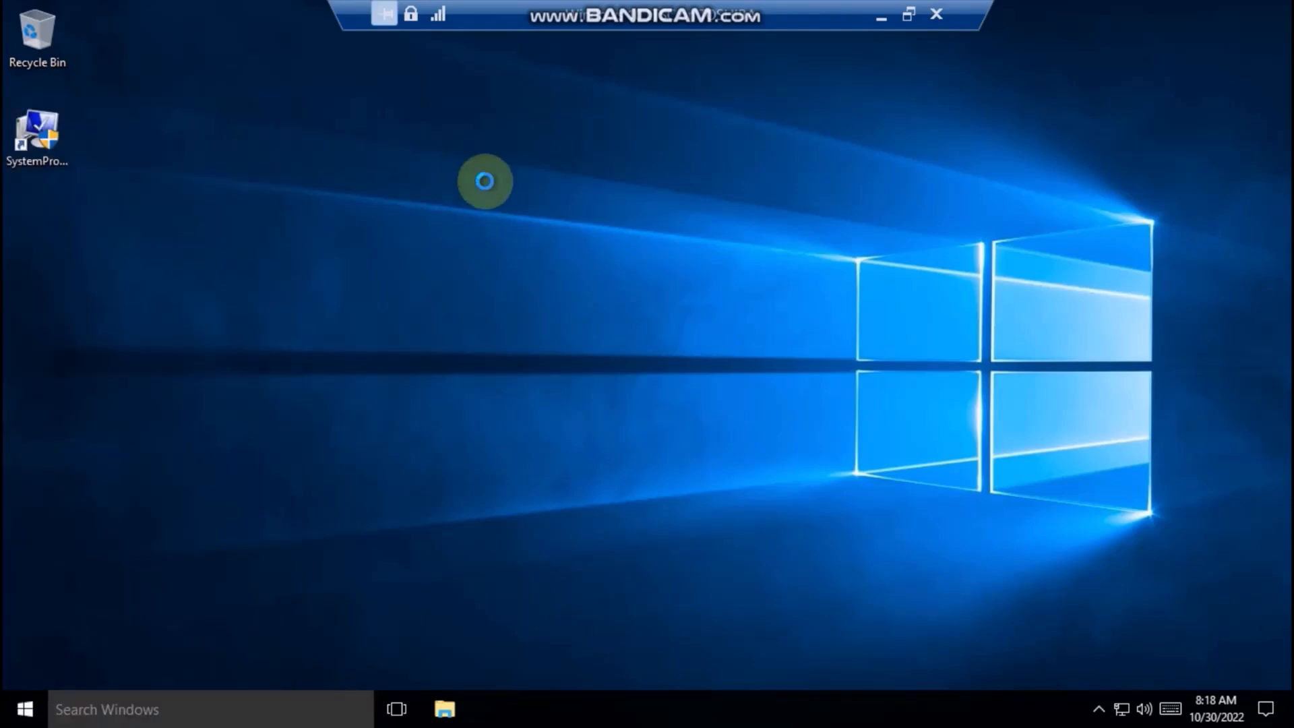
click(445, 708)
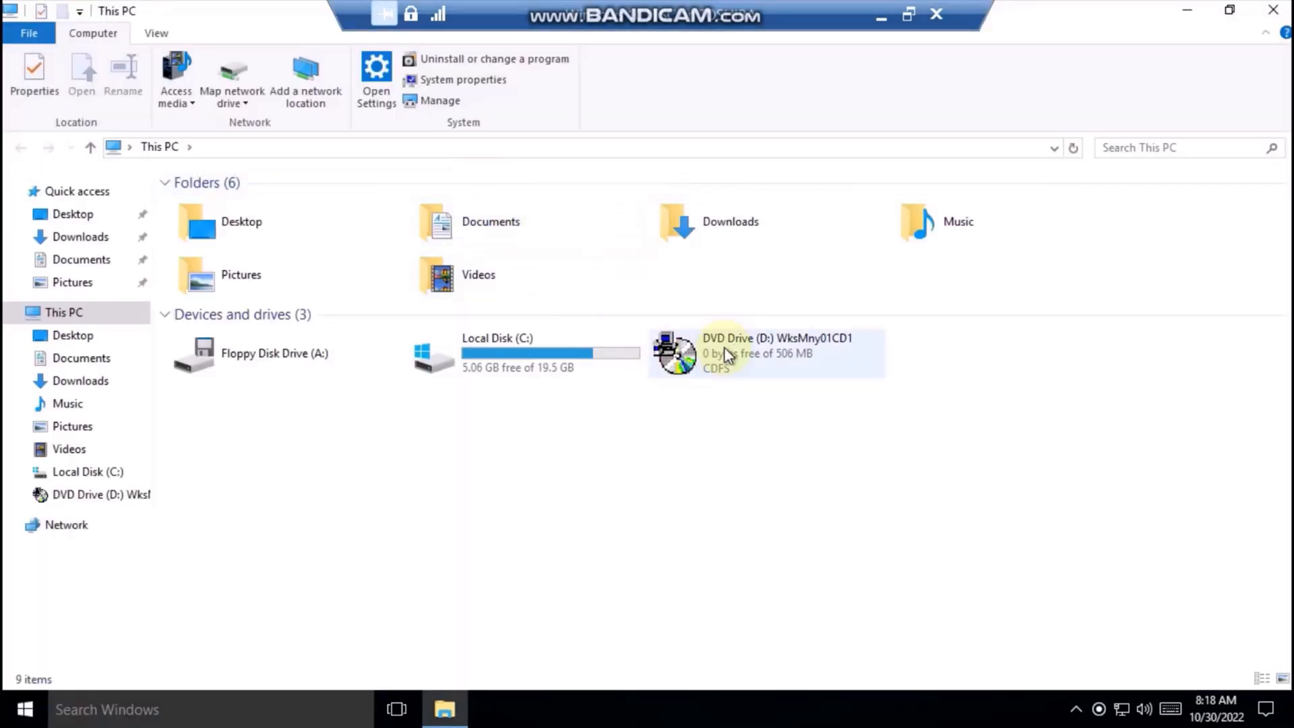
right_click(743, 353)
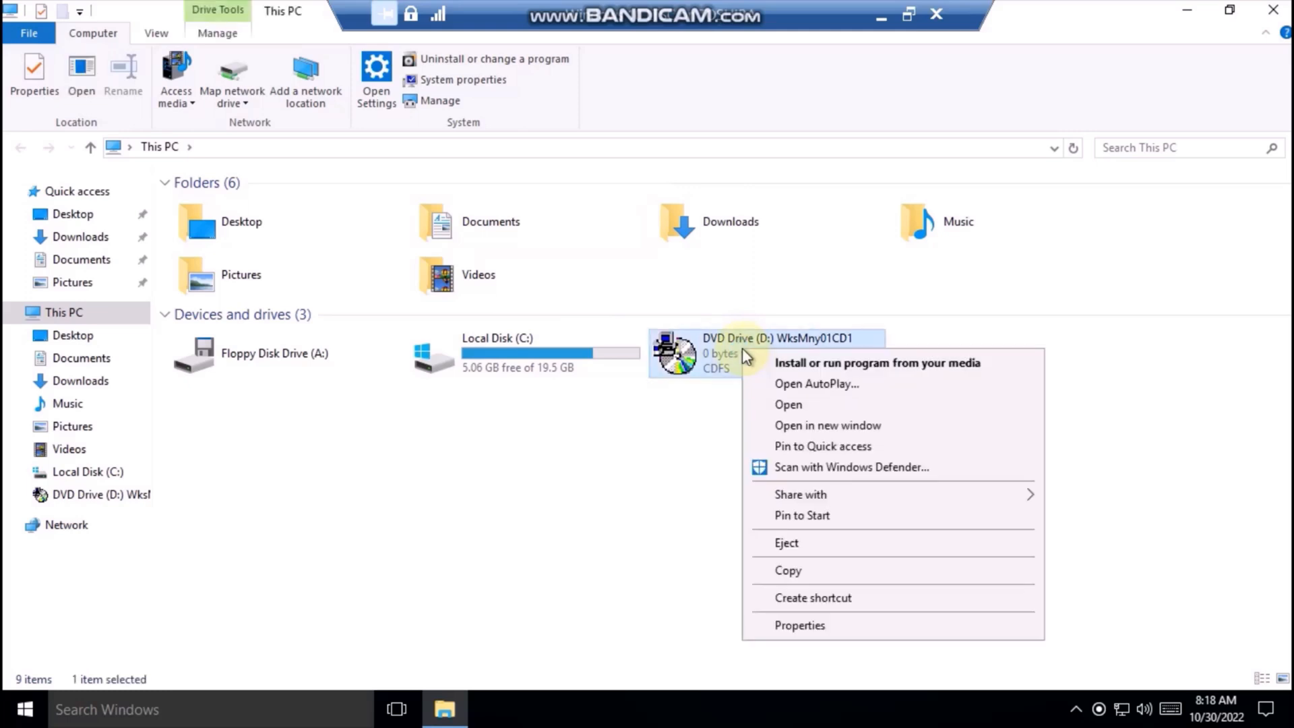
click(785, 402)
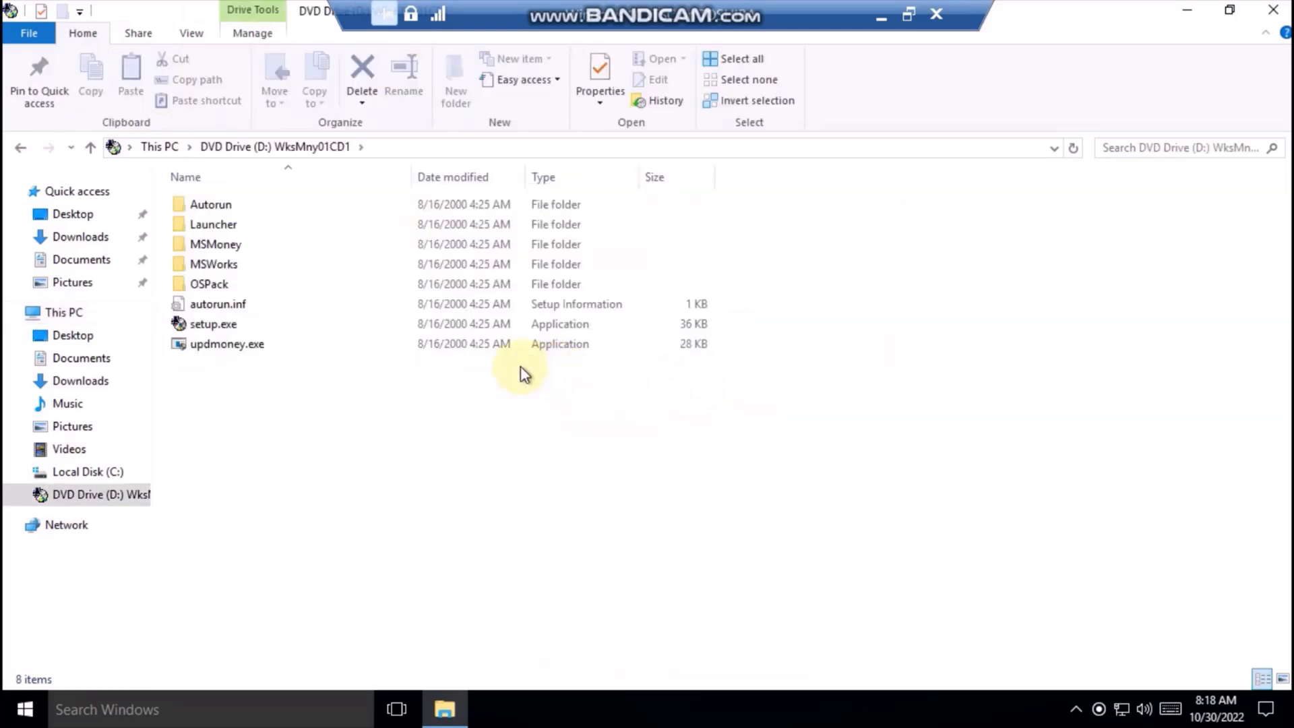
double_click(215, 244)
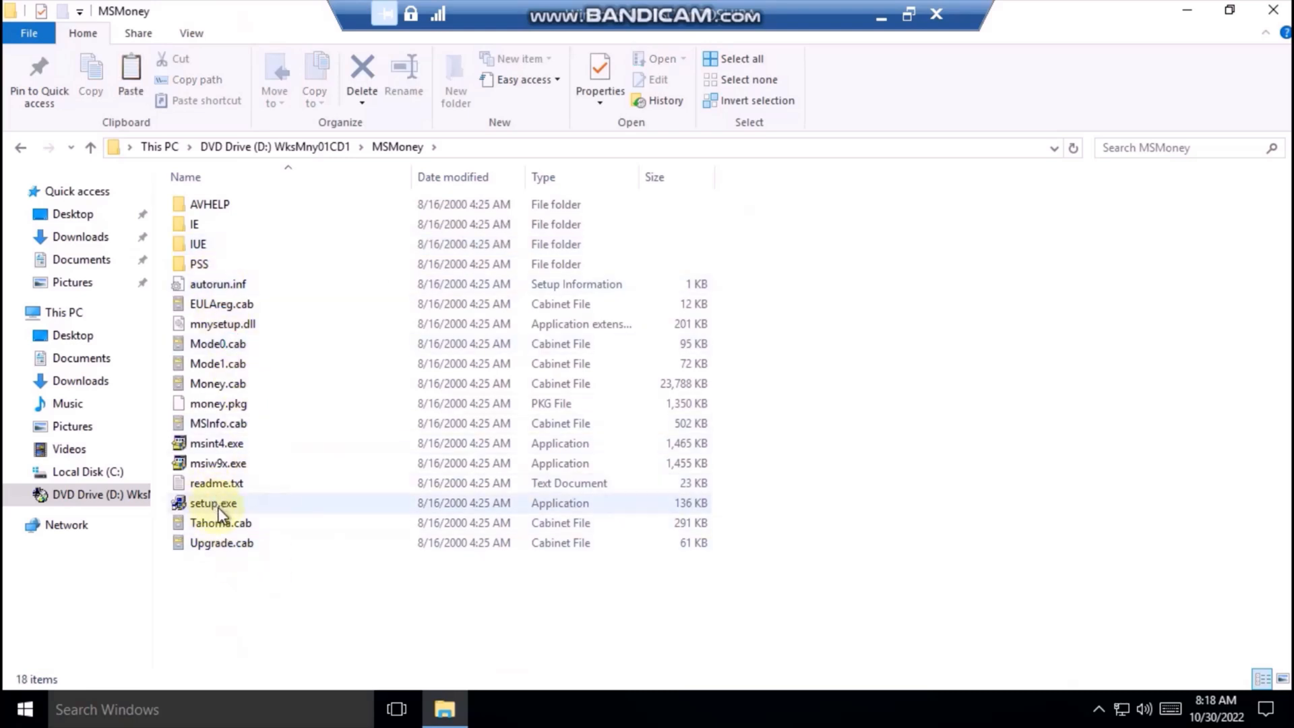
Run setup.exe and allow it through the UAC prompt.
click(213, 502)
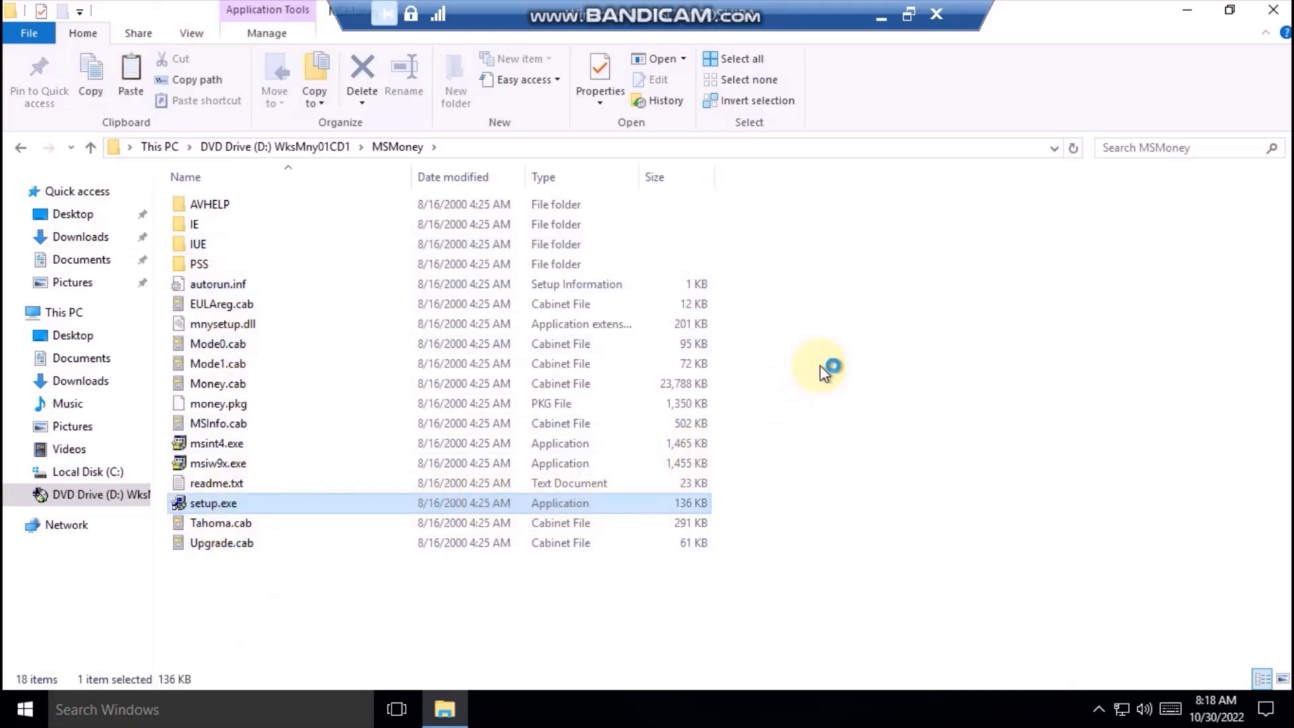
double_click(213, 503)
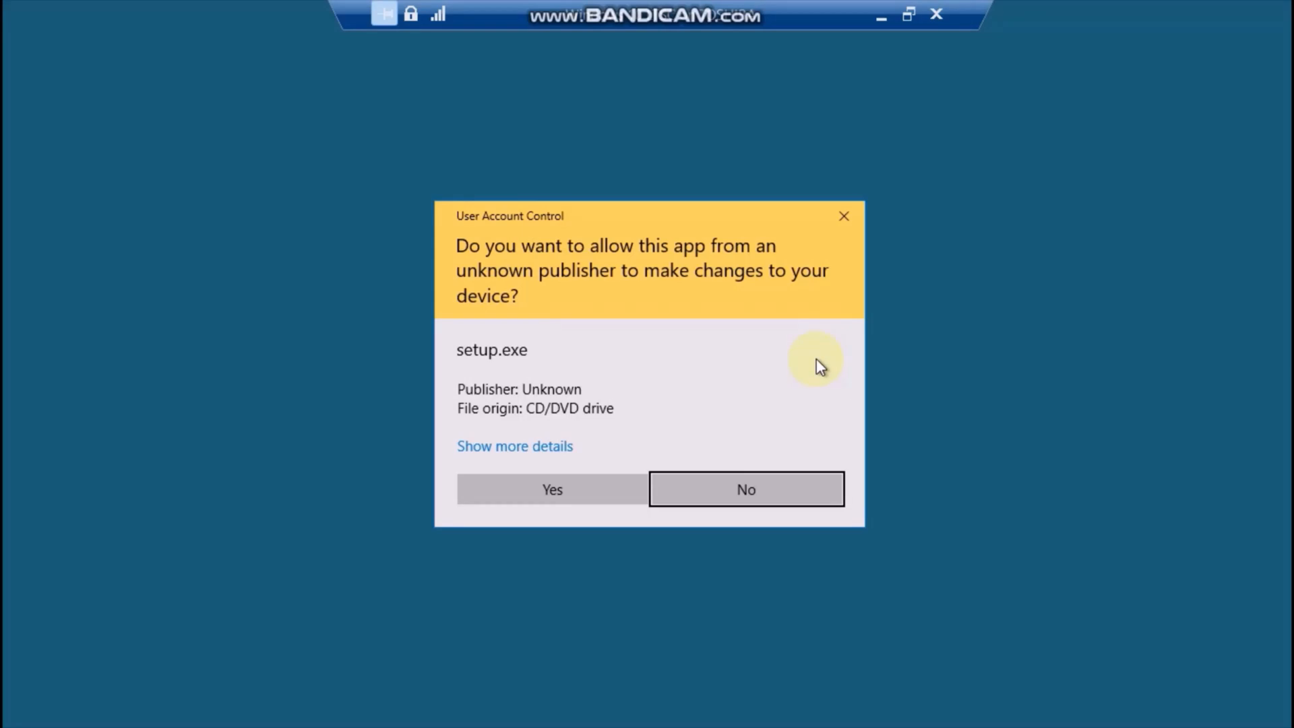
click(745, 488)
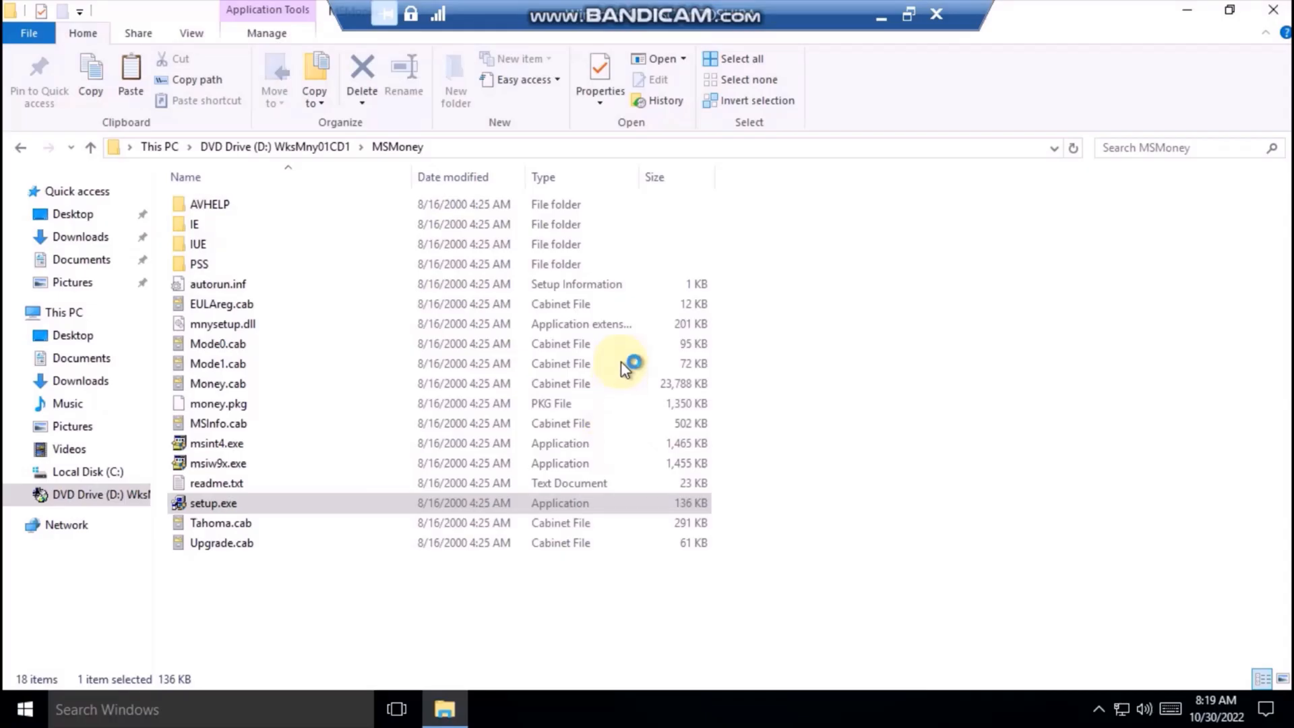
Complete the Express Install of Money 2001, finish the installer and close the disc folder.
double_click(213, 502)
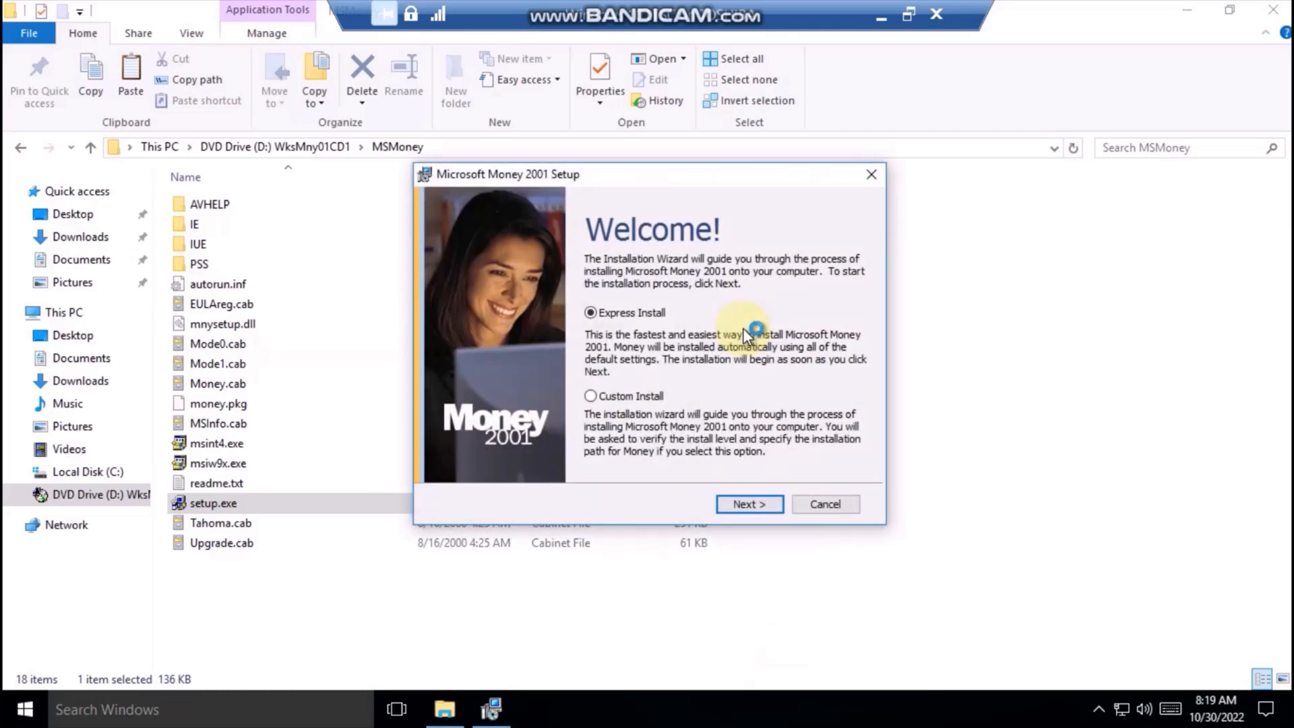
mouse_move(446, 354)
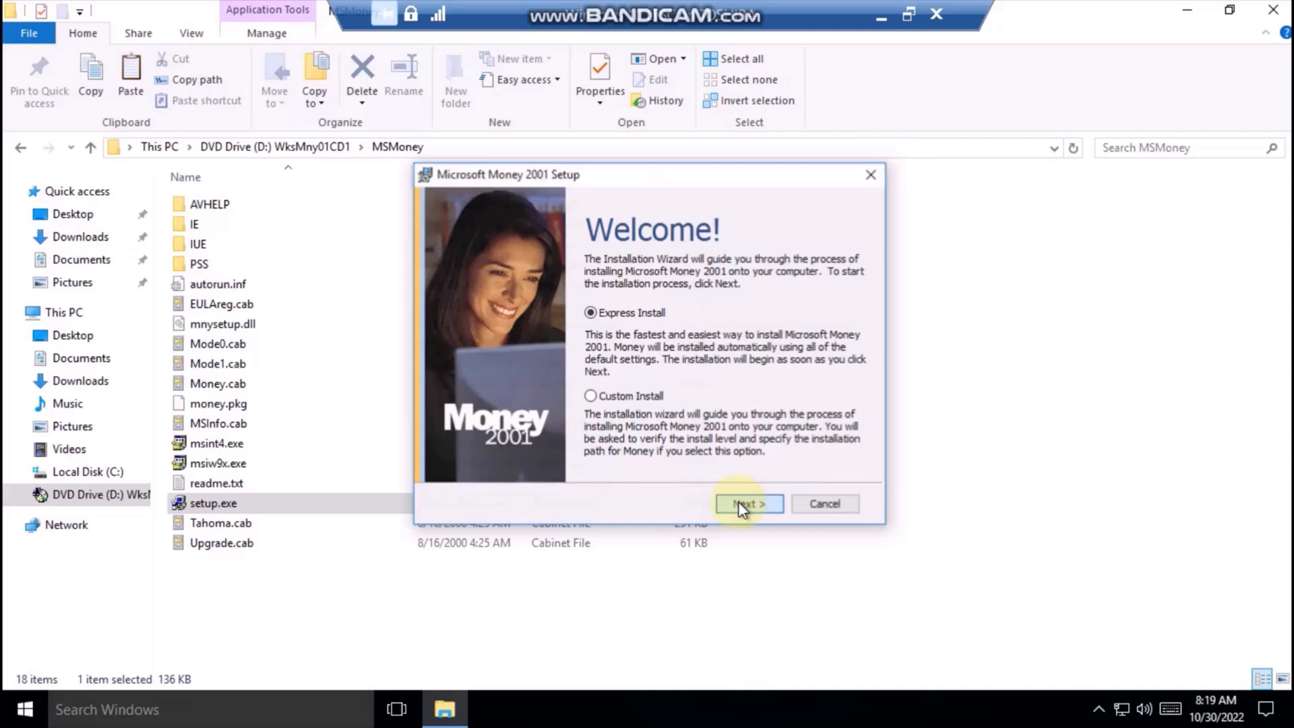
click(747, 503)
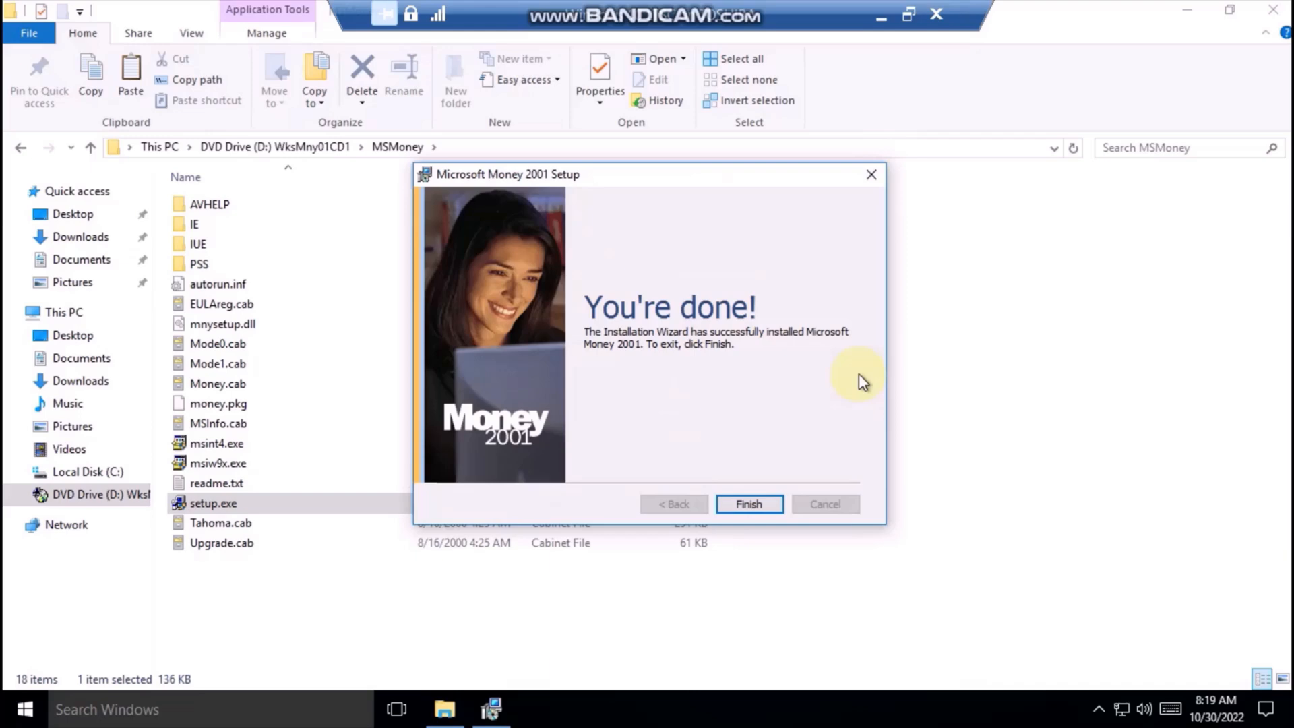
click(748, 503)
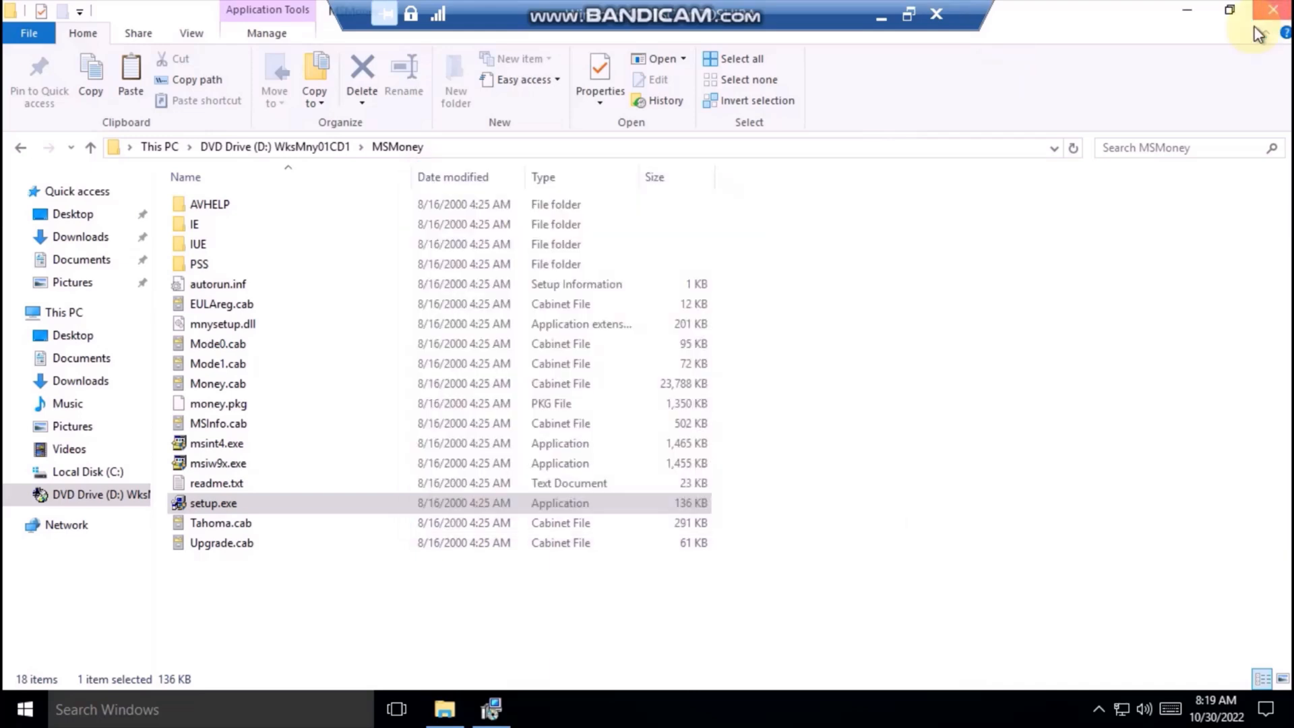
click(1269, 10)
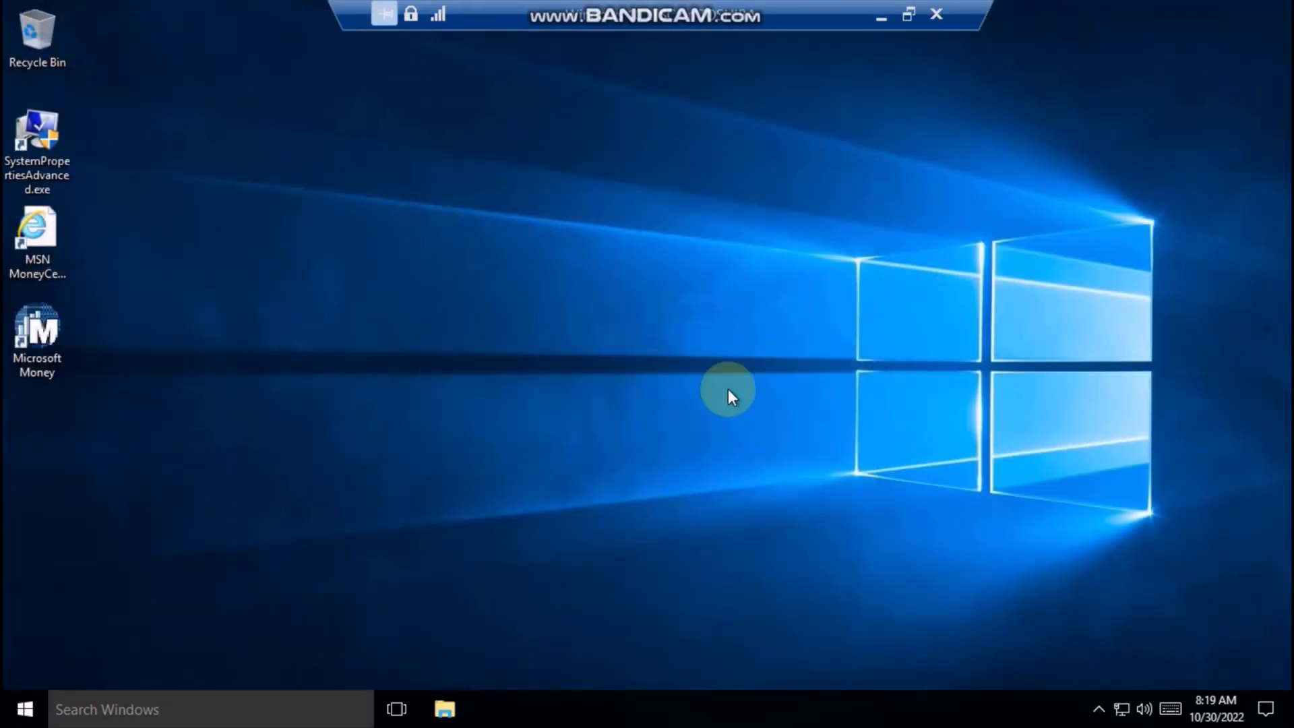
Launch Microsoft Money 2001 from the desktop shortcut and choose Start Here for the Setup Assistant.
click(37, 338)
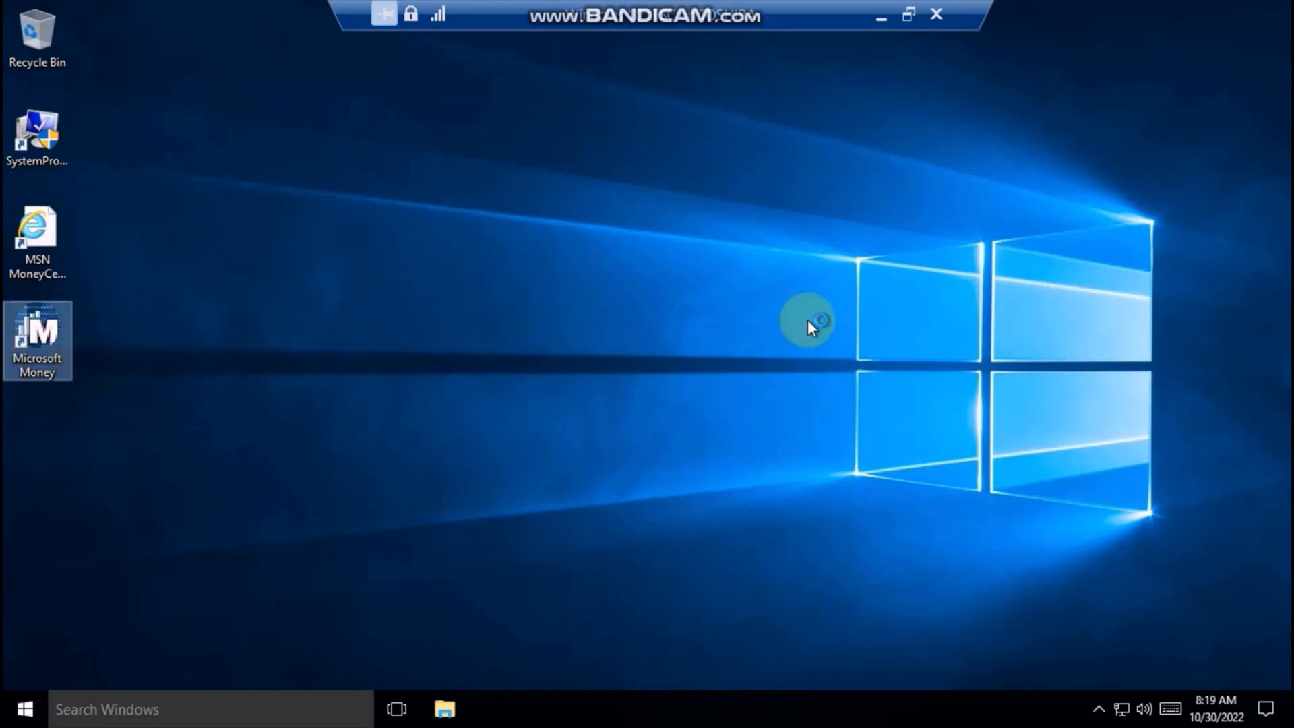
double_click(38, 341)
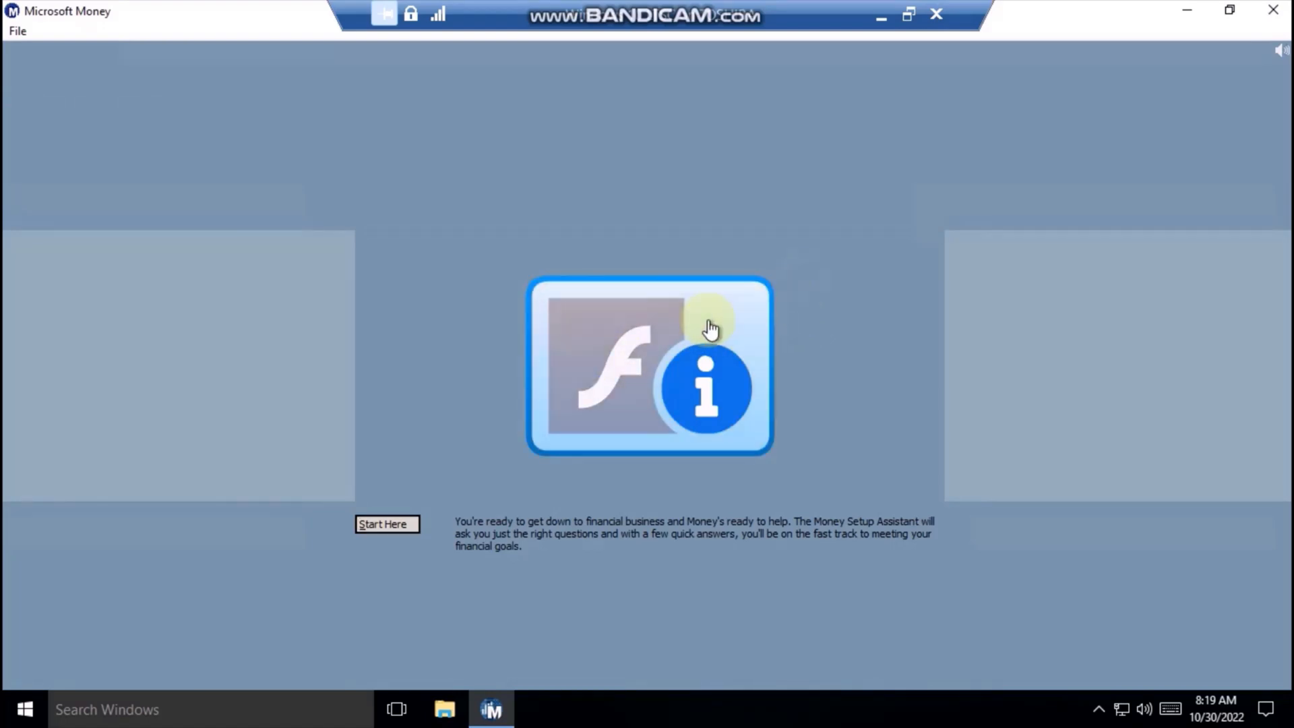
mouse_move(864, 255)
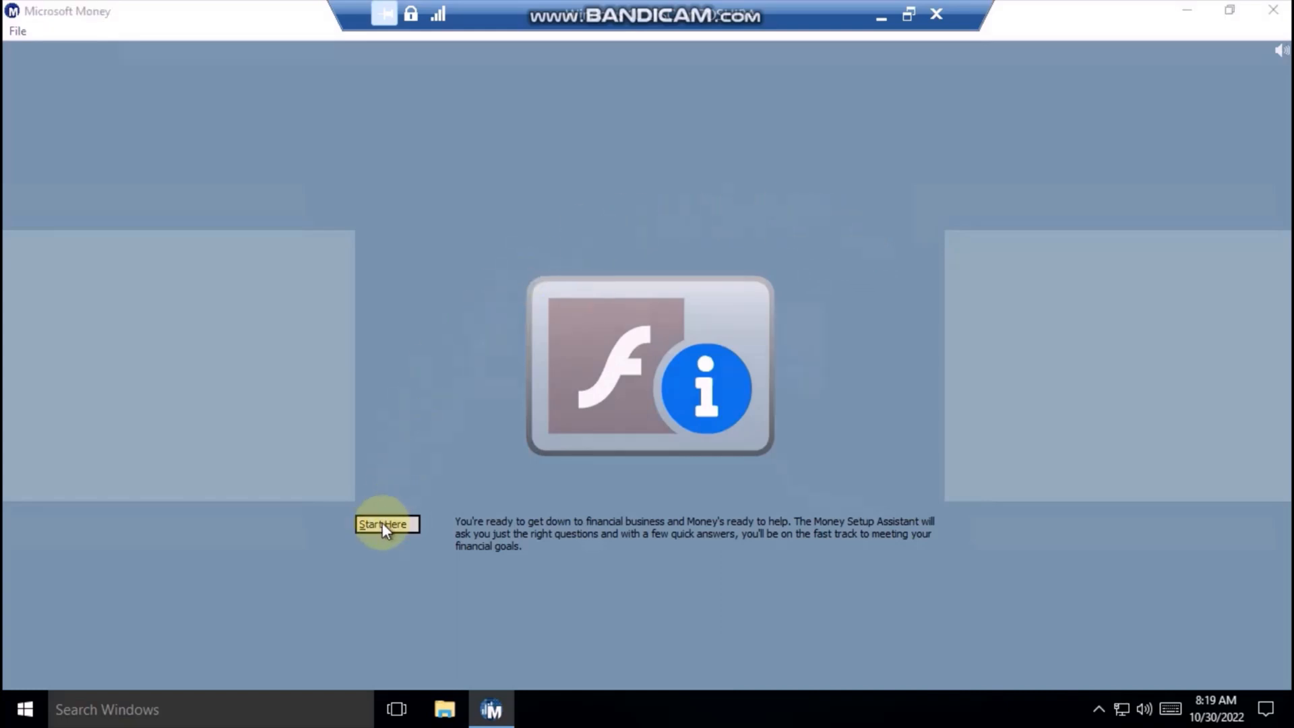
click(387, 524)
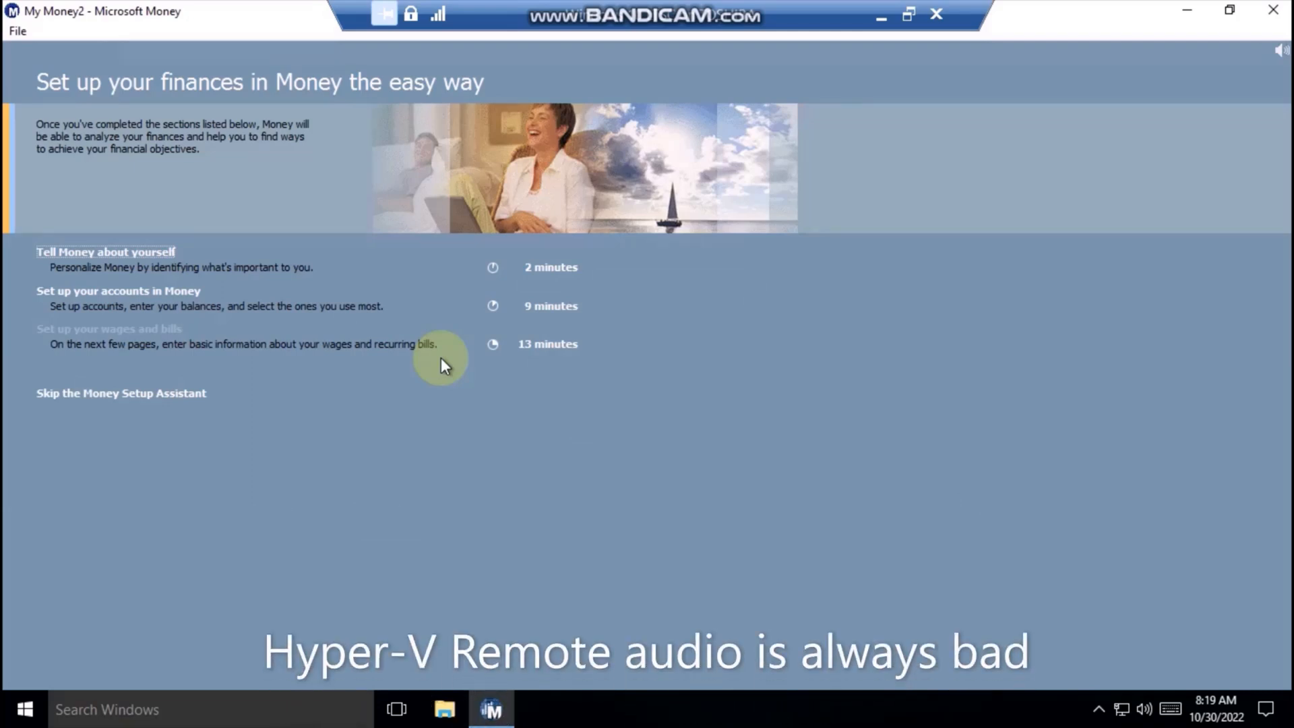
mouse_move(481, 468)
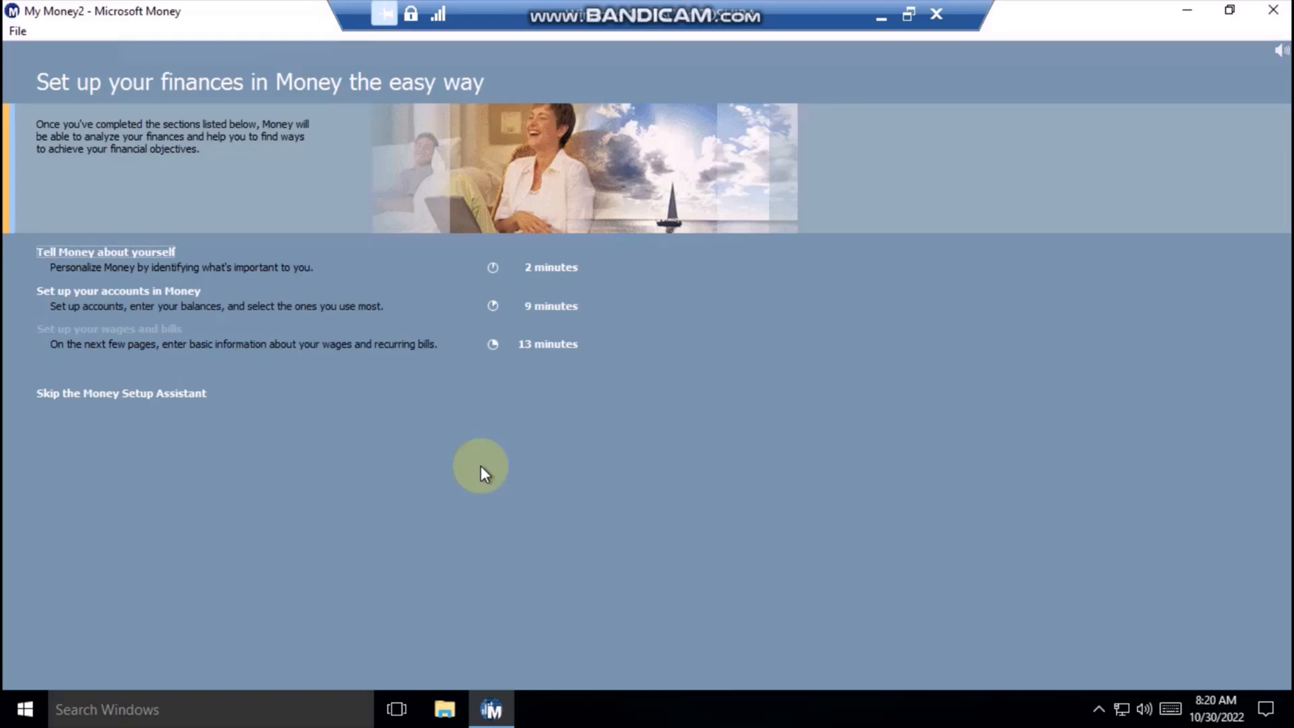
In Tell Money about yourself, enter the name John Doe and continue to financial priorities.
click(105, 252)
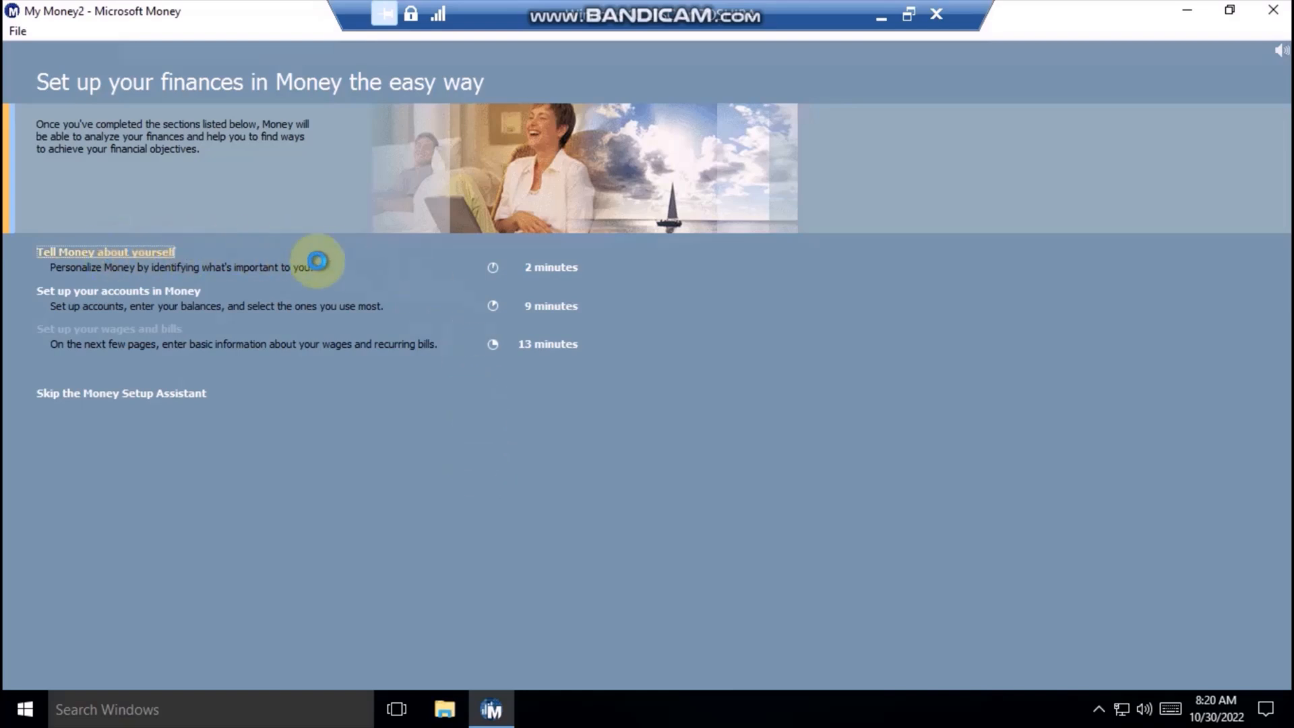
click(105, 252)
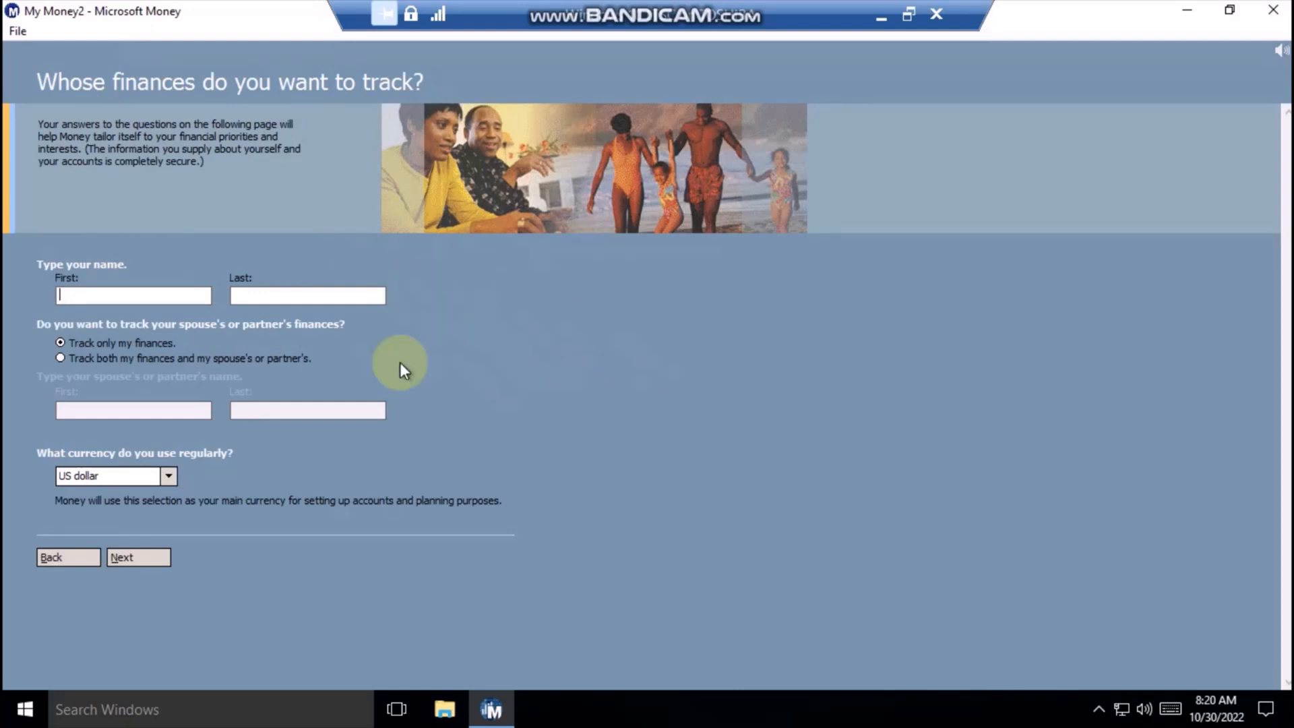
mouse_move(152, 263)
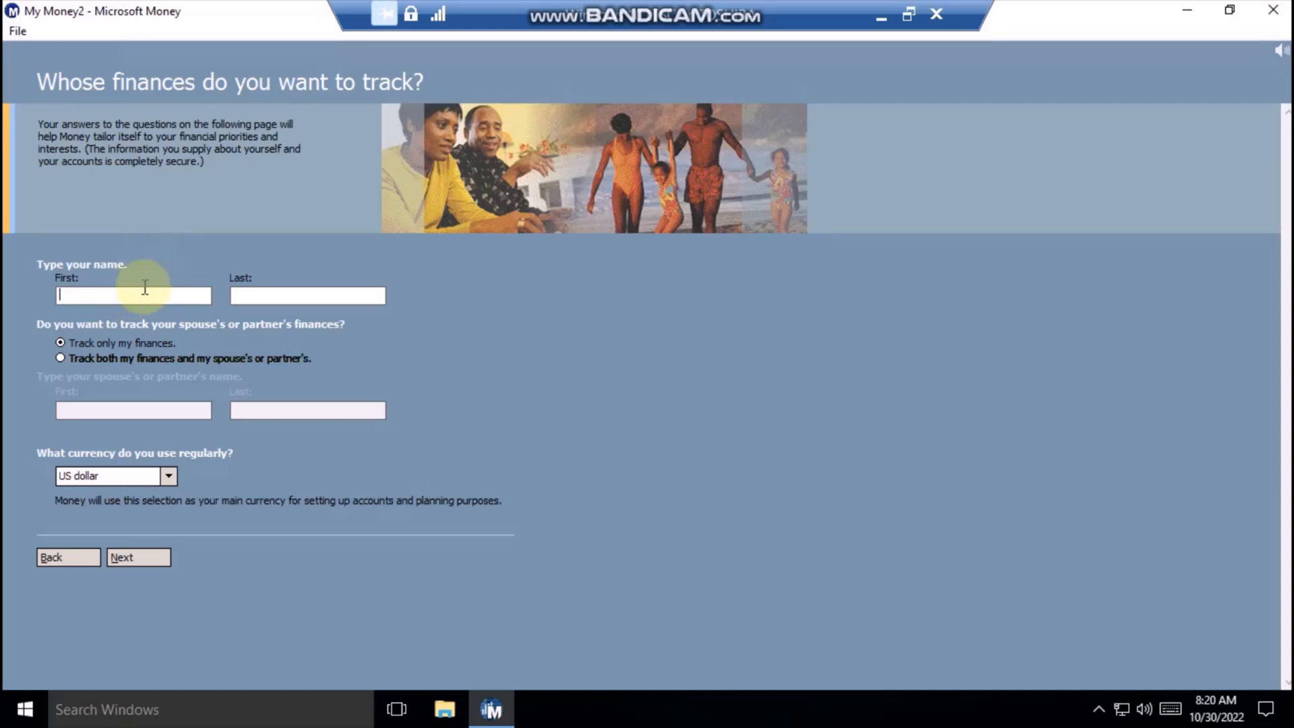
text(John)
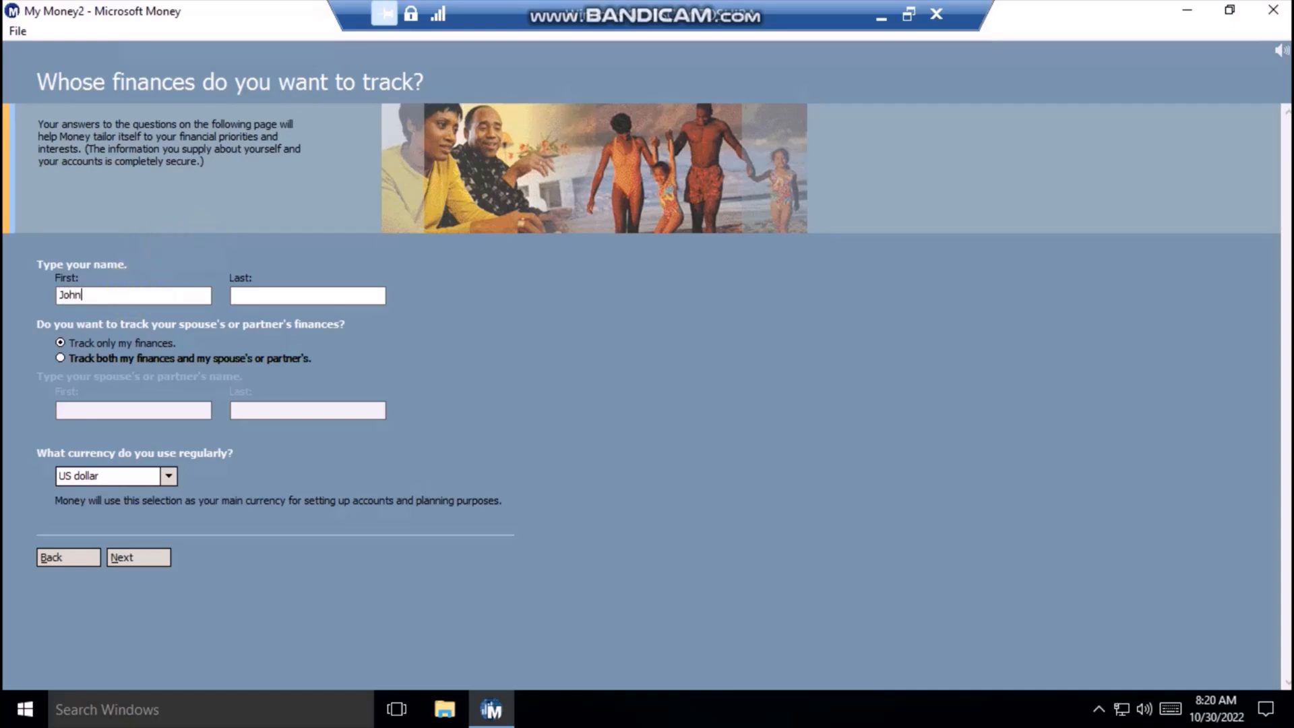
text(D)
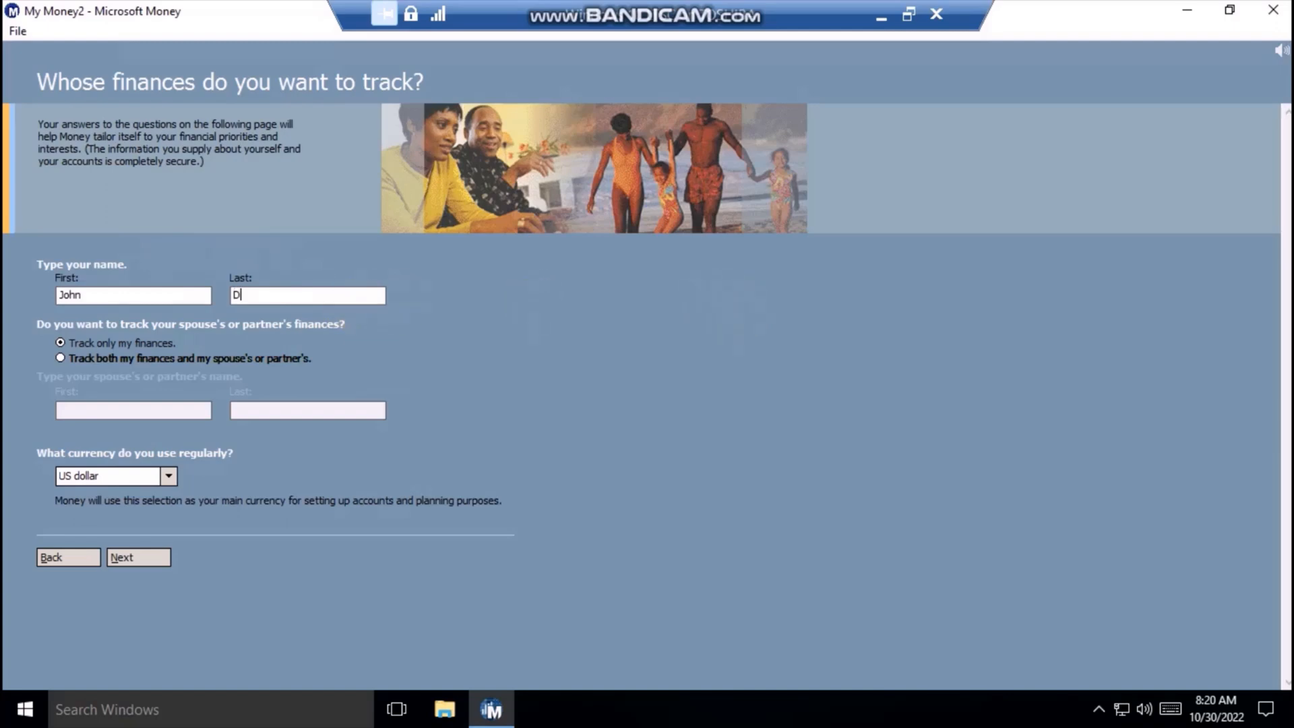
text(oe)
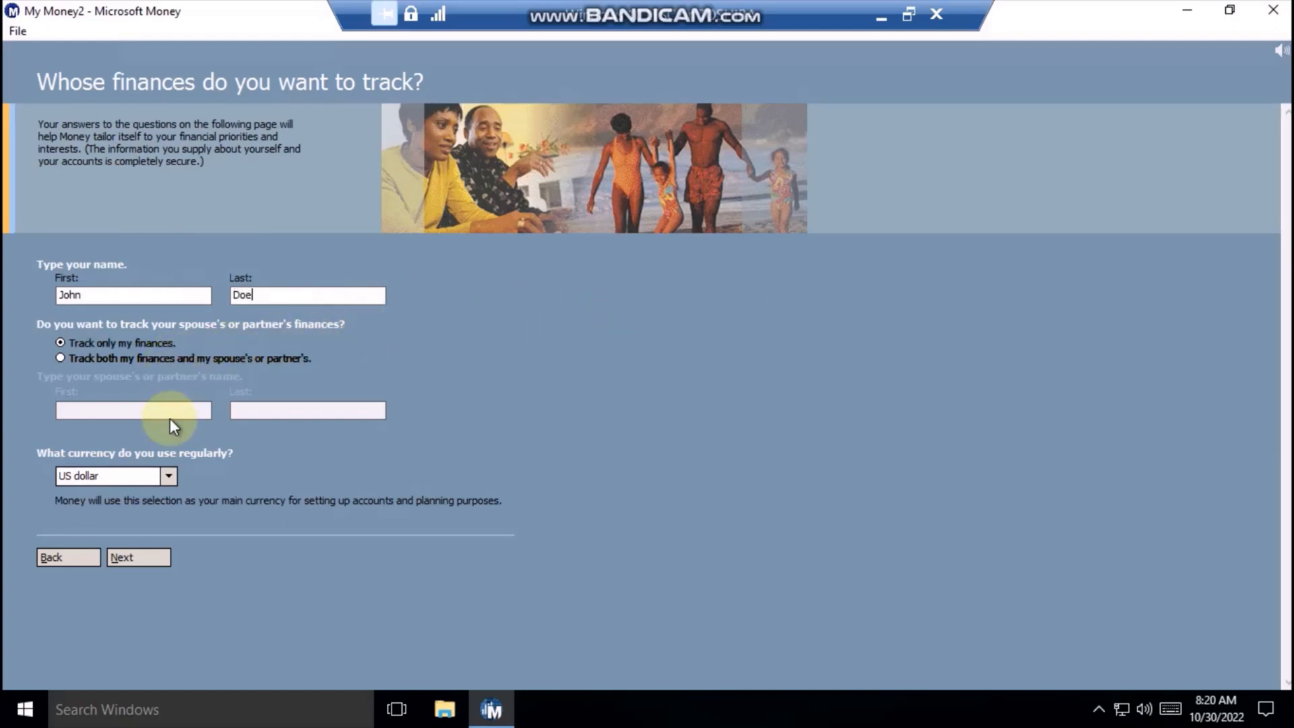
click(137, 557)
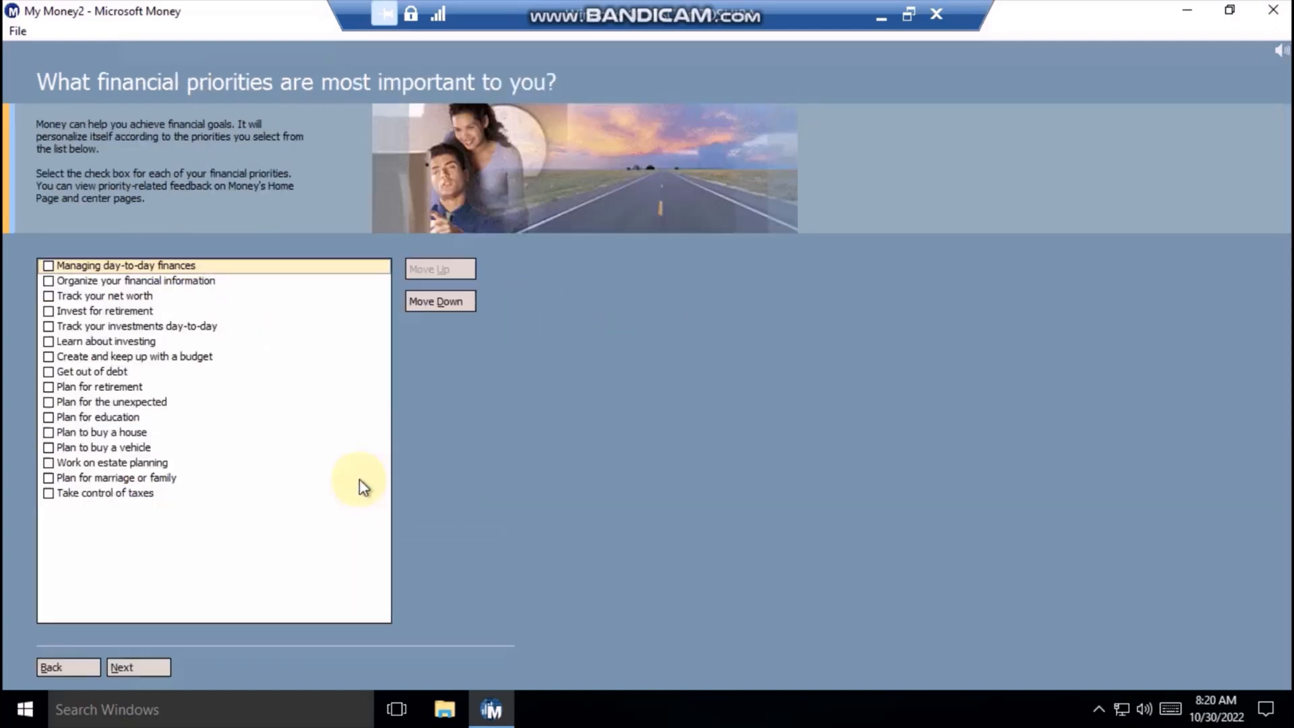
mouse_move(528, 429)
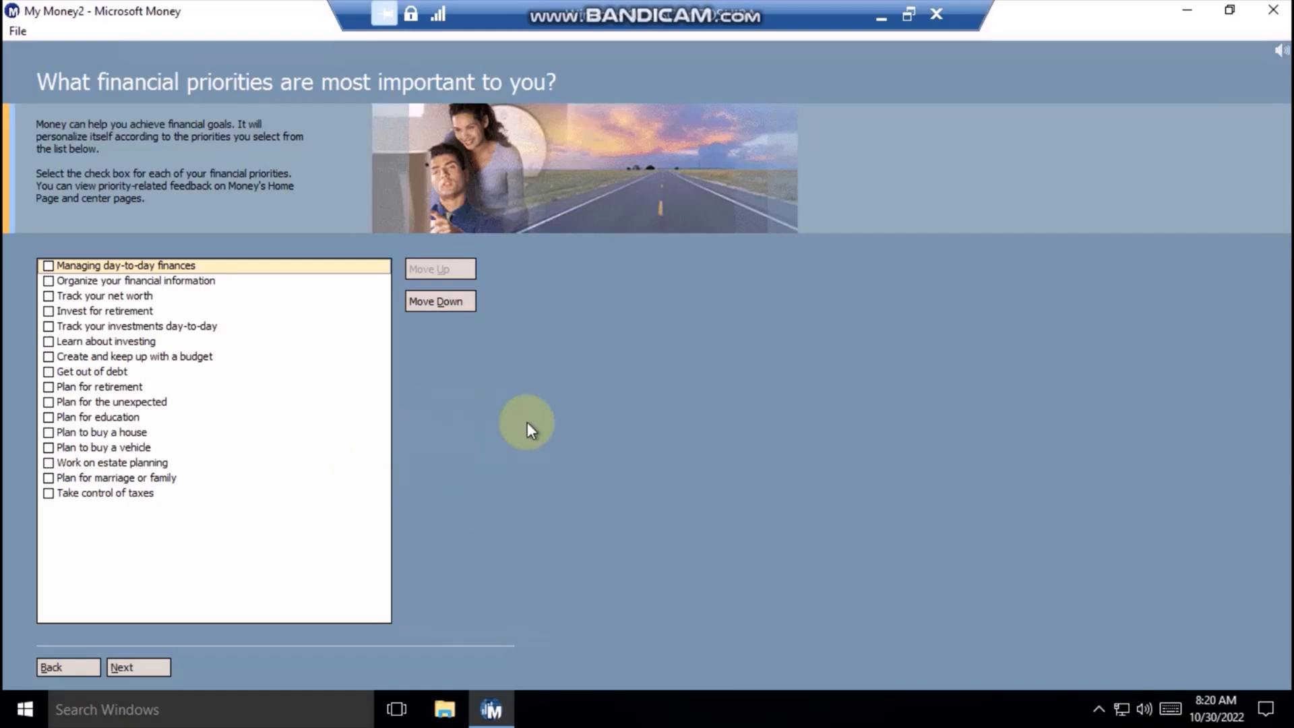
mouse_move(467, 506)
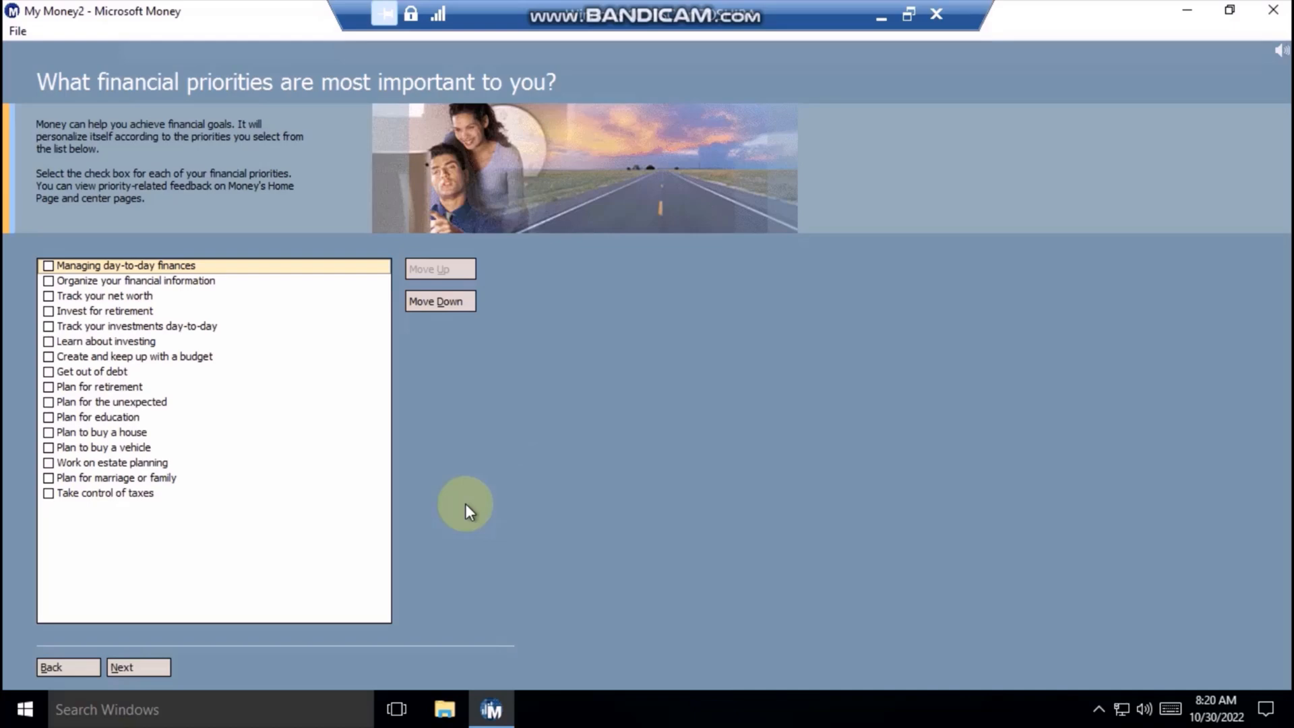
mouse_move(450, 483)
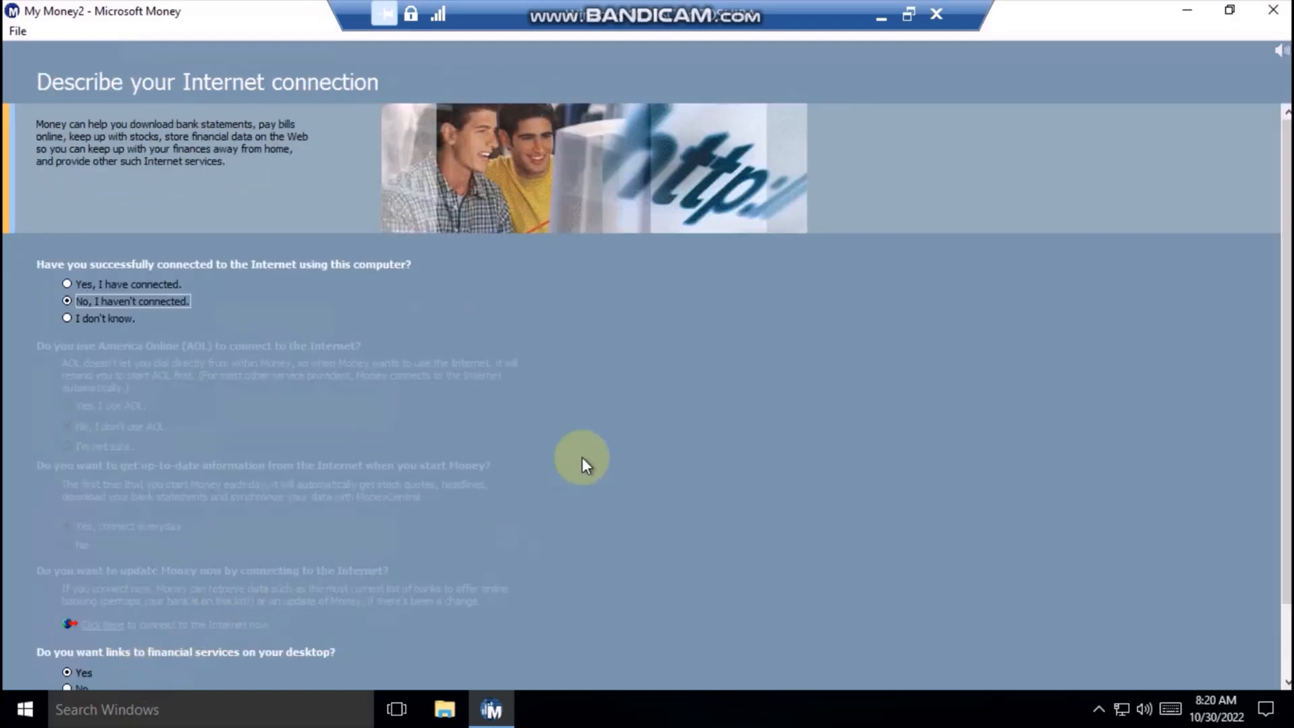
mouse_move(648, 396)
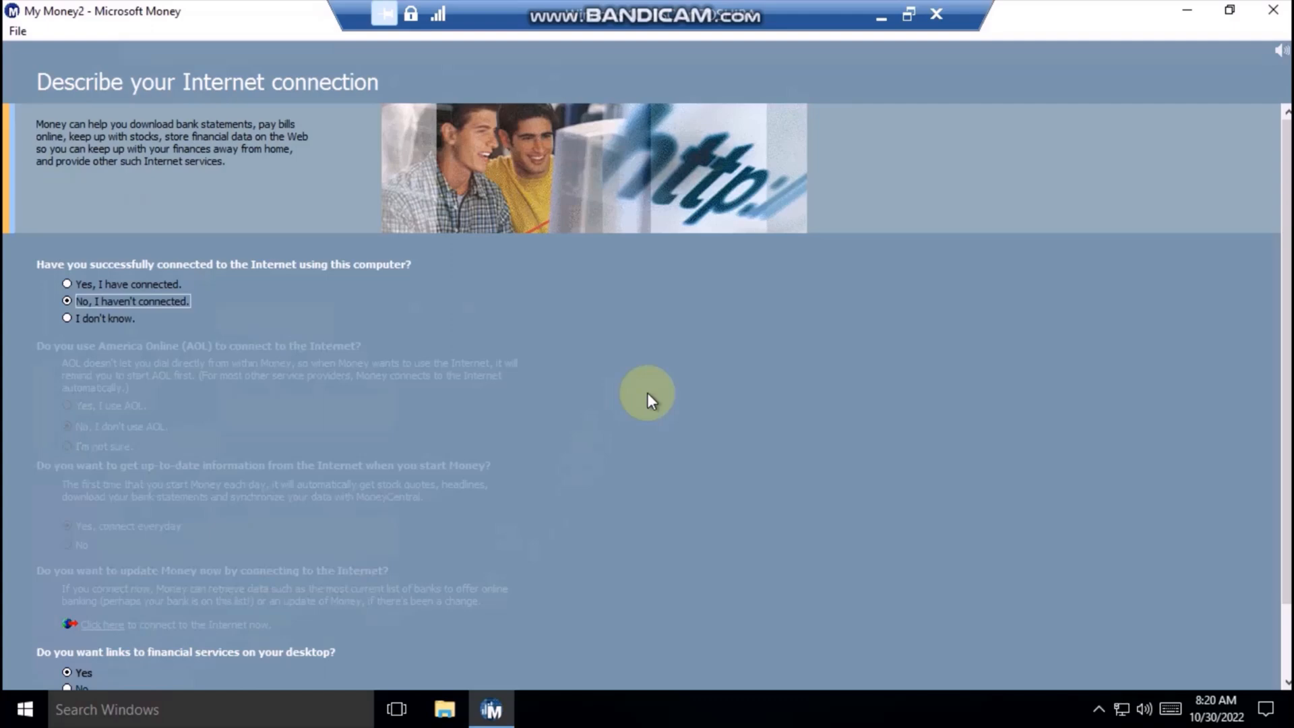
mouse_move(641, 399)
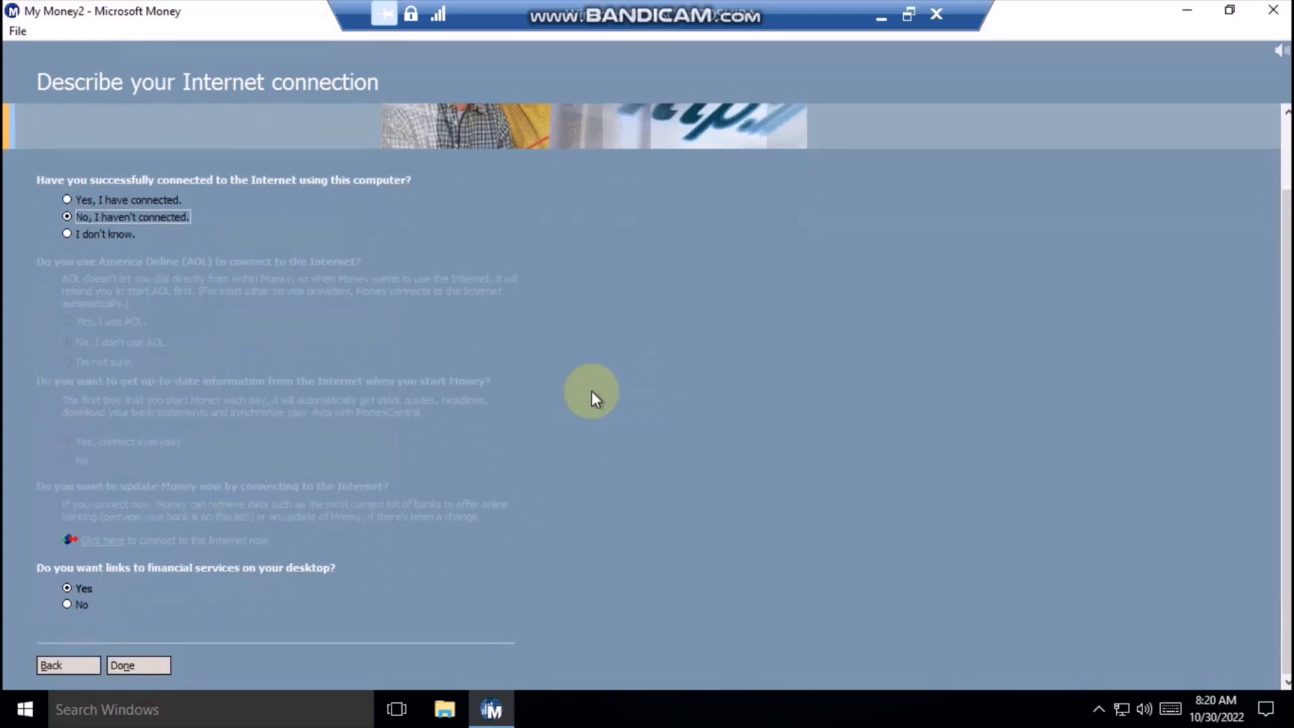
mouse_move(547, 451)
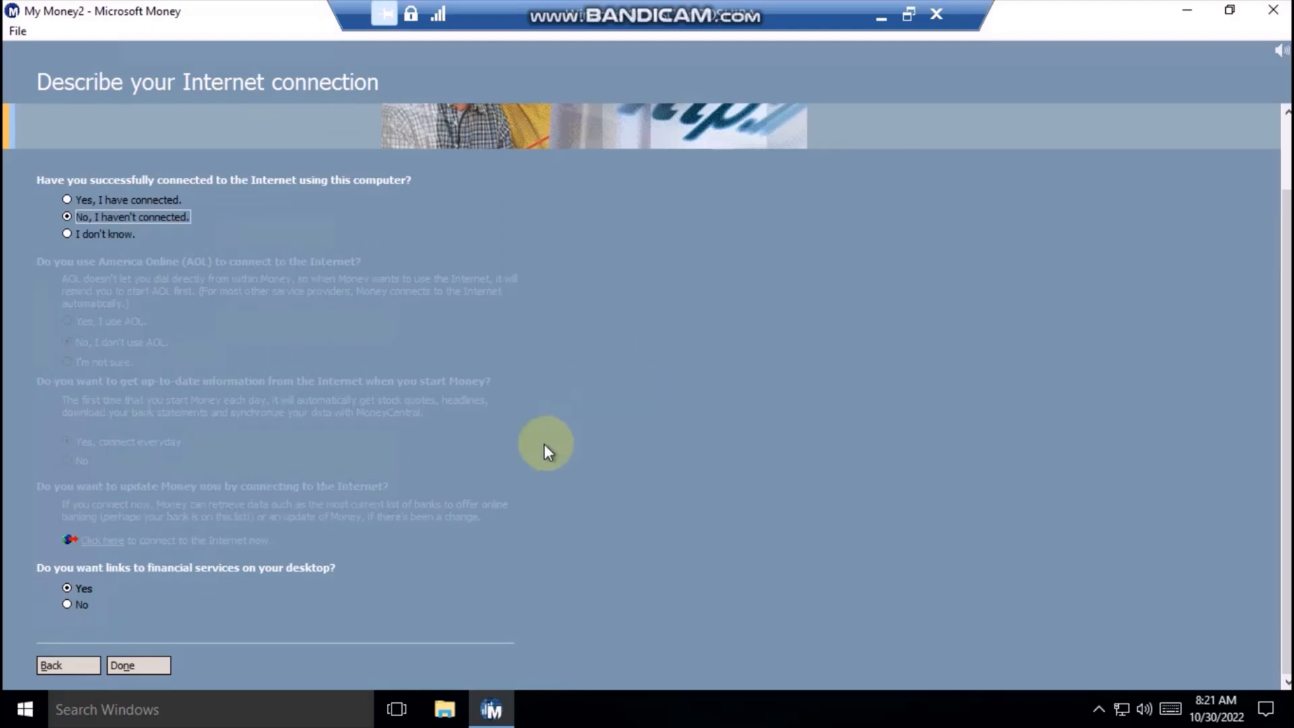
mouse_move(414, 446)
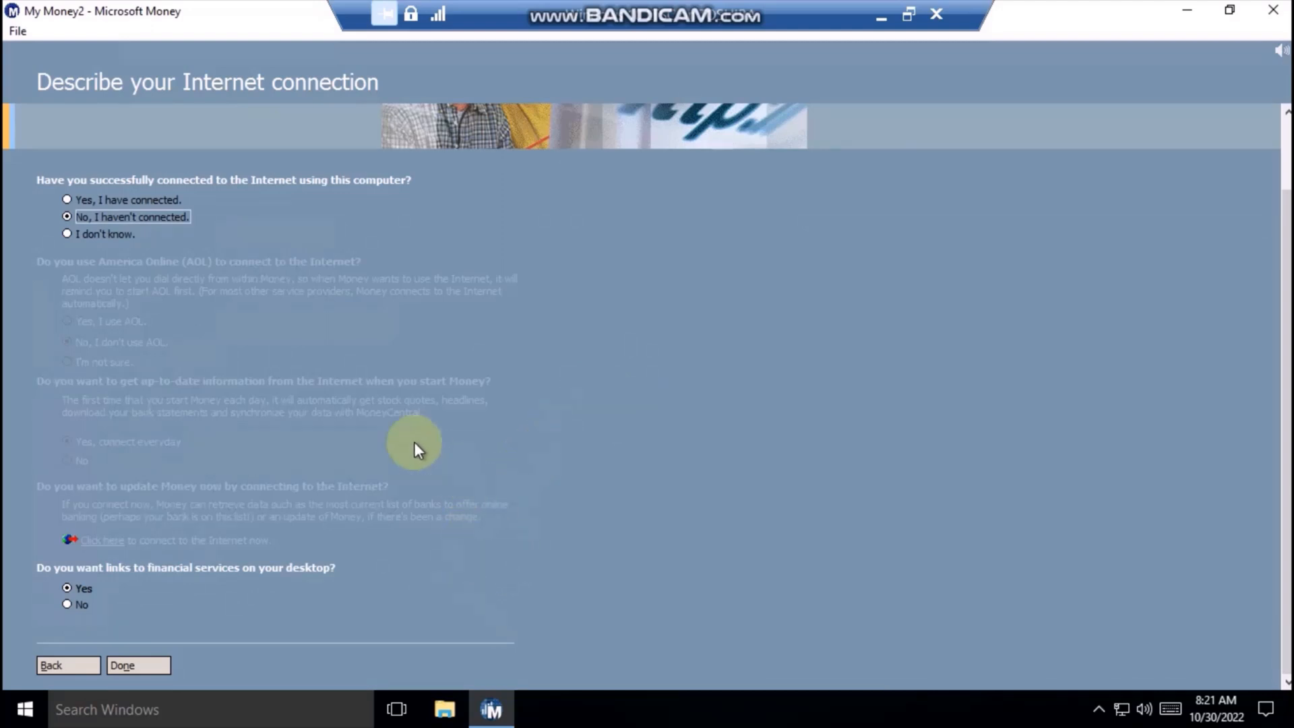
mouse_move(549, 255)
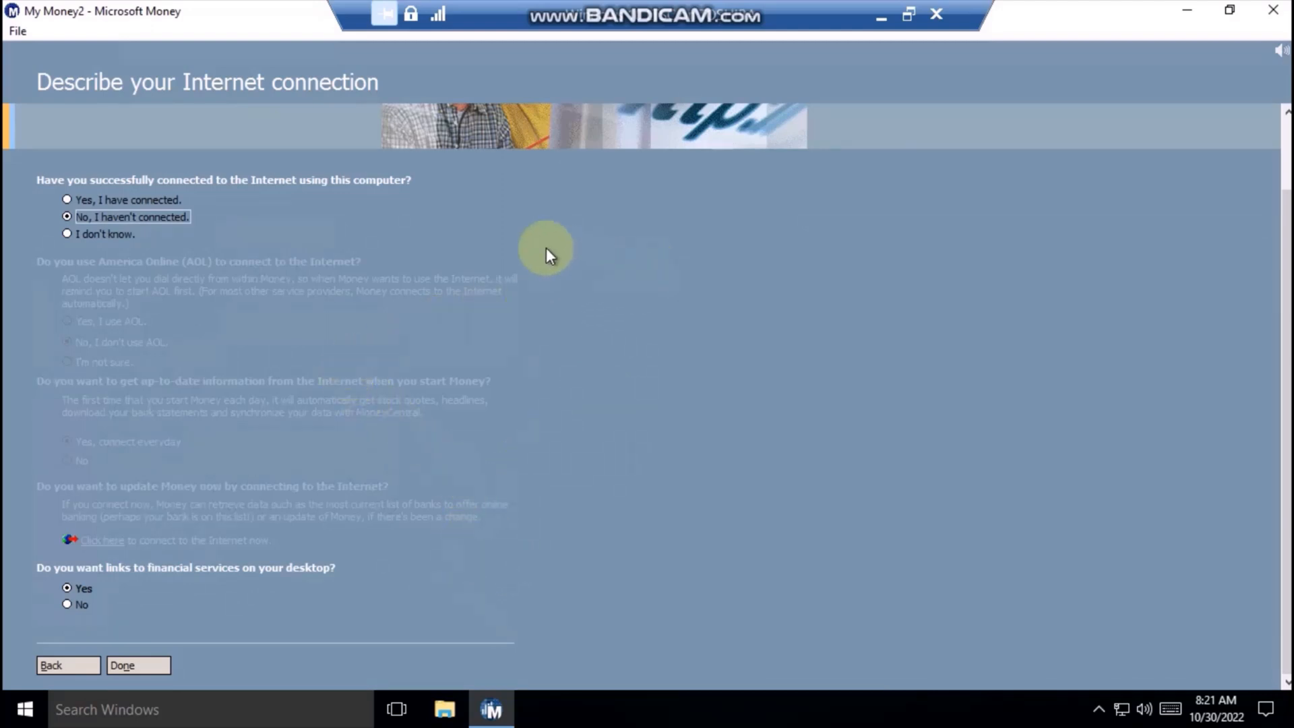
Answer Yes to having connected to the Internet, set the AOL option and finish the section.
click(67, 199)
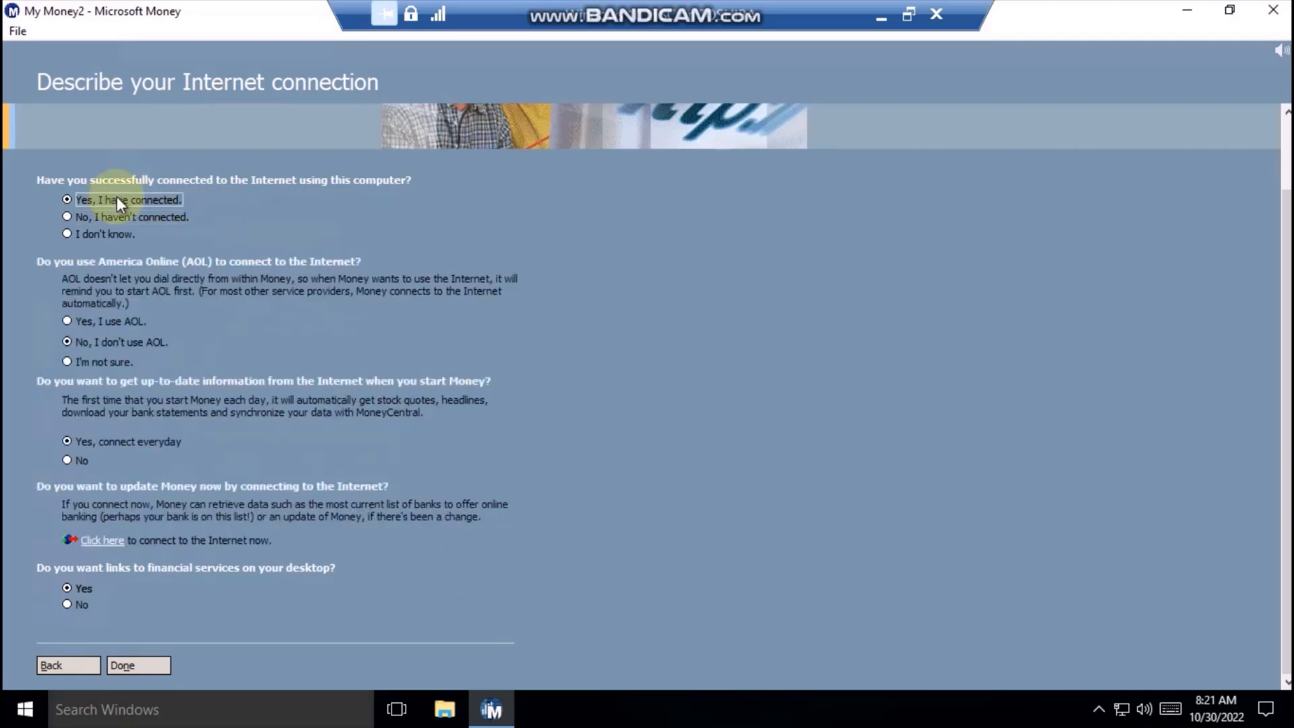
click(67, 321)
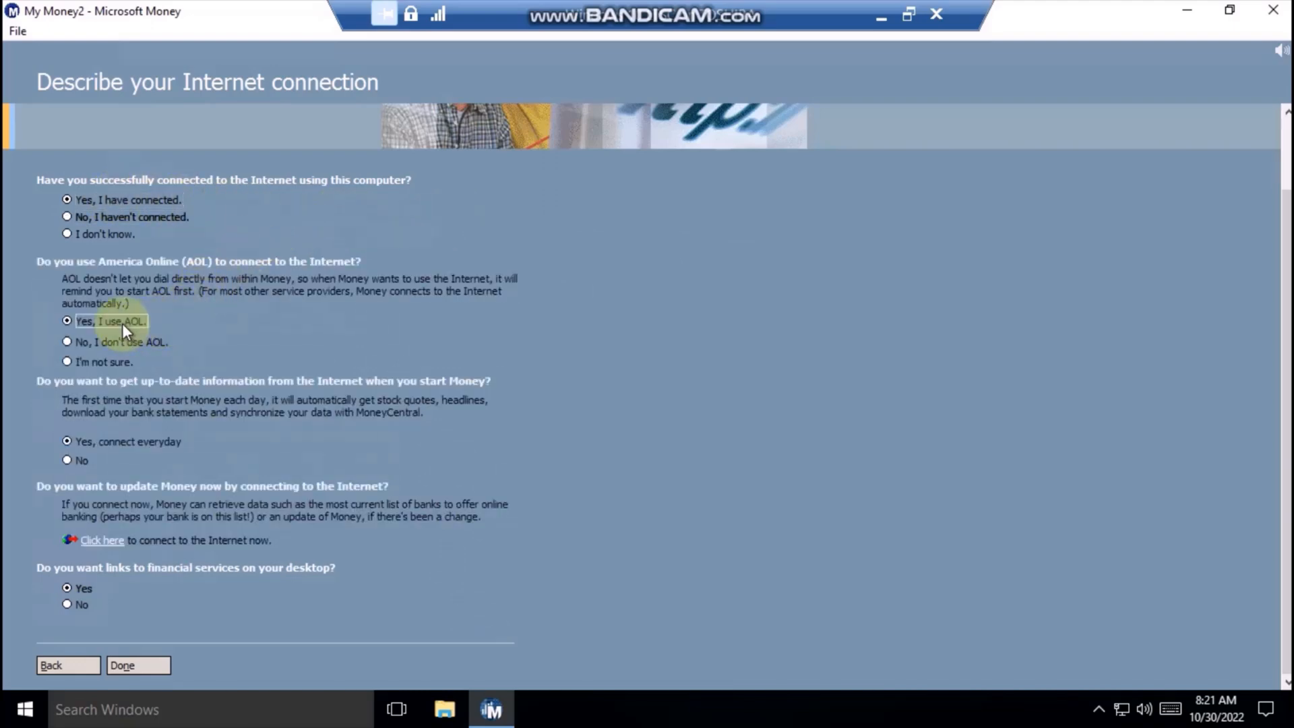
click(123, 665)
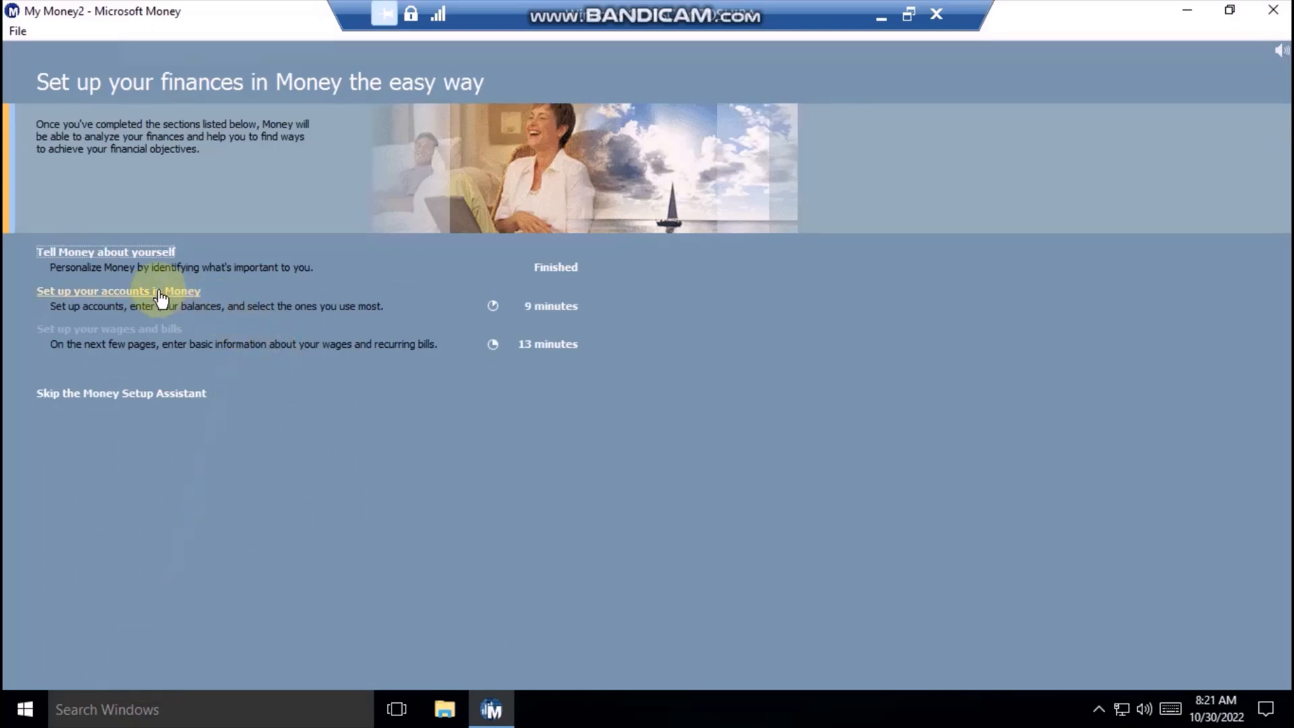
In Set up your accounts, tick Checking, Savings and Credit Card accounts.
click(118, 291)
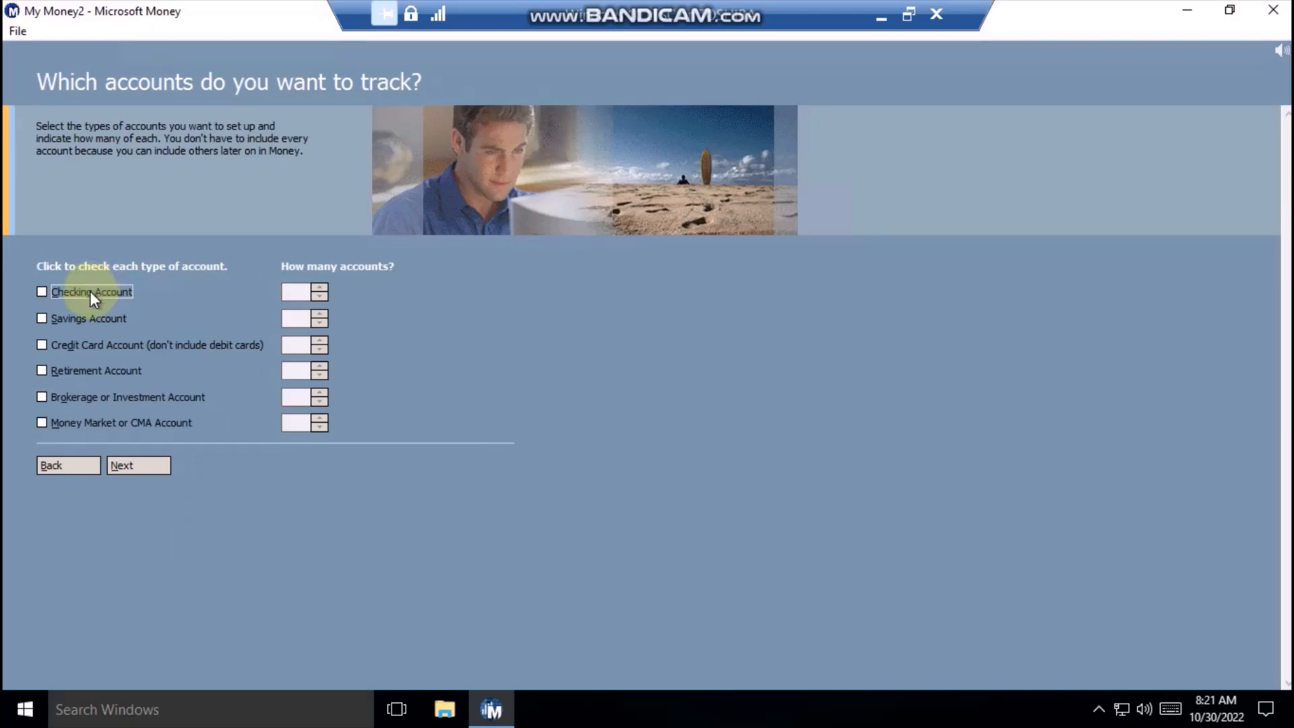
click(42, 291)
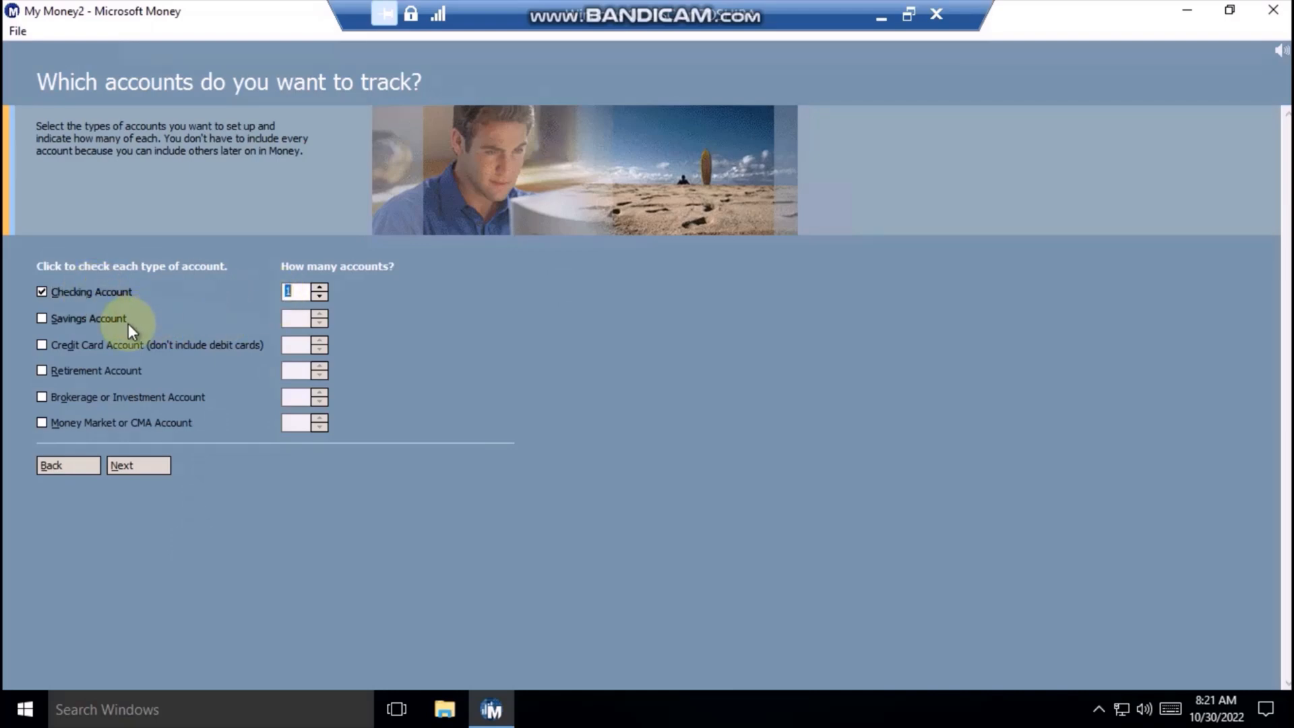
click(42, 318)
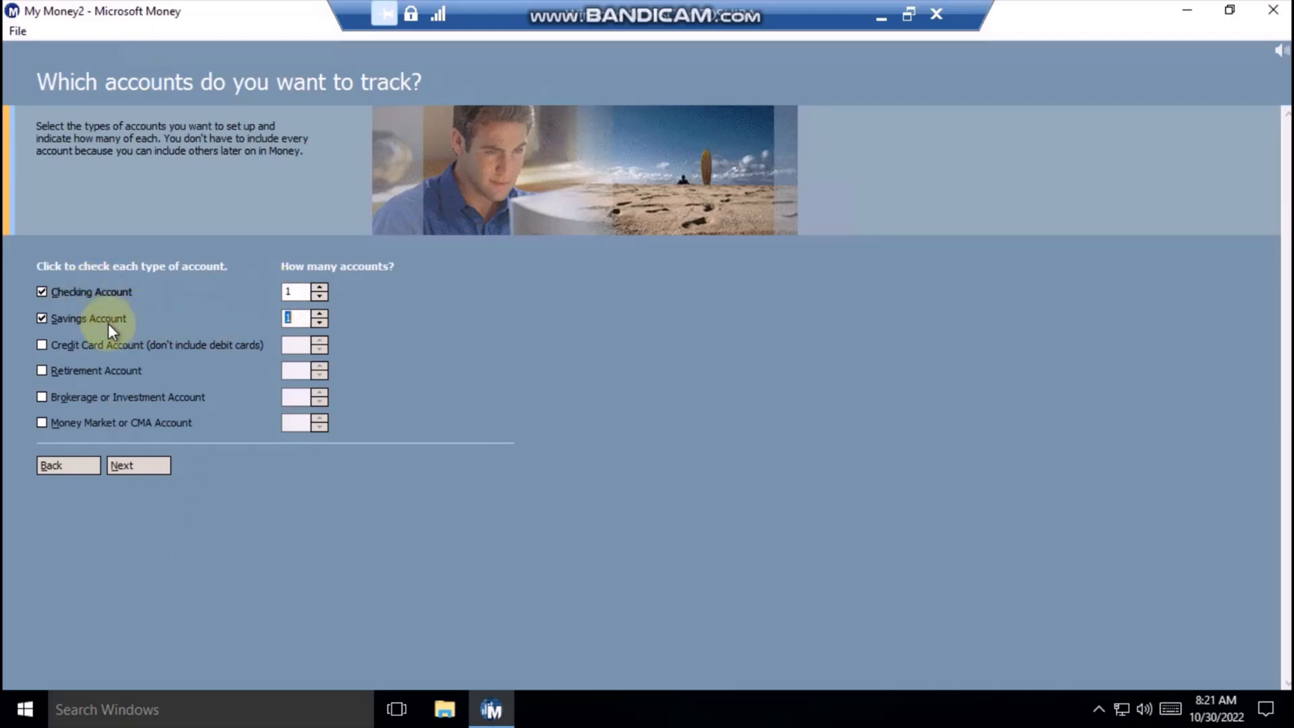
click(42, 344)
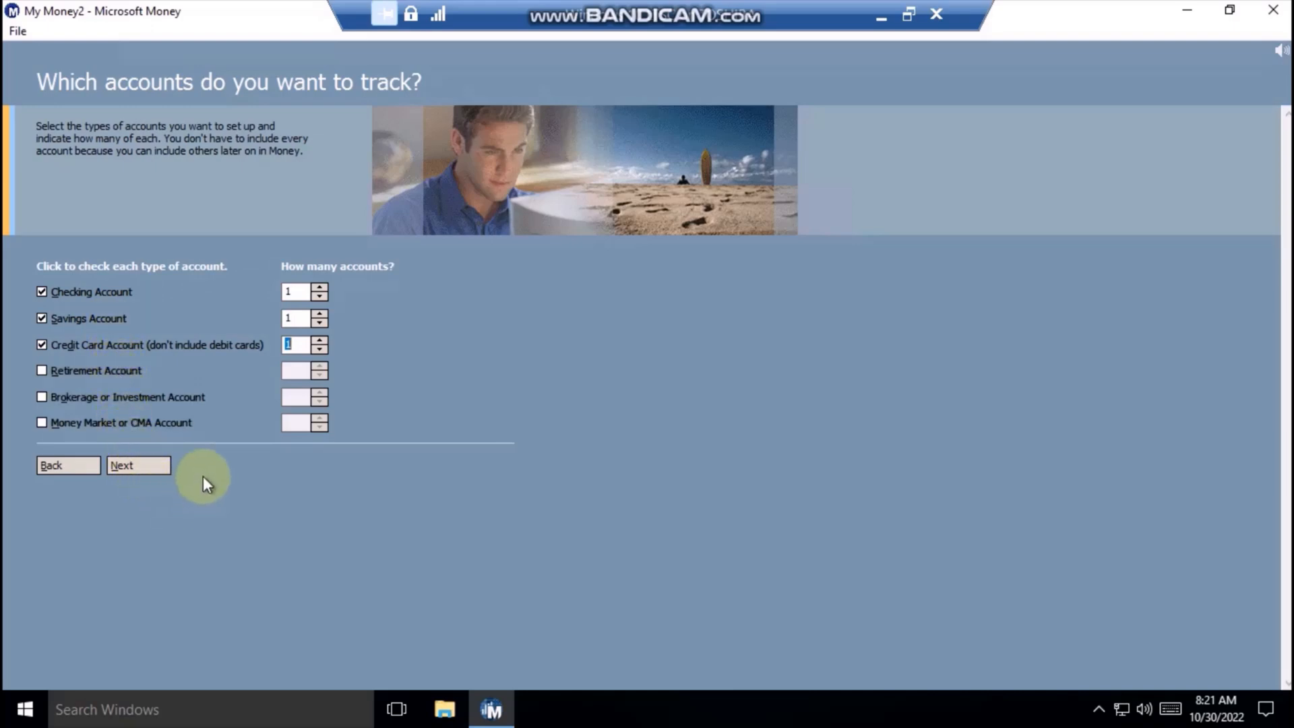
mouse_move(207, 436)
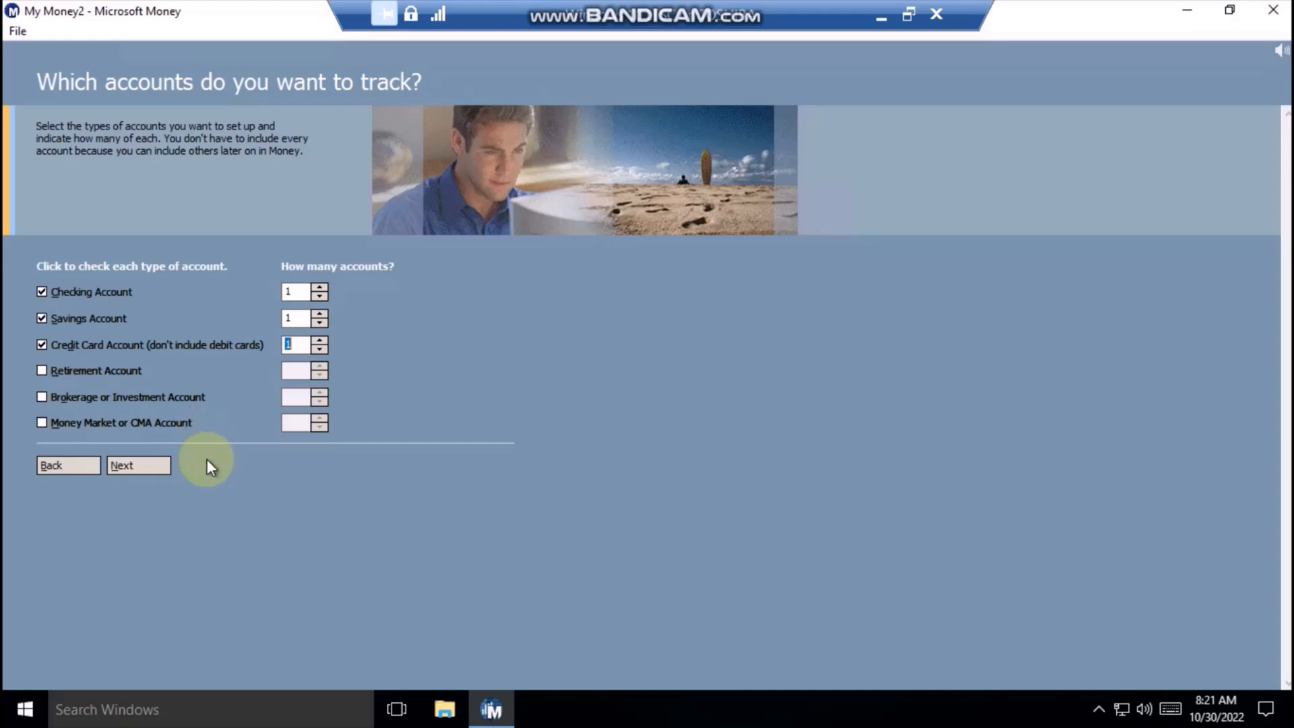
mouse_move(335, 503)
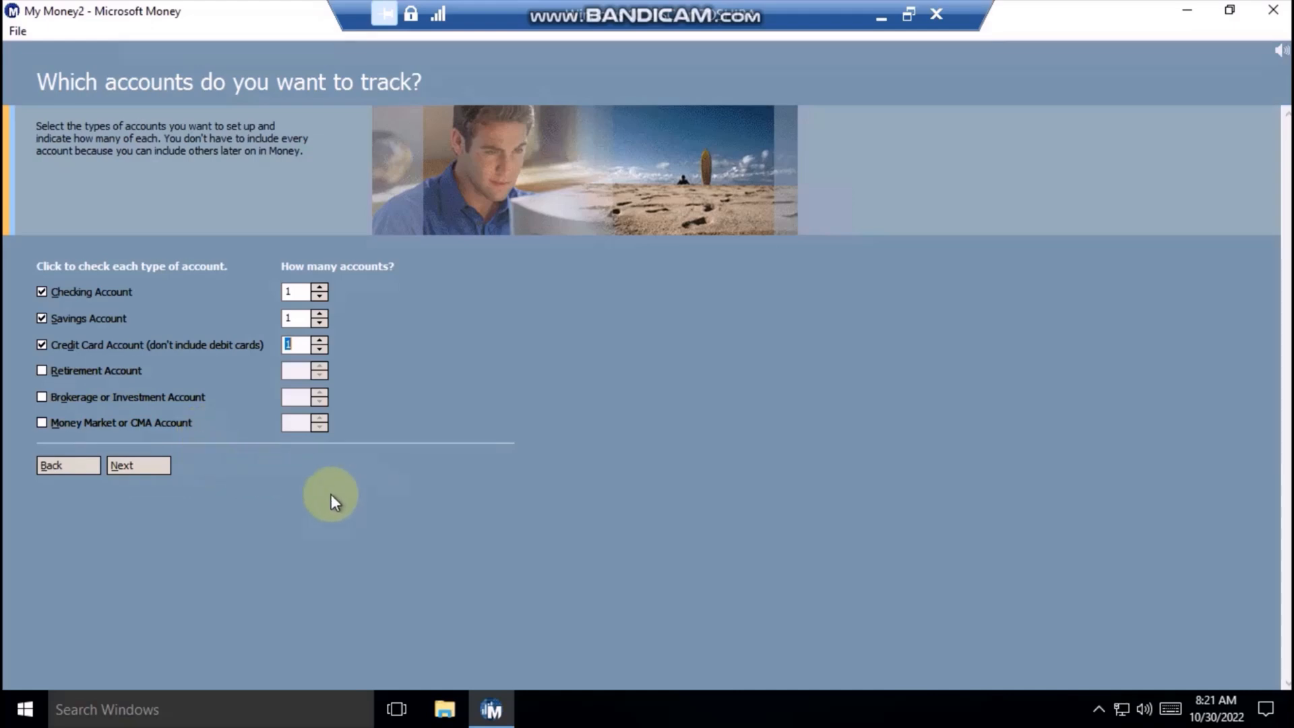
mouse_move(325, 513)
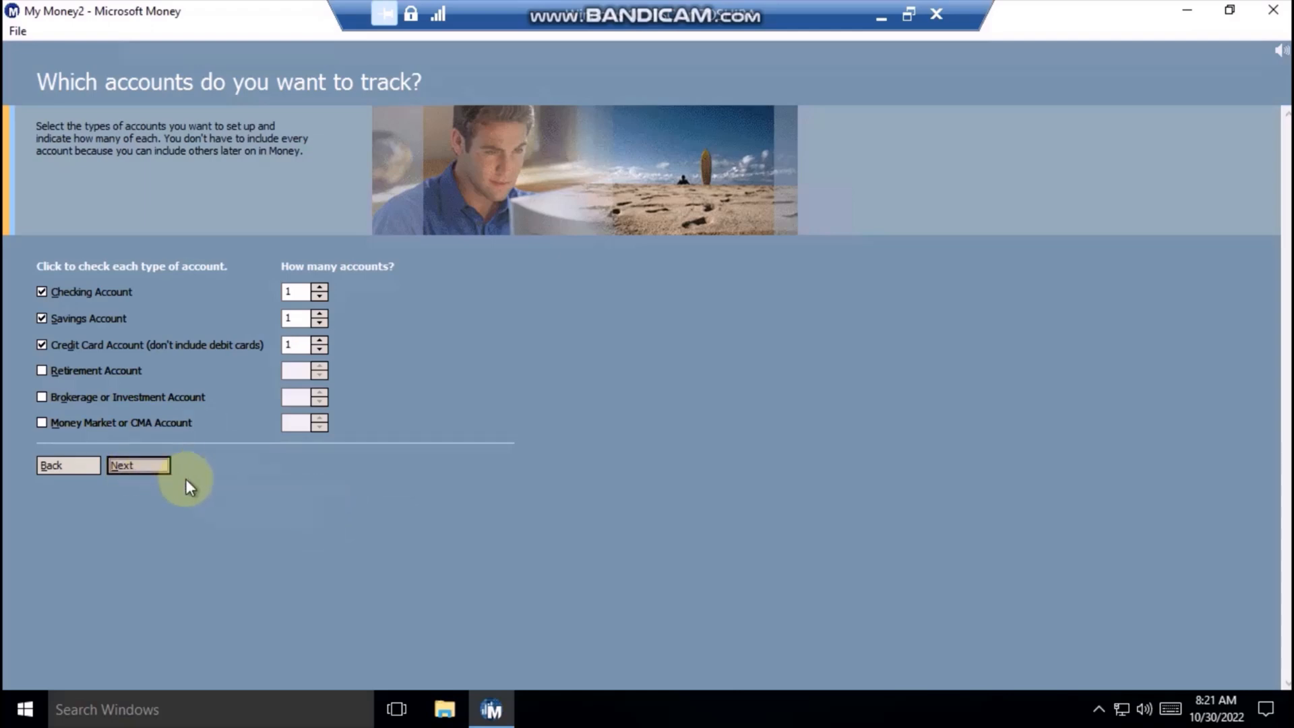
Advance to the account details page, then go Back to the Setup Assistant overview.
click(137, 465)
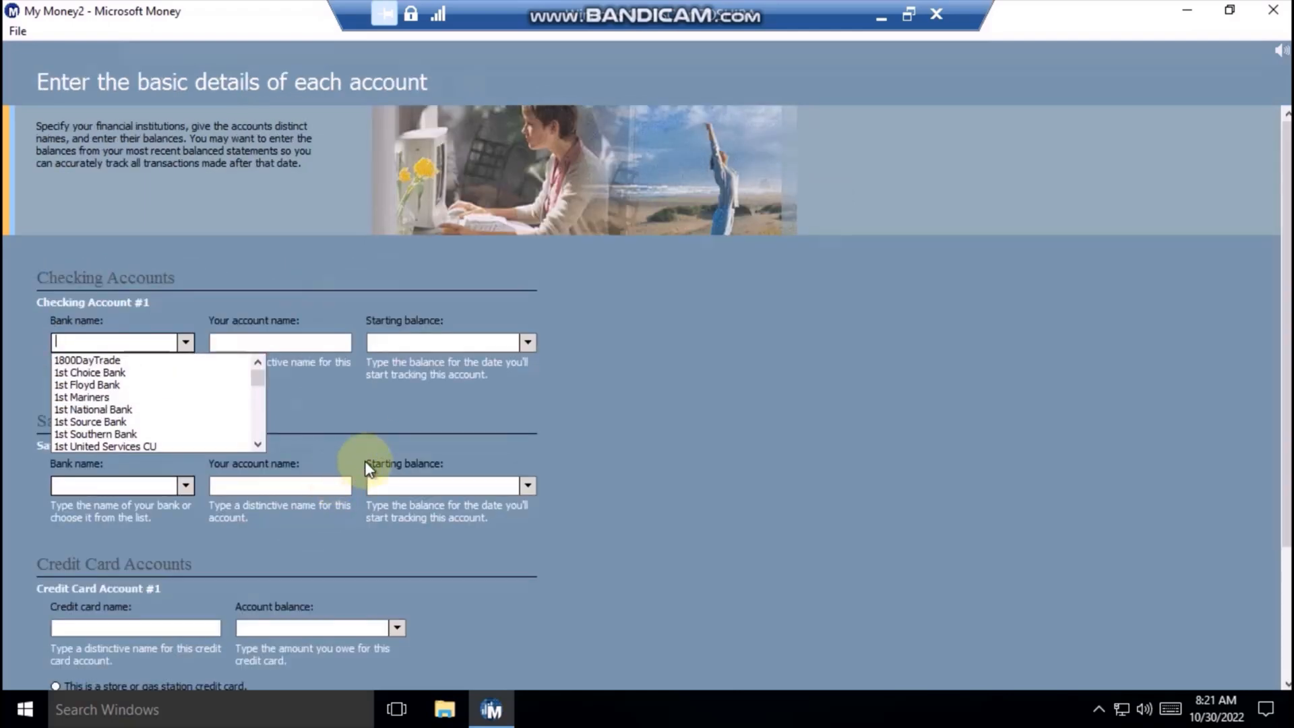
mouse_move(481, 422)
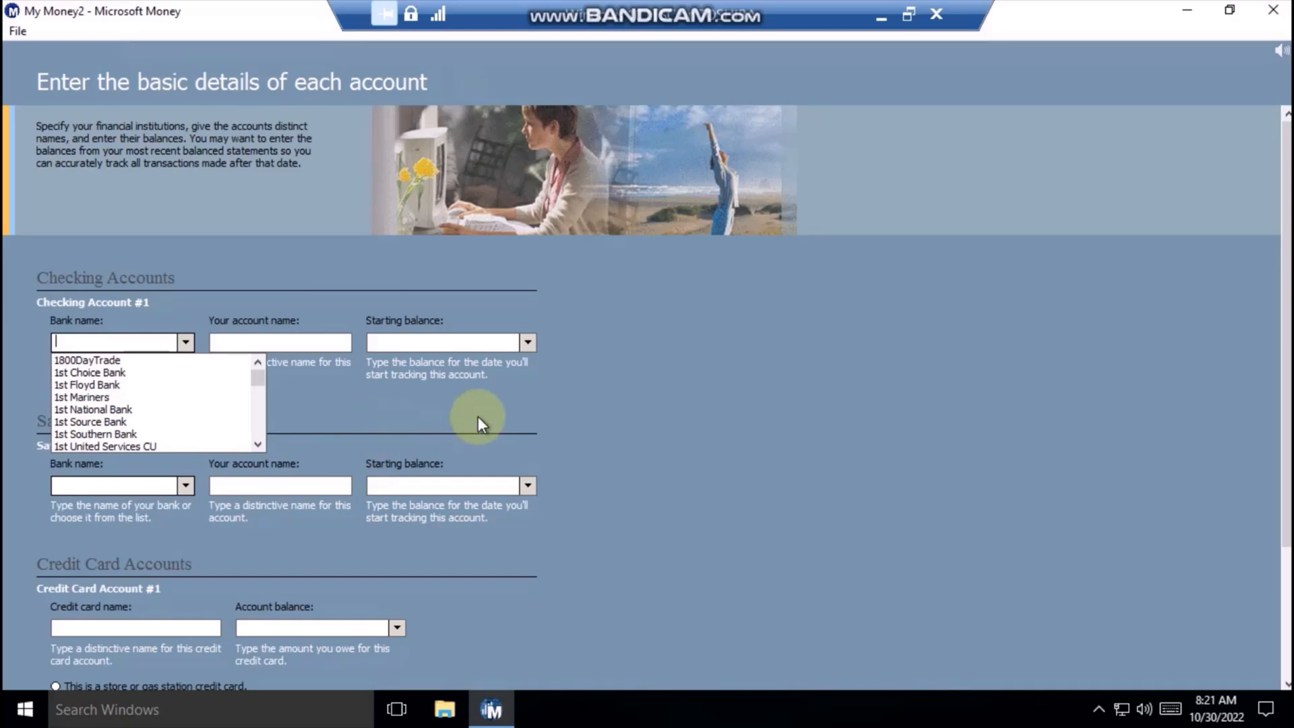
scroll(down, 3)
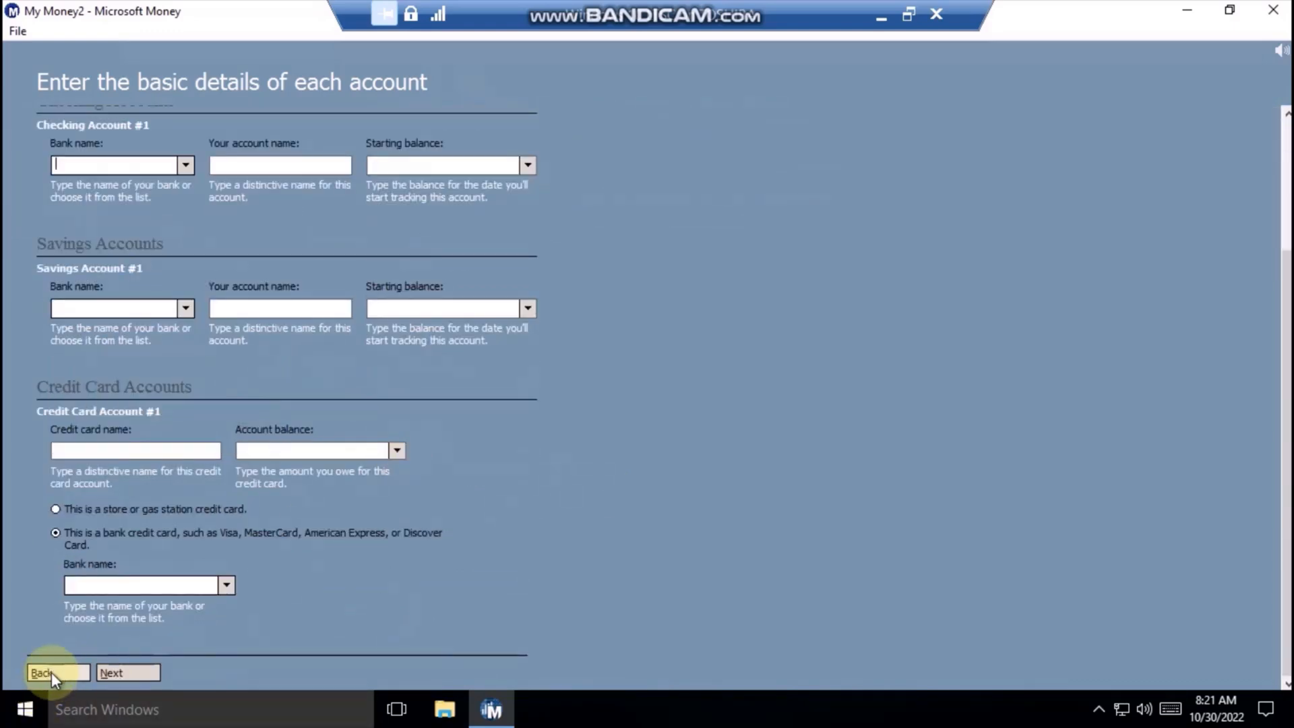
click(42, 673)
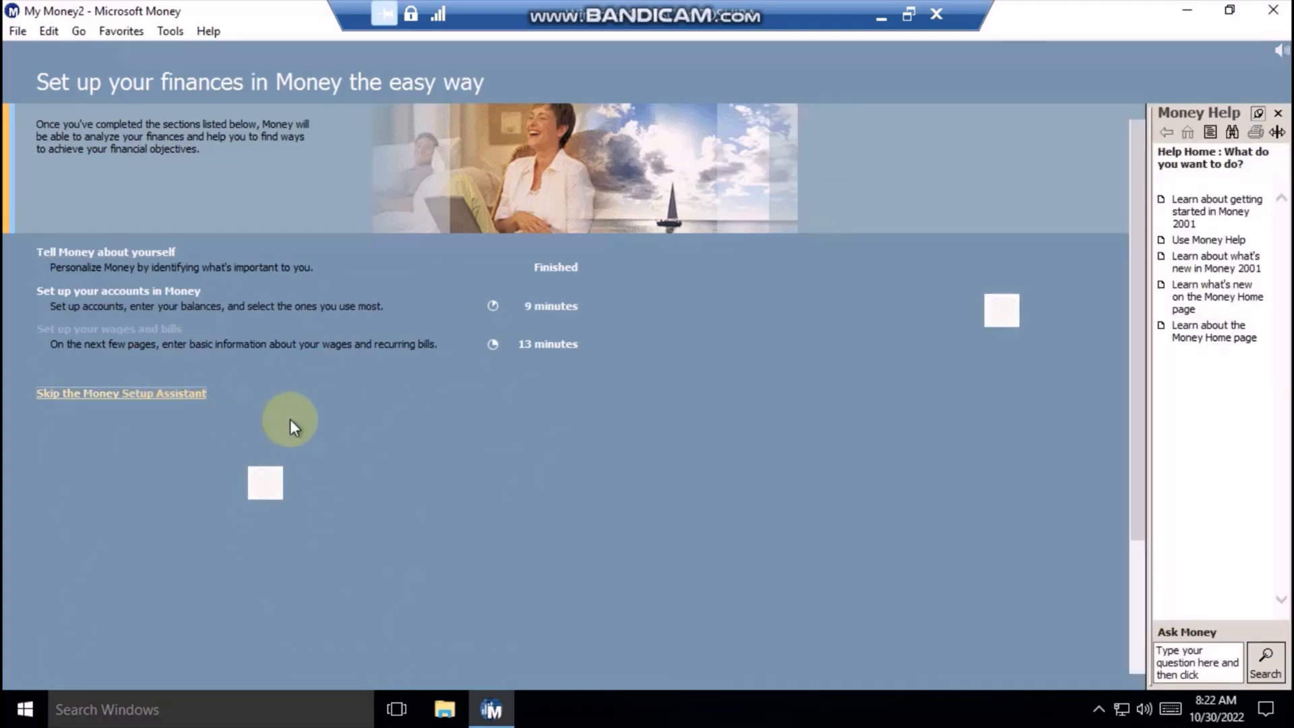
Choose Skip the Money Setup Assistant to reach Your Money Home Page.
click(120, 392)
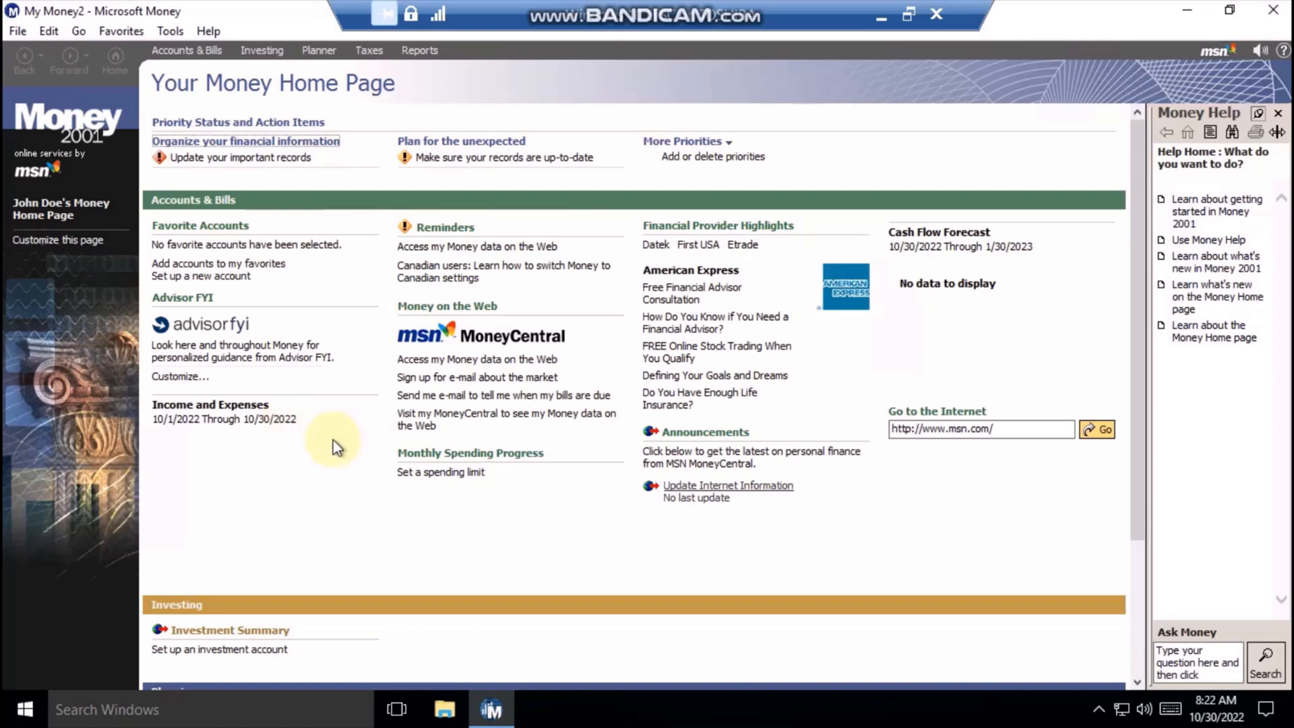
mouse_move(292, 128)
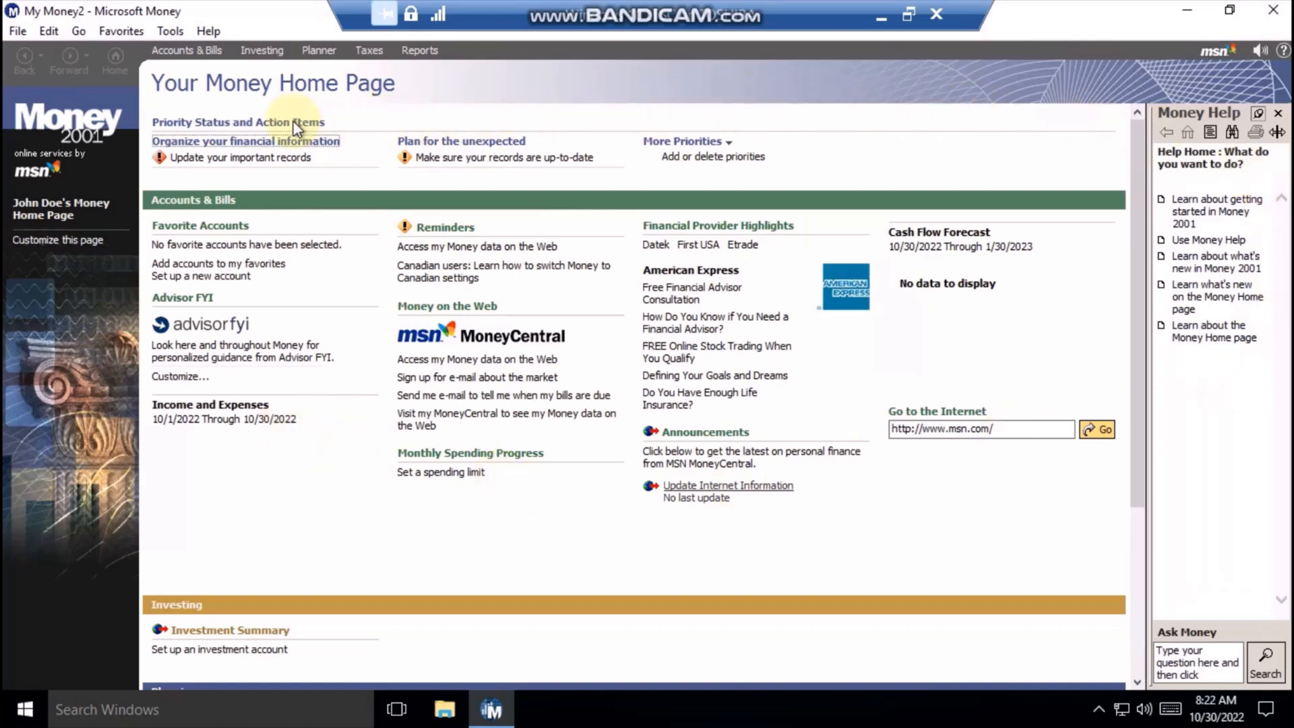
mouse_move(113, 450)
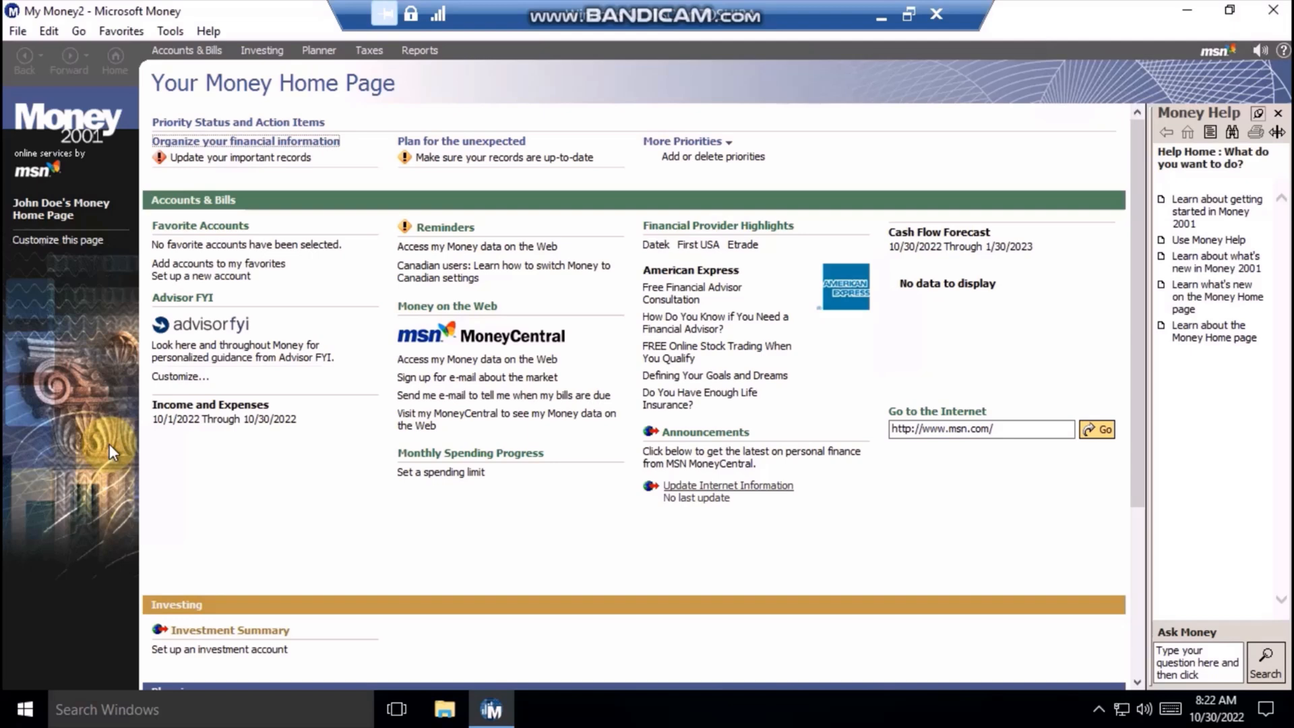
mouse_move(99, 427)
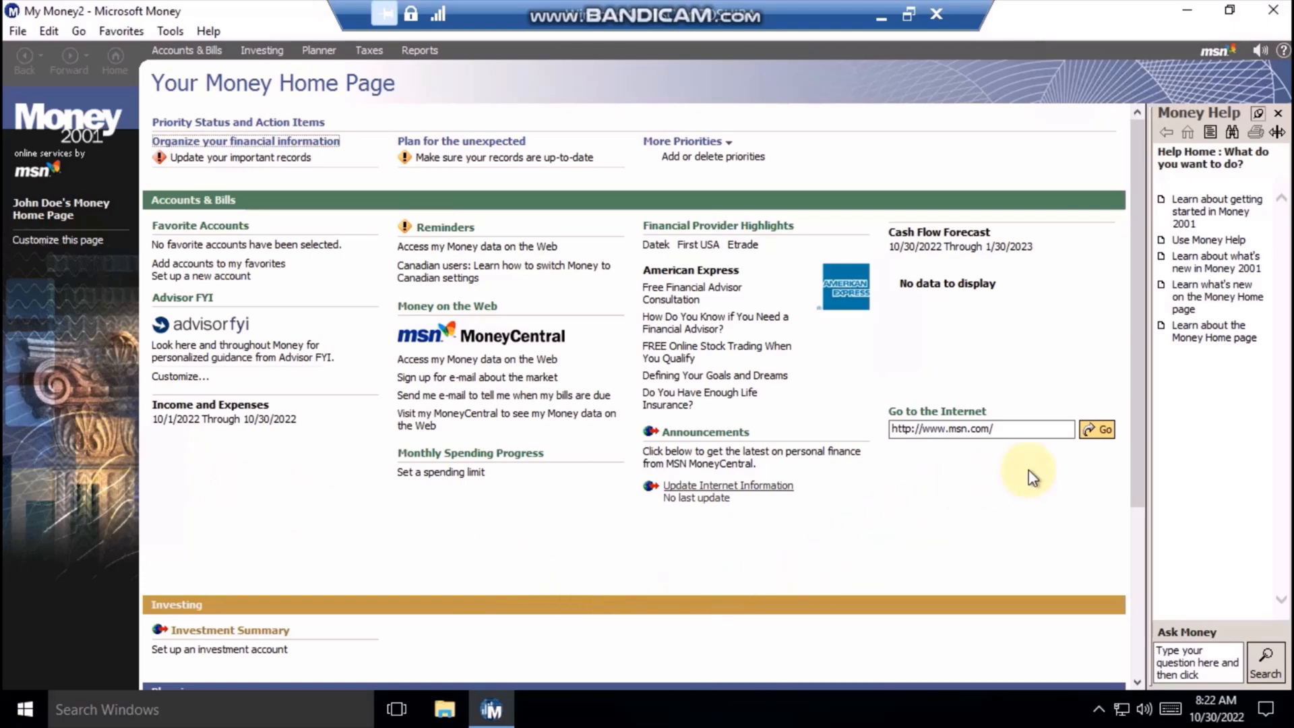
Load msn.com in the built-in browser, accepting the connection prompt and continuing past Script Error warnings.
click(1103, 428)
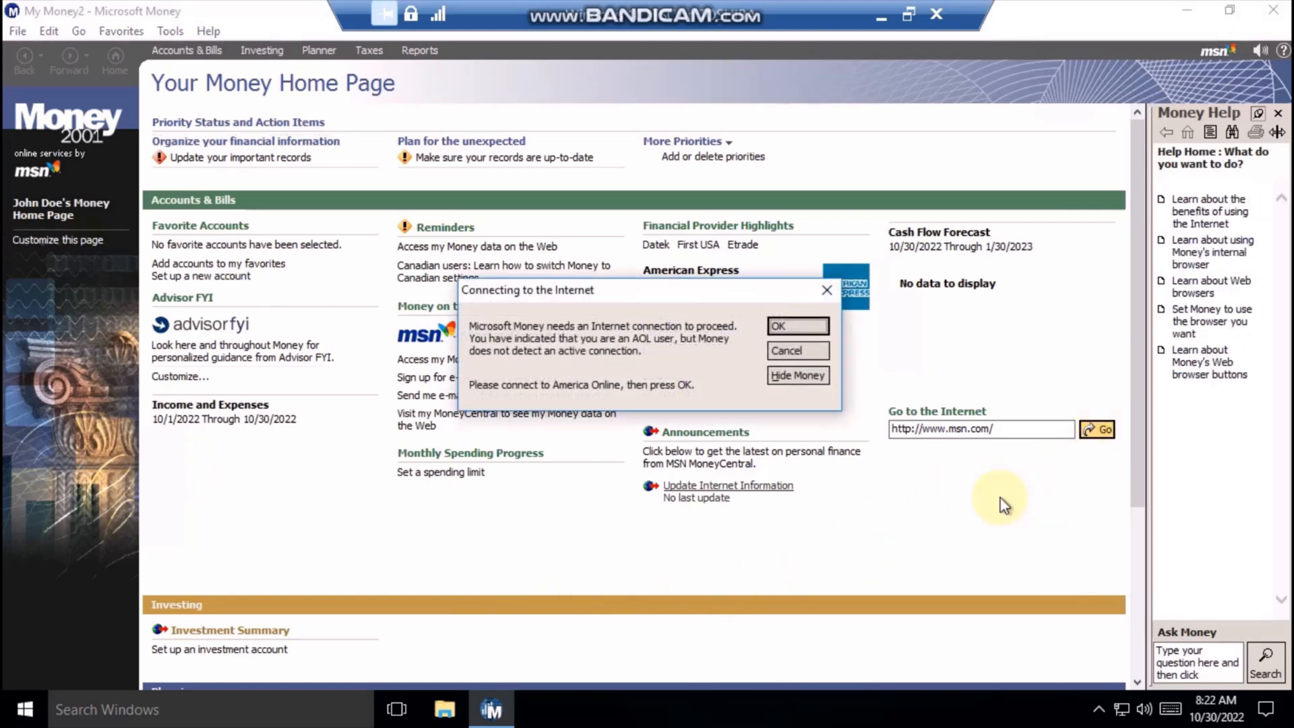
mouse_move(737, 376)
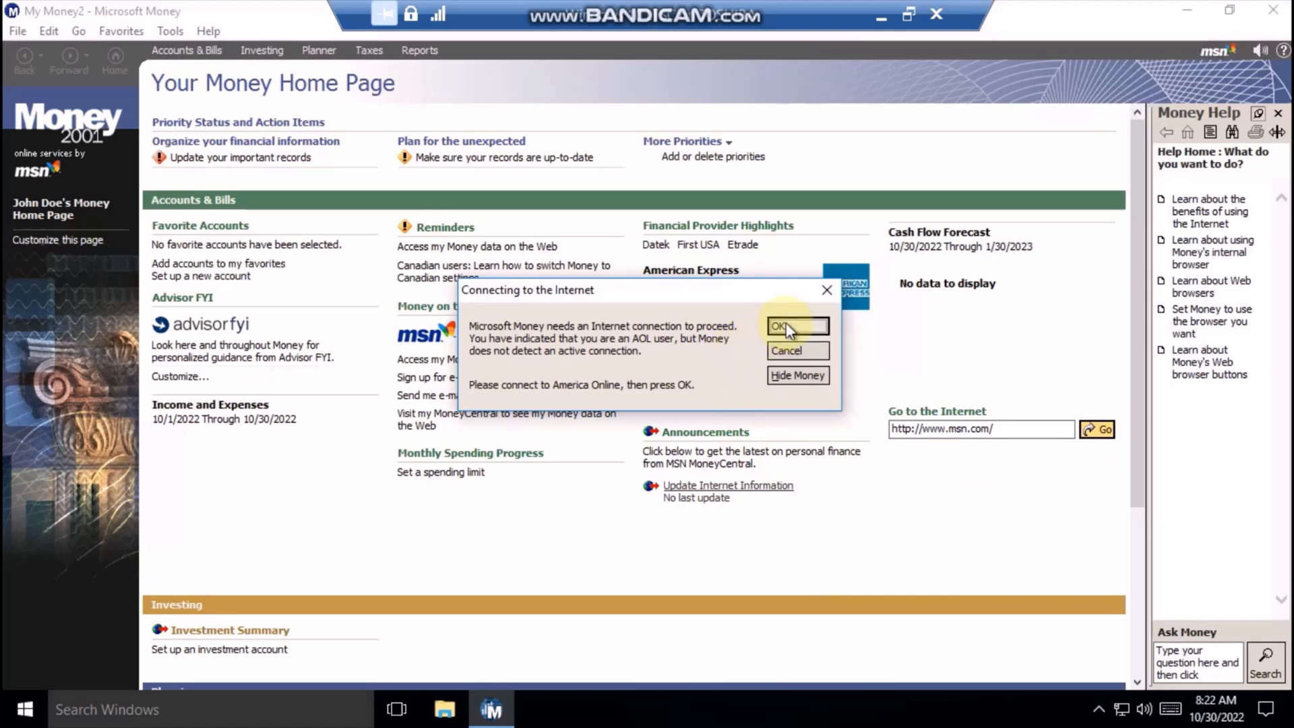
click(795, 326)
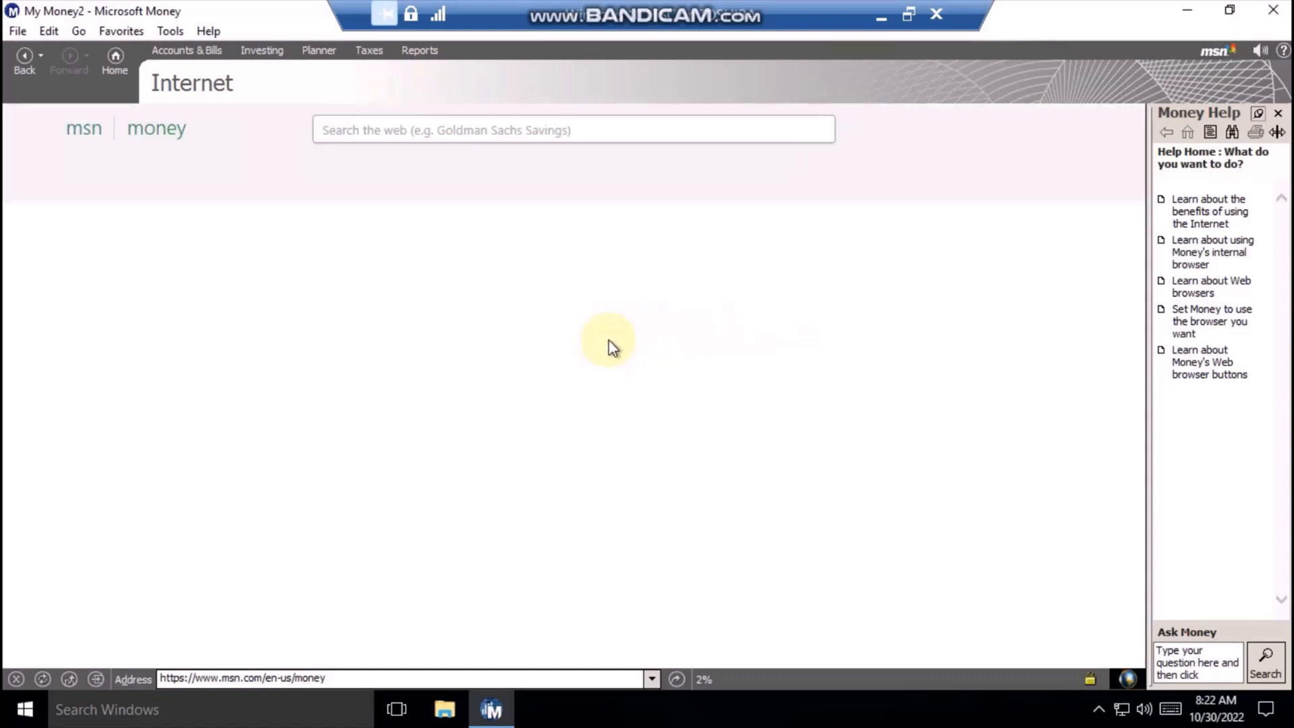
mouse_move(155, 161)
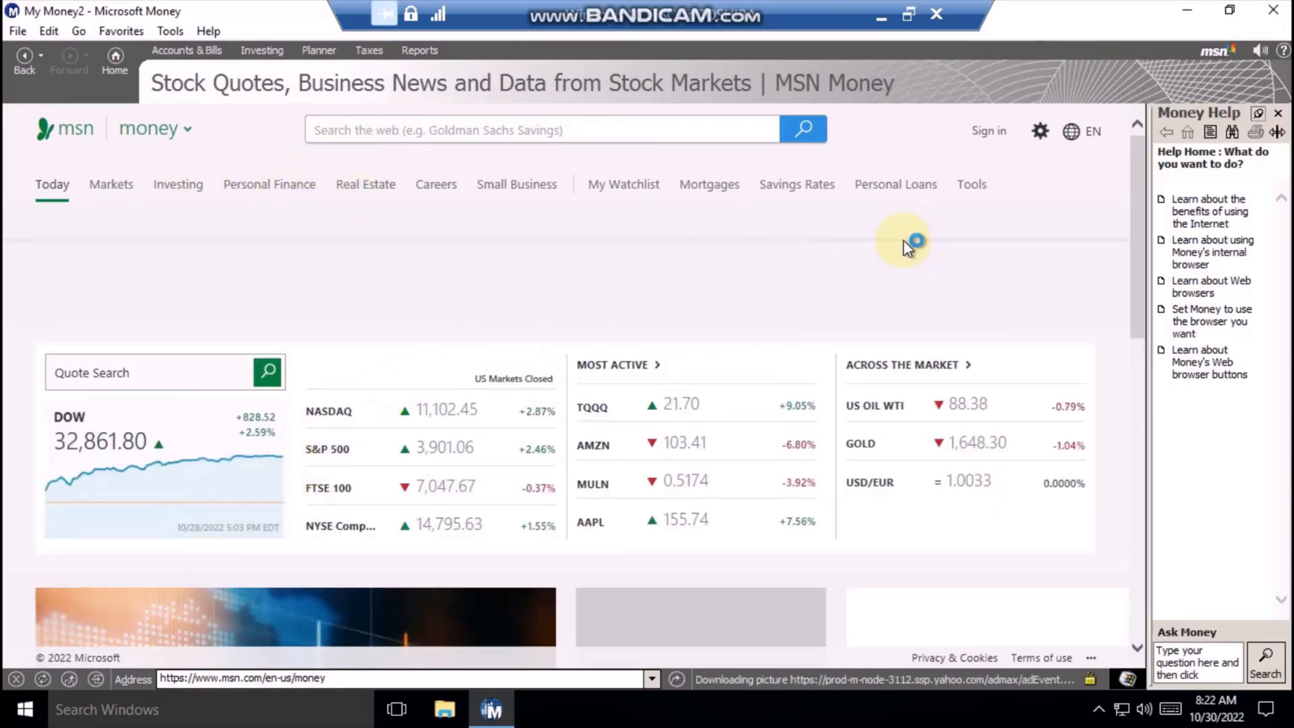
mouse_move(874, 242)
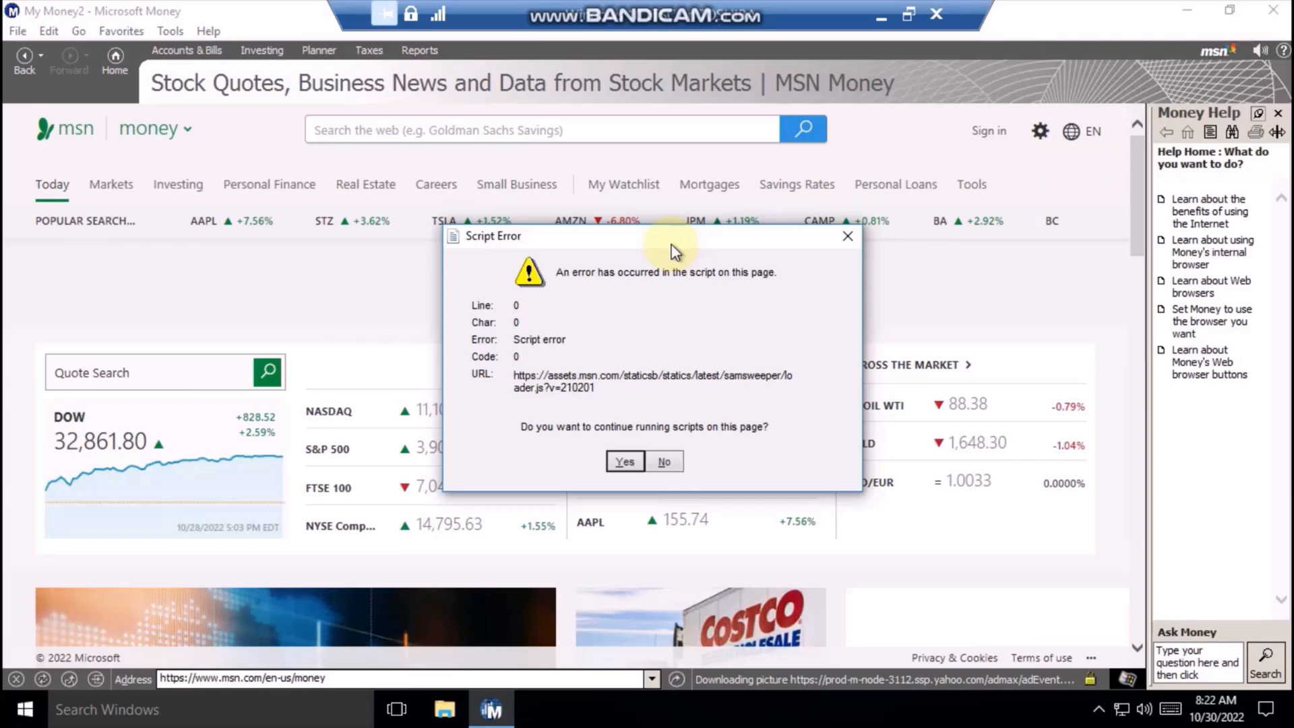
click(623, 461)
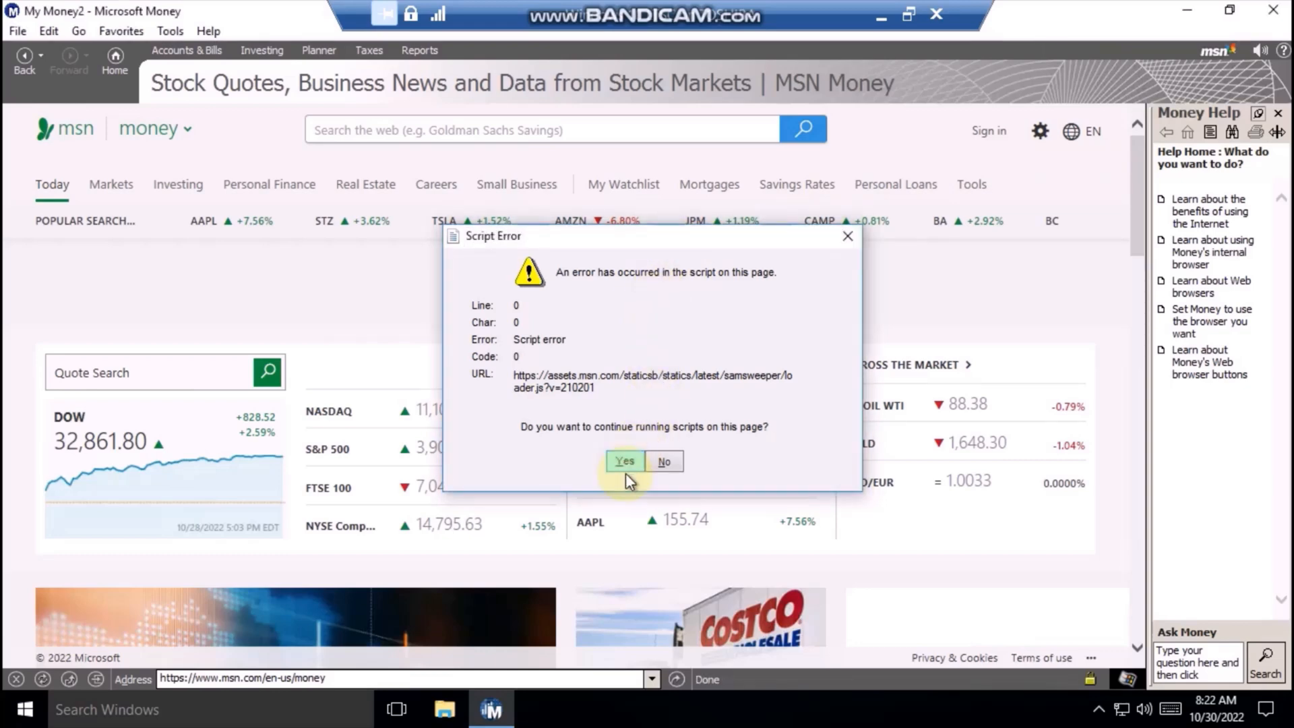
click(624, 461)
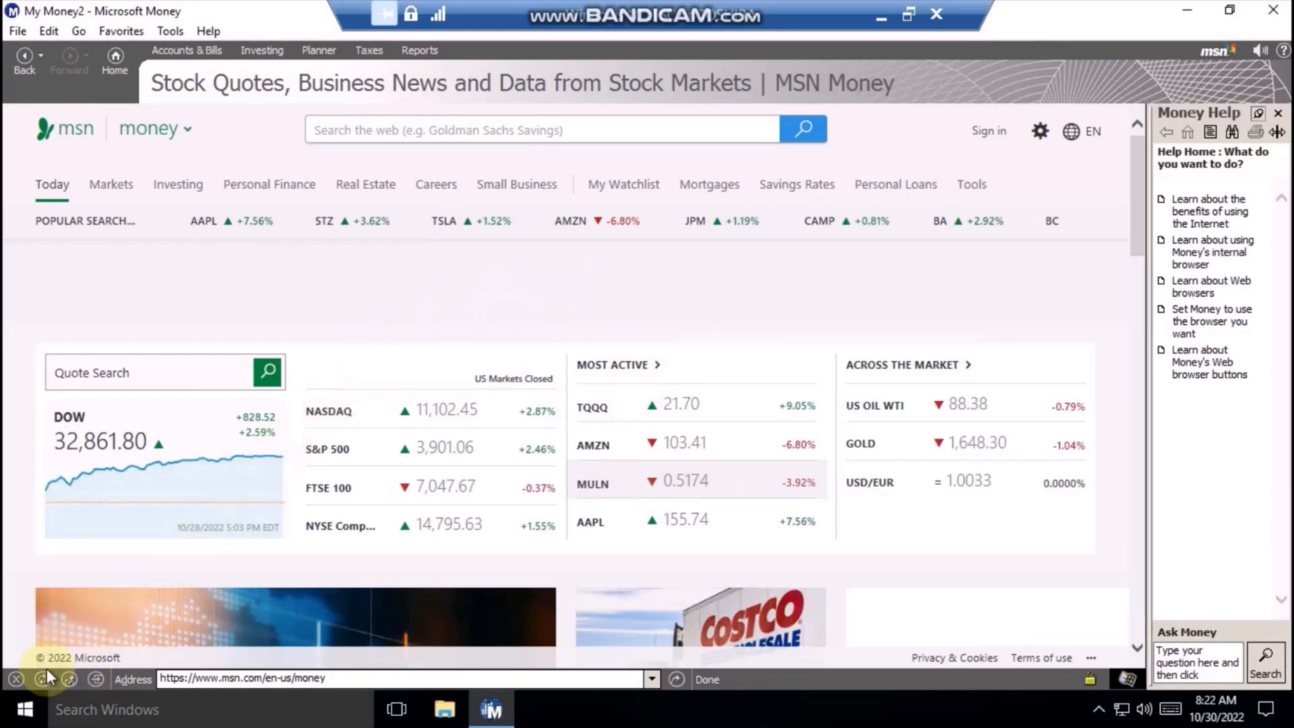
Go to the MULN stock details page, declining further scripts in the Script Error dialogs.
click(23, 709)
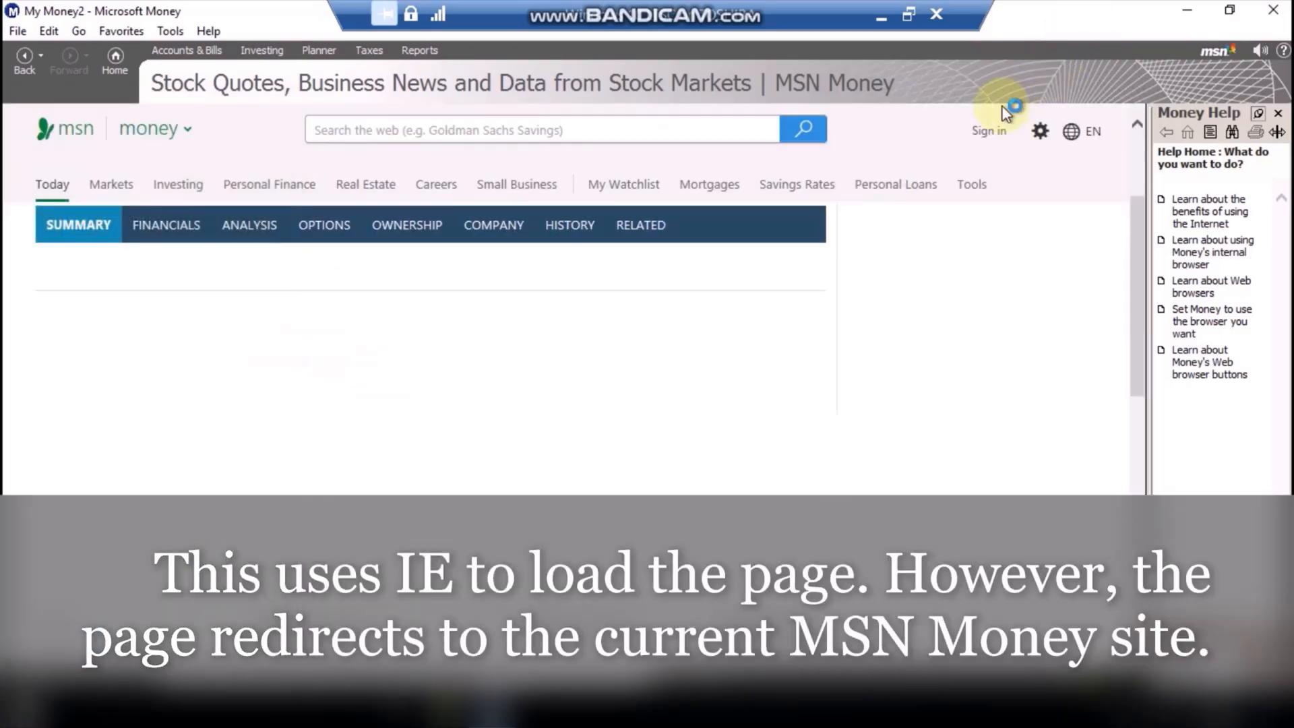
mouse_move(276, 242)
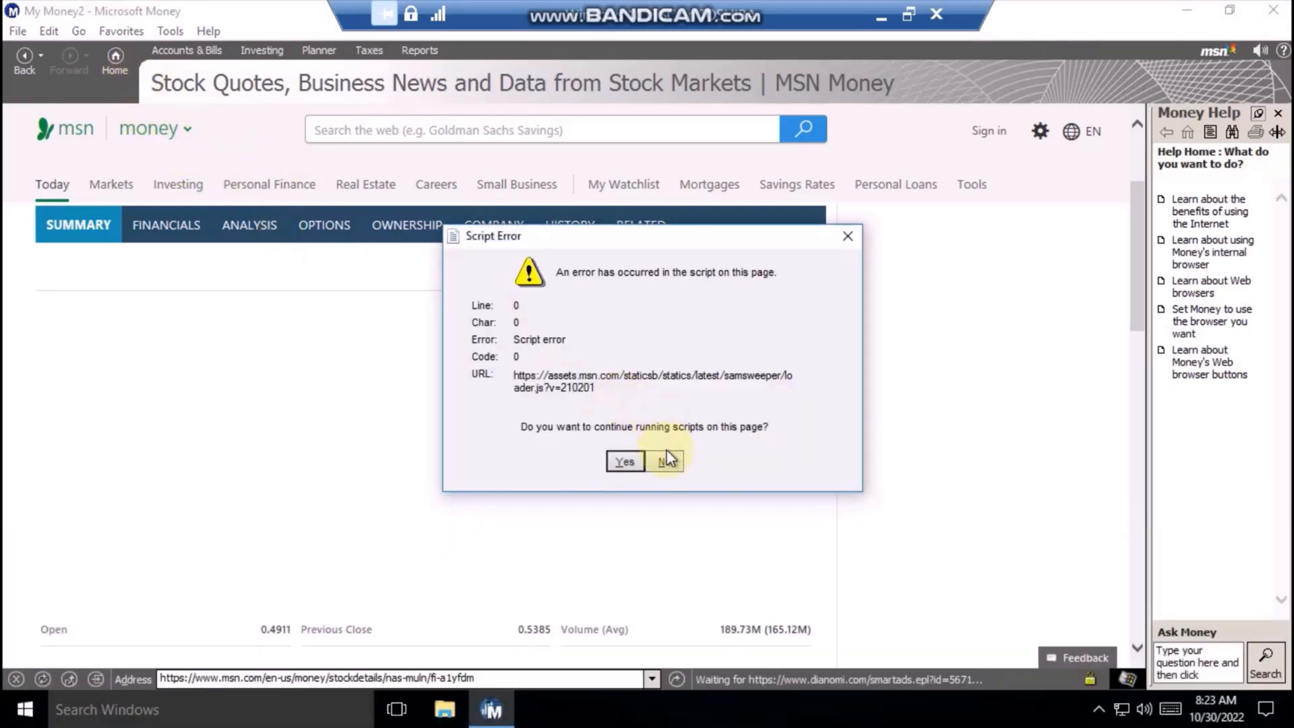
click(665, 460)
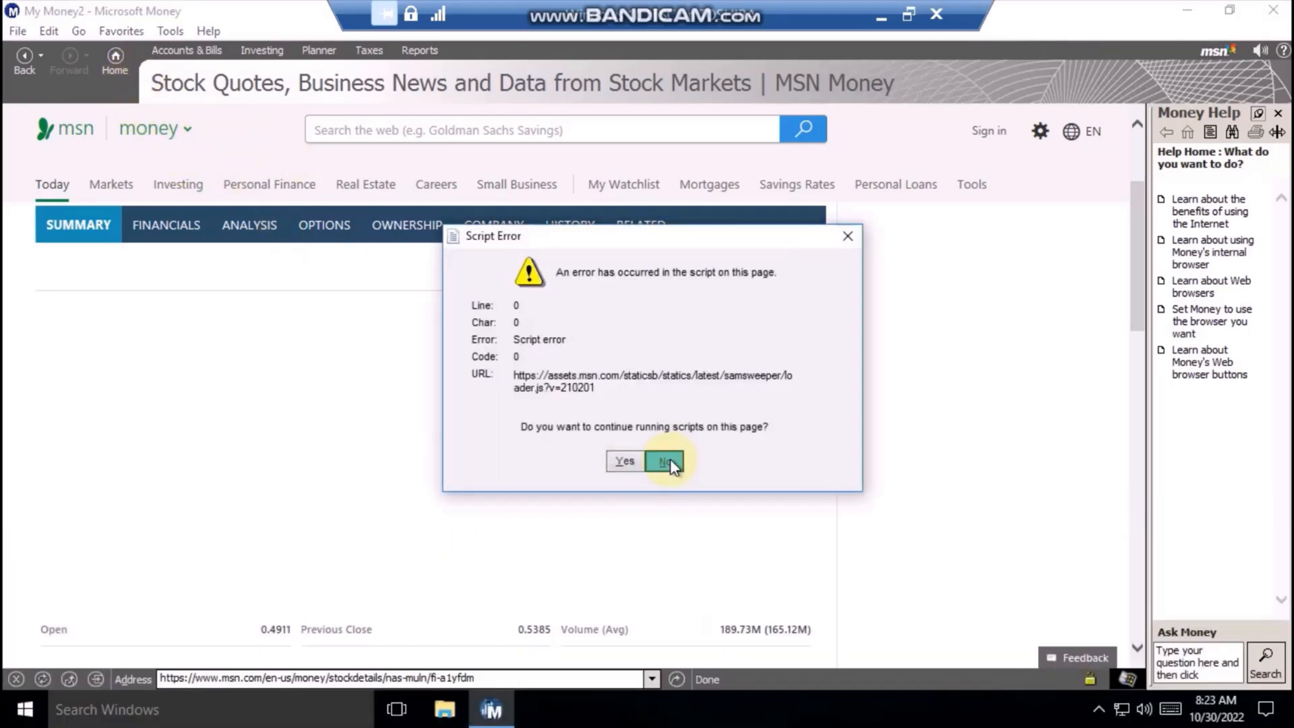
click(667, 460)
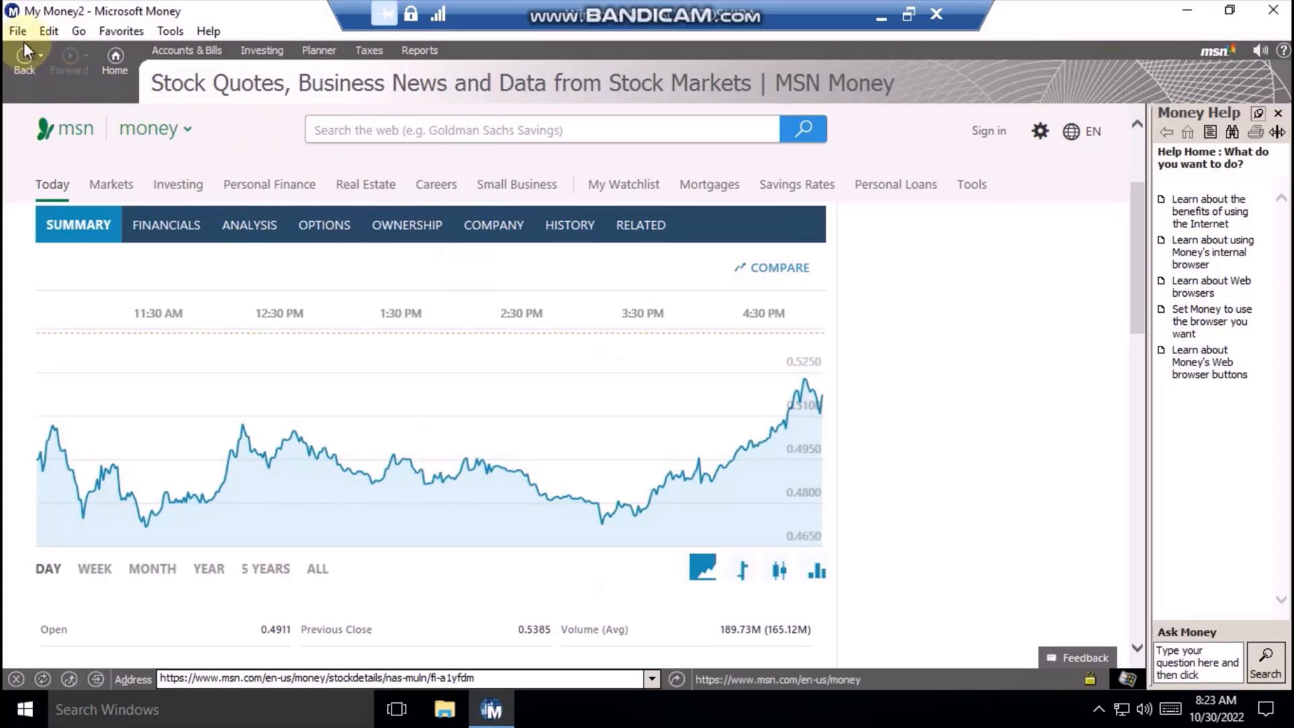
Navigate back to Your Money Home Page via the Go menu's Money Home entry.
click(16, 31)
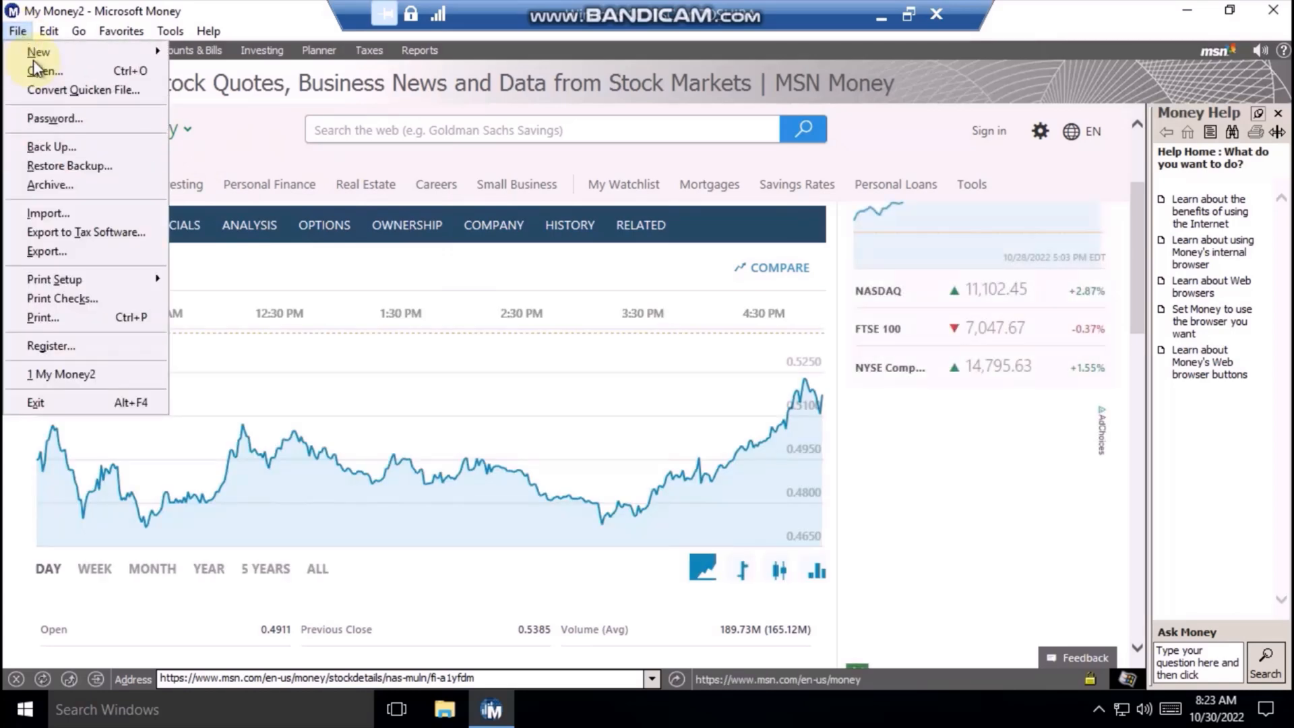
mouse_move(79, 346)
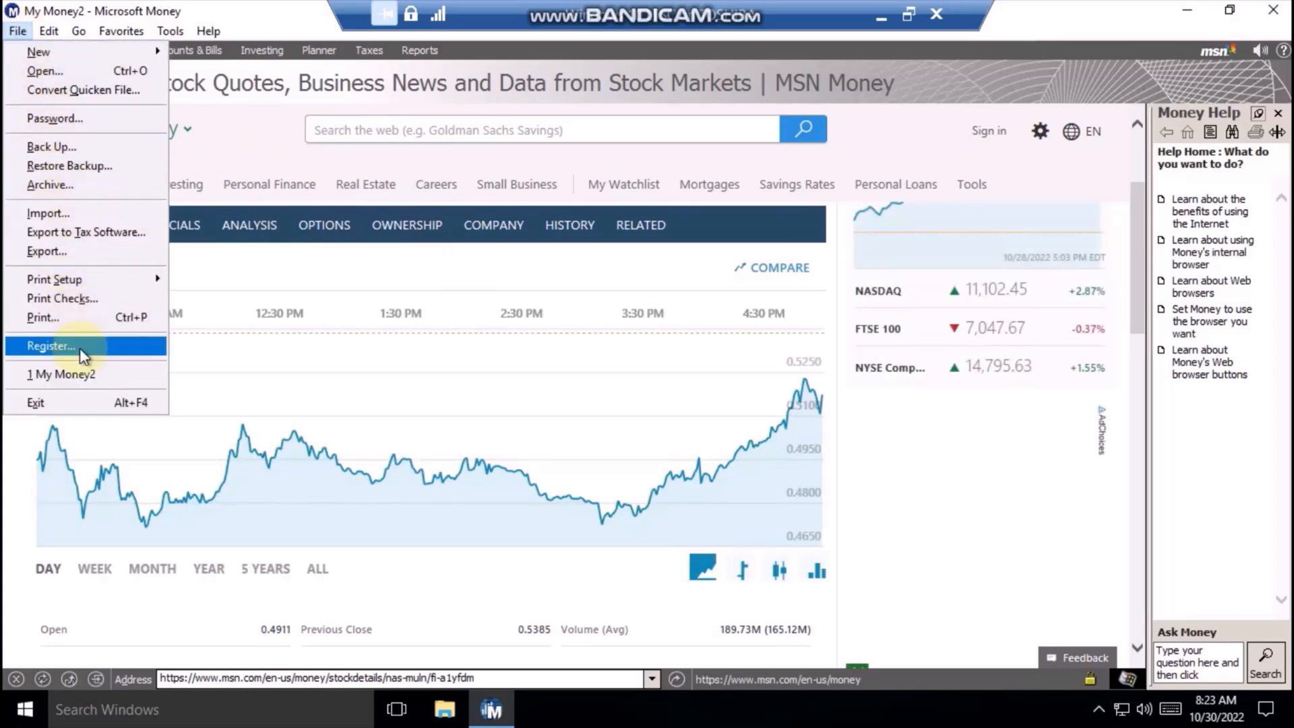
click(79, 31)
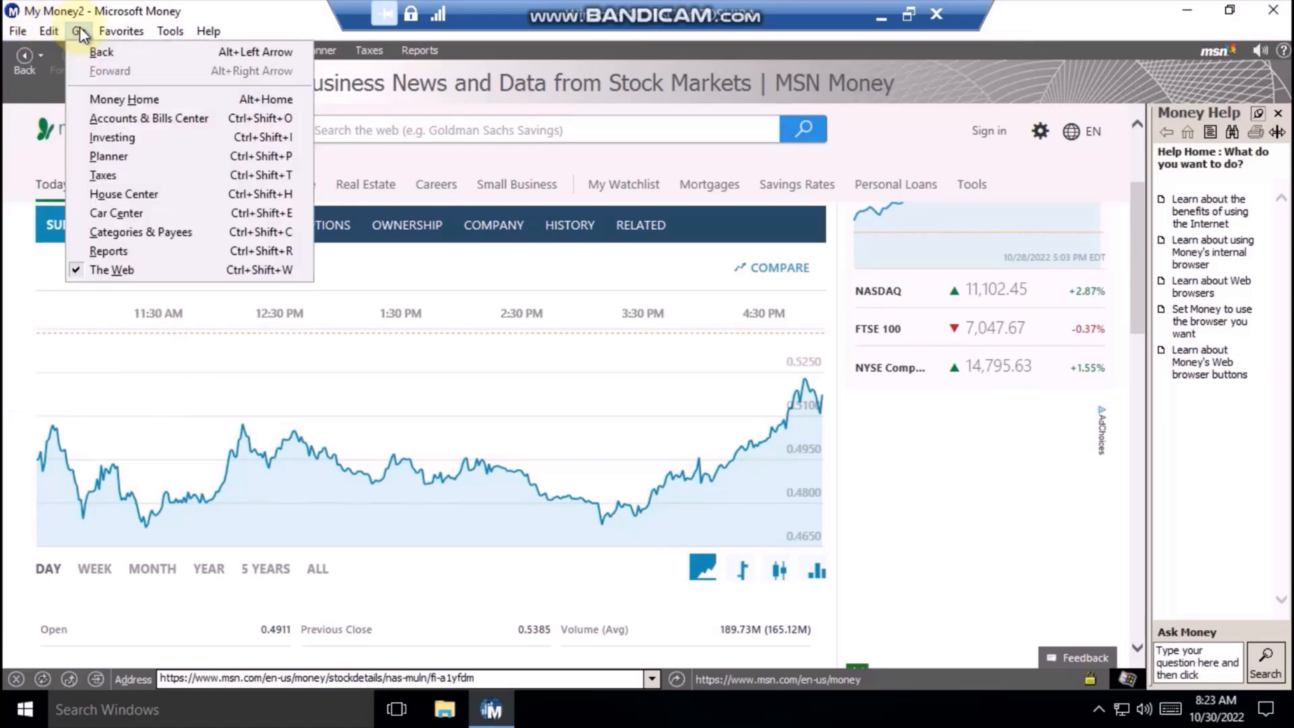
click(124, 98)
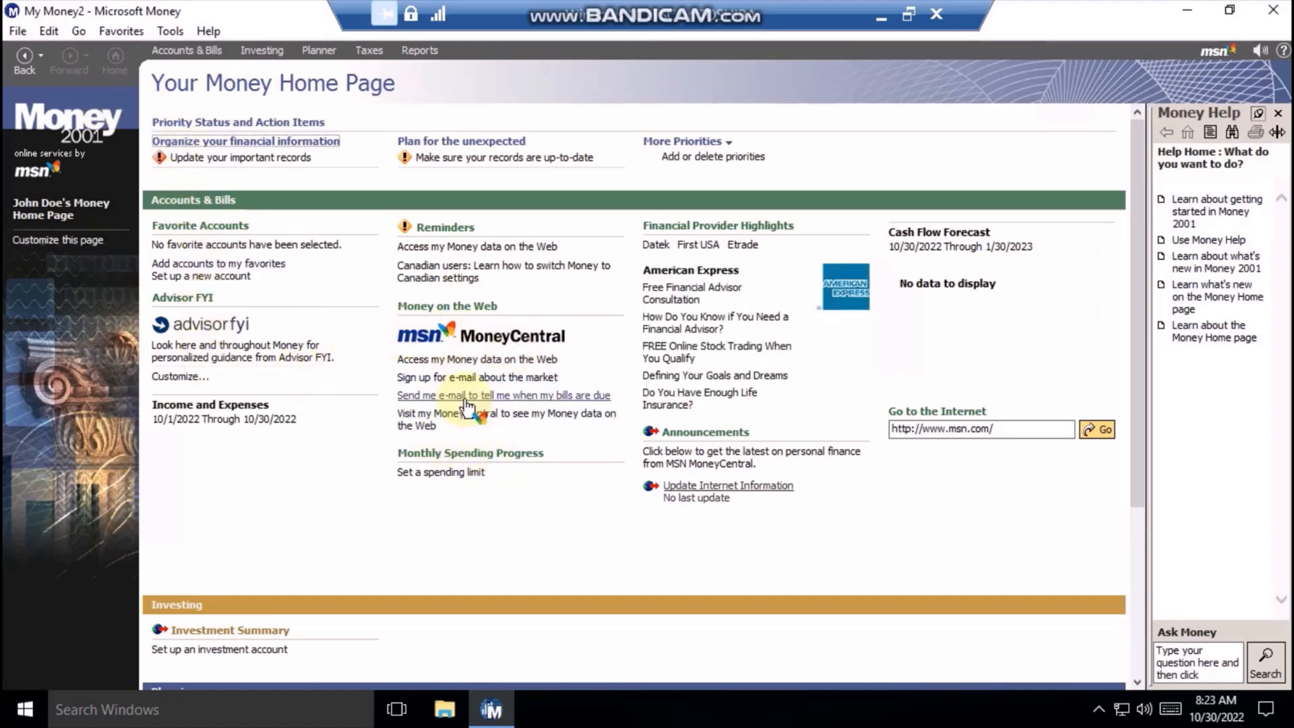
Request e-mail bill reminders and accept the prompt to set up MoneyCentral synchronization.
click(502, 395)
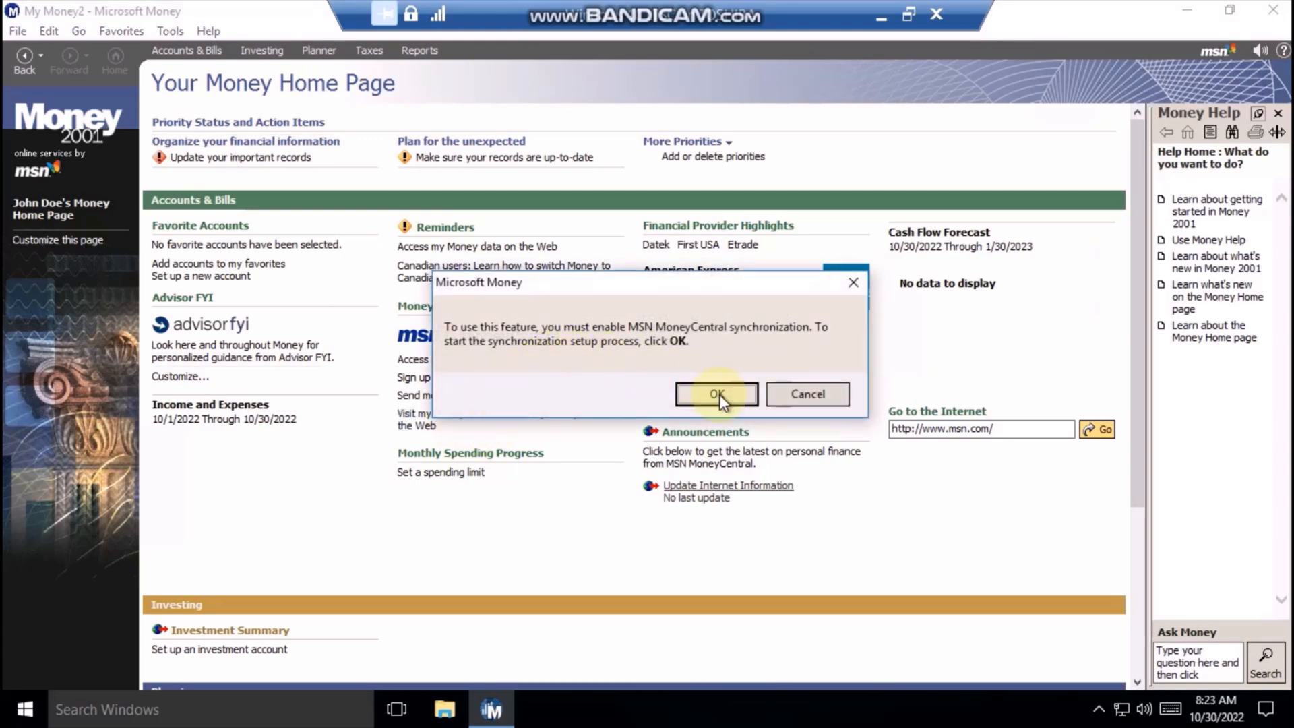
click(715, 393)
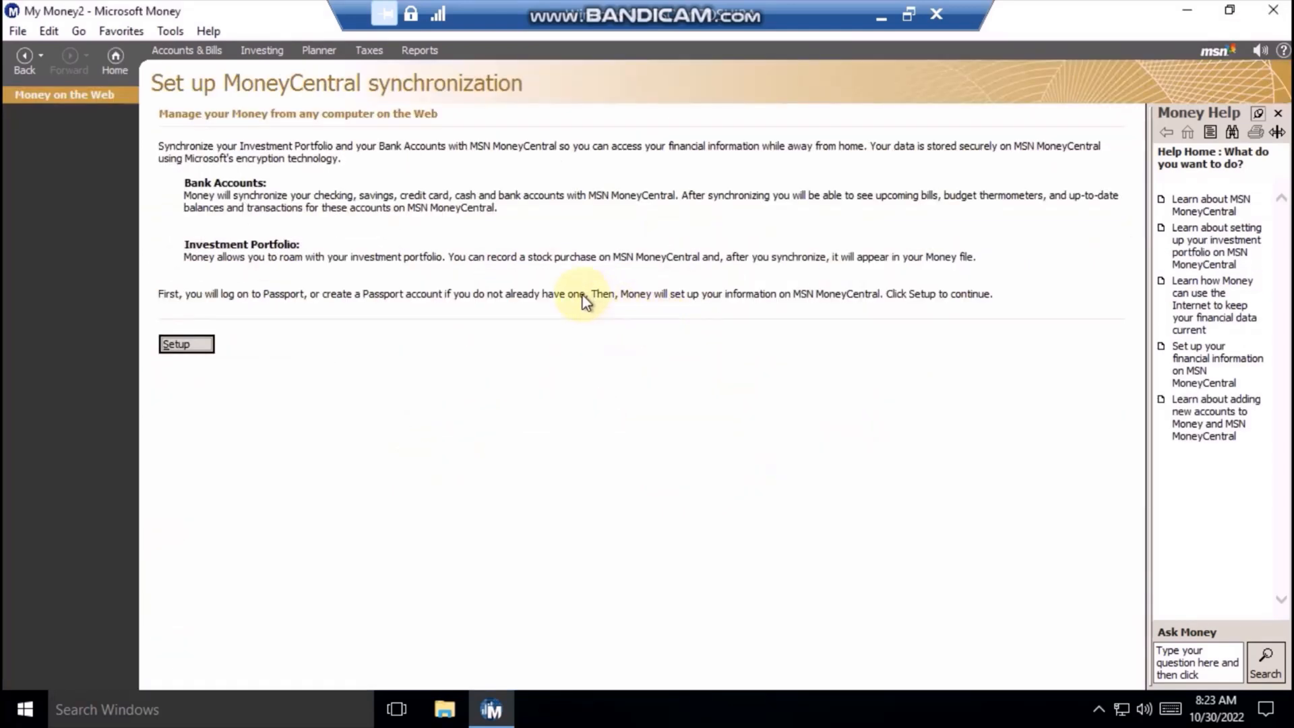
mouse_move(555, 369)
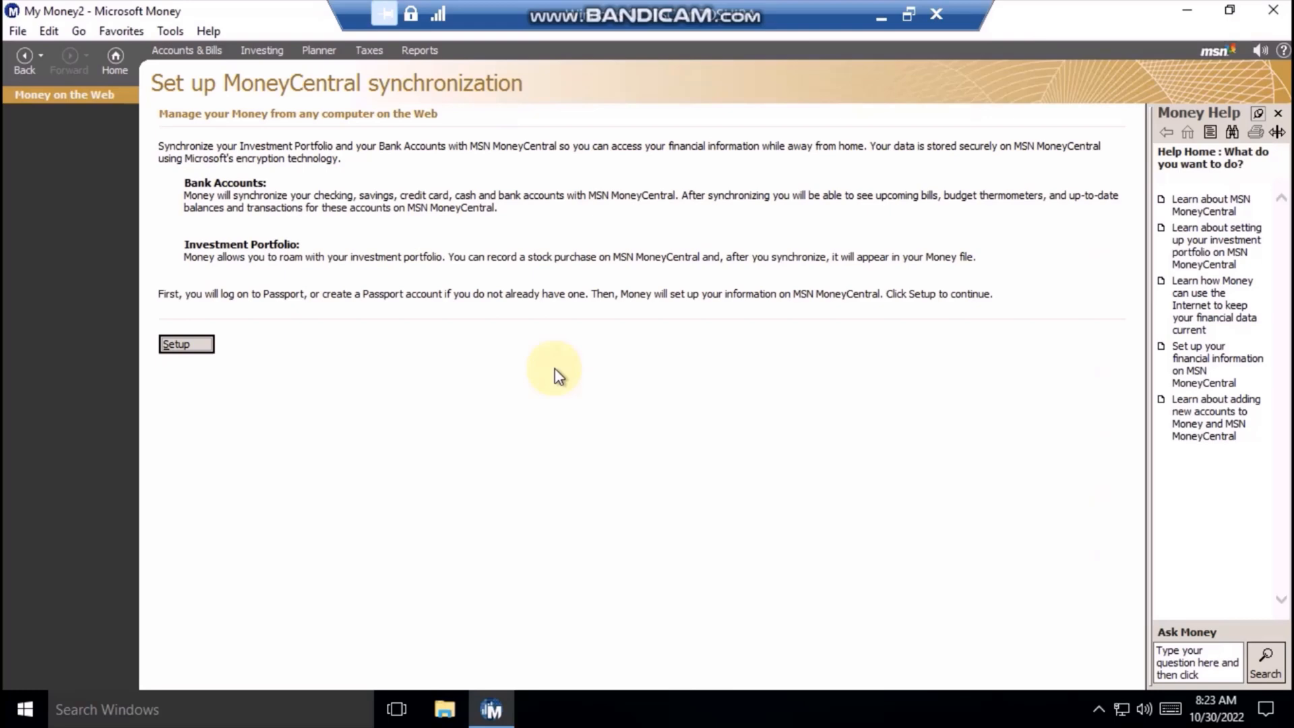
mouse_move(551, 373)
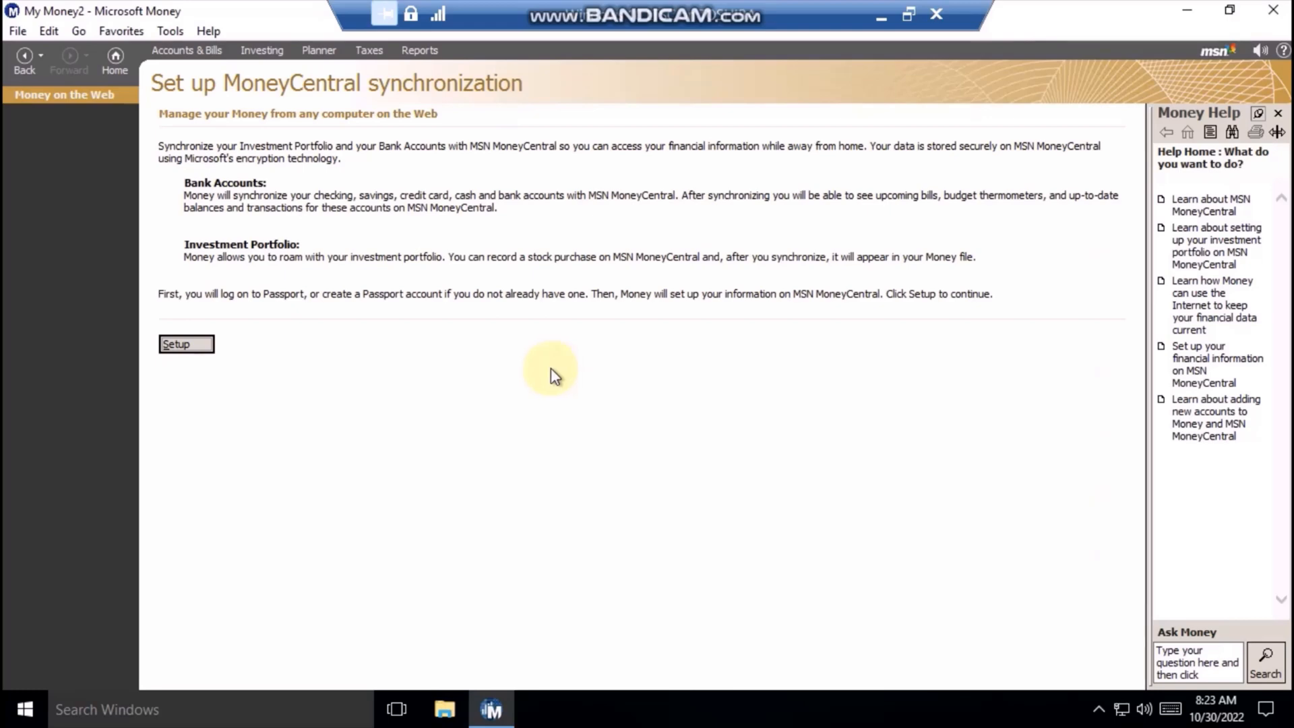
mouse_move(466, 367)
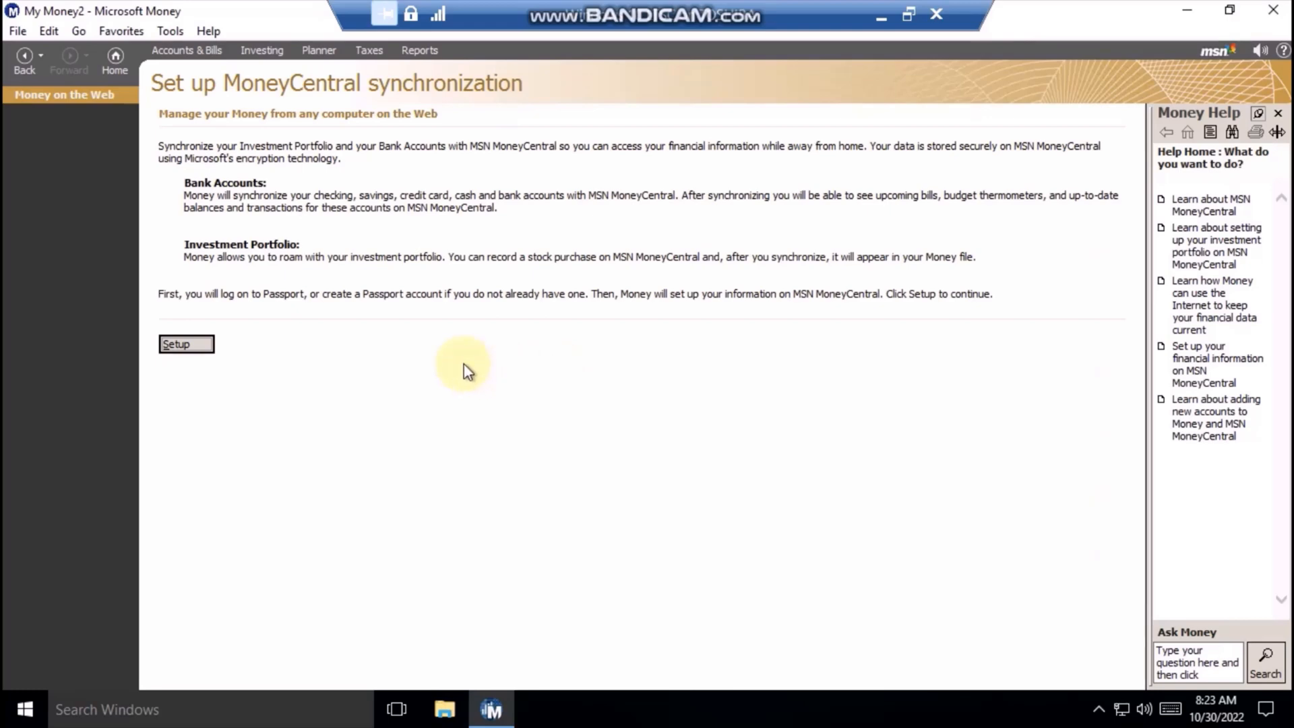
mouse_move(427, 360)
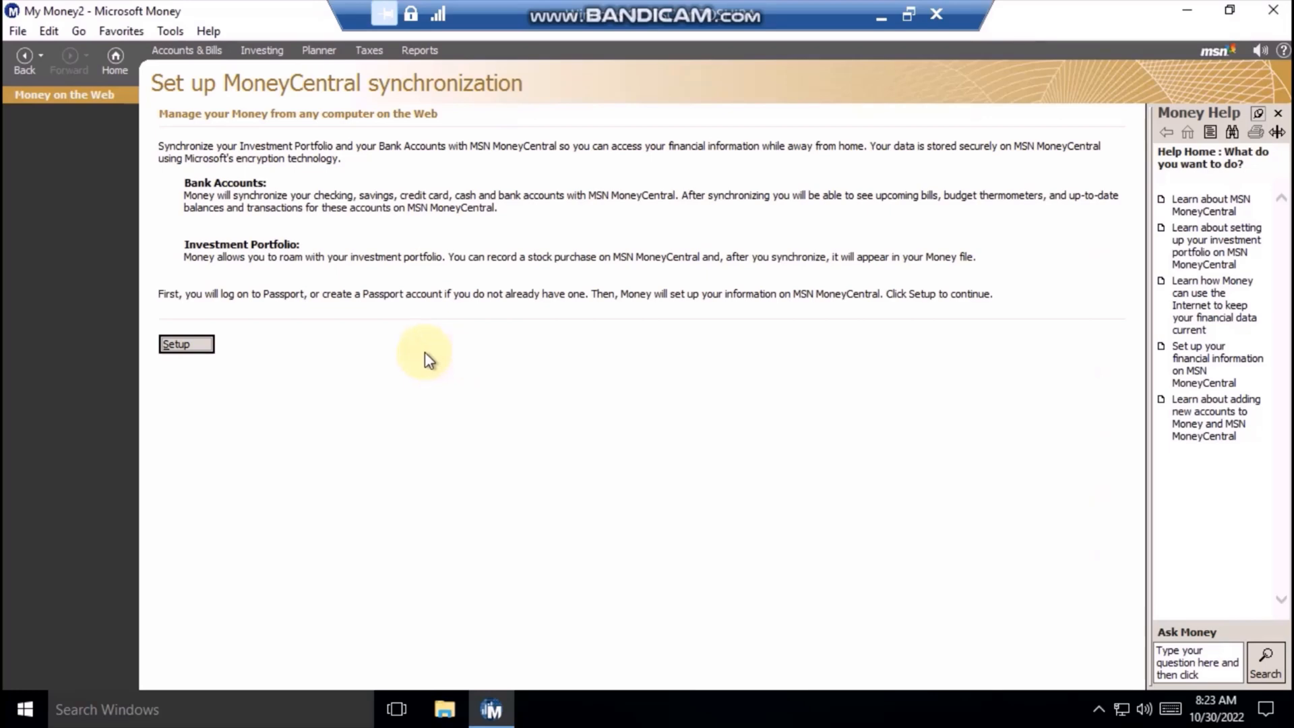
mouse_move(824, 252)
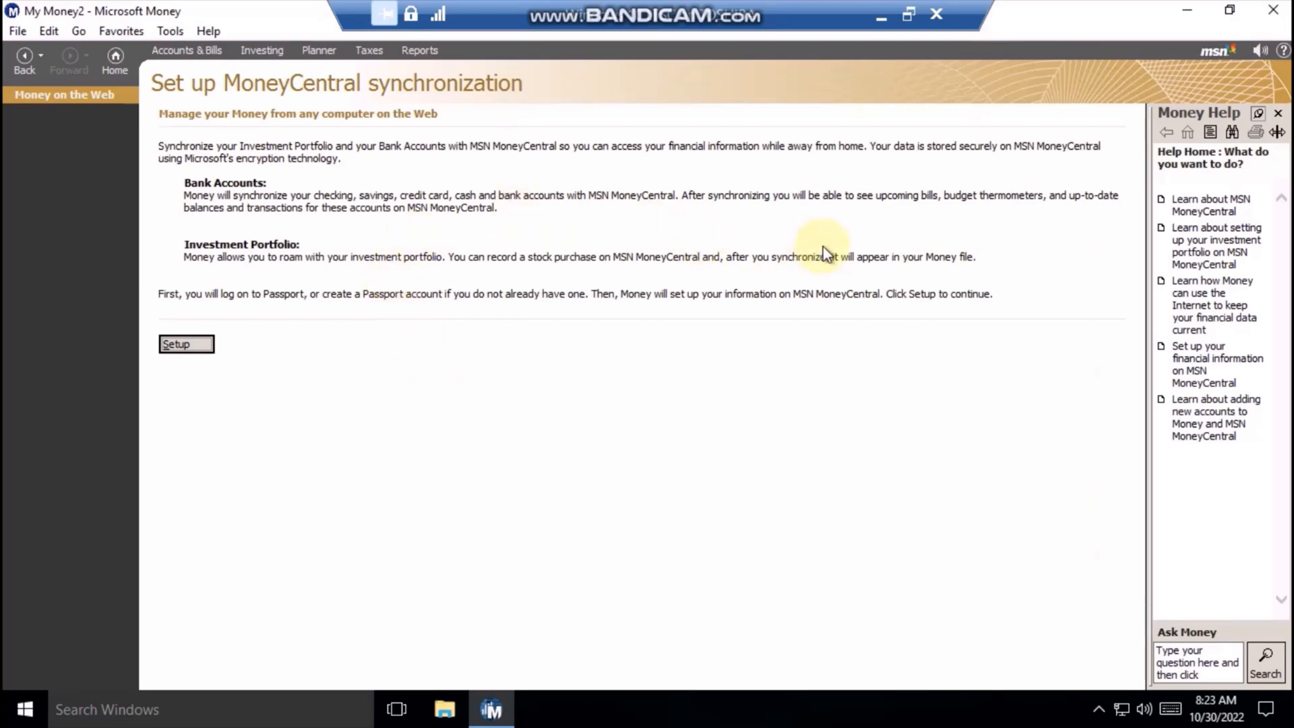
mouse_move(833, 248)
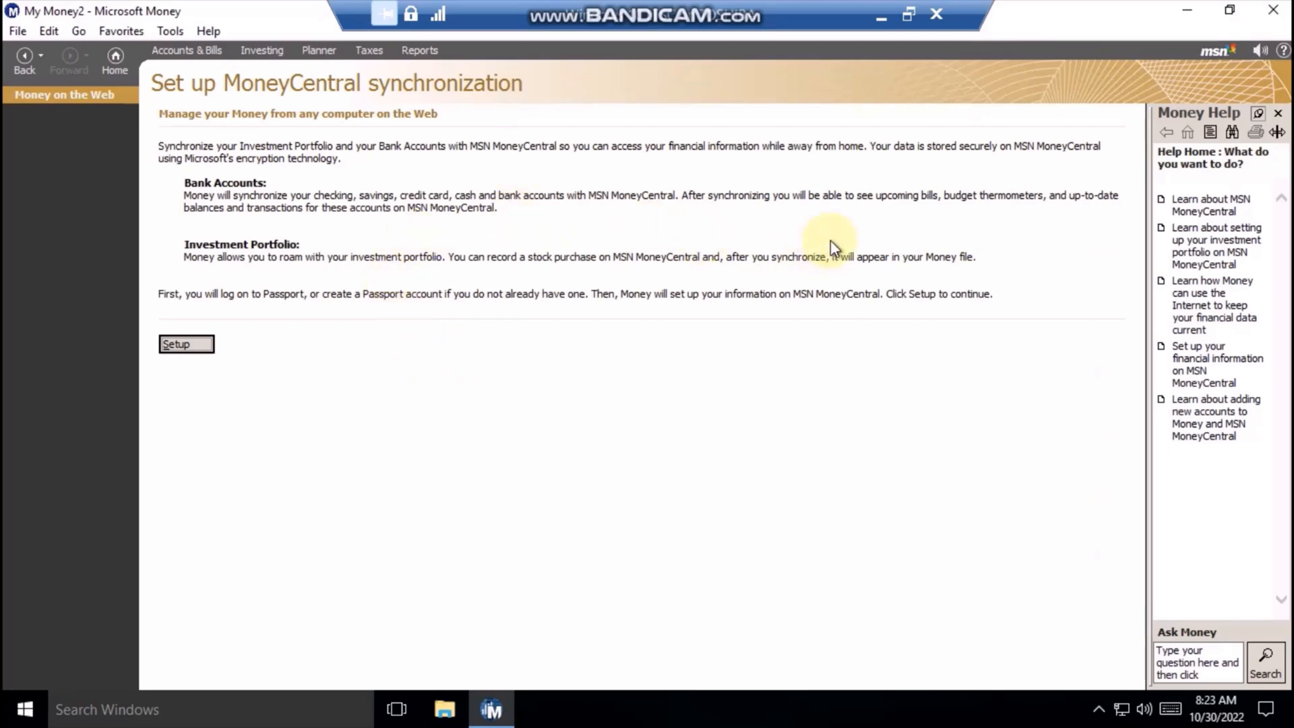